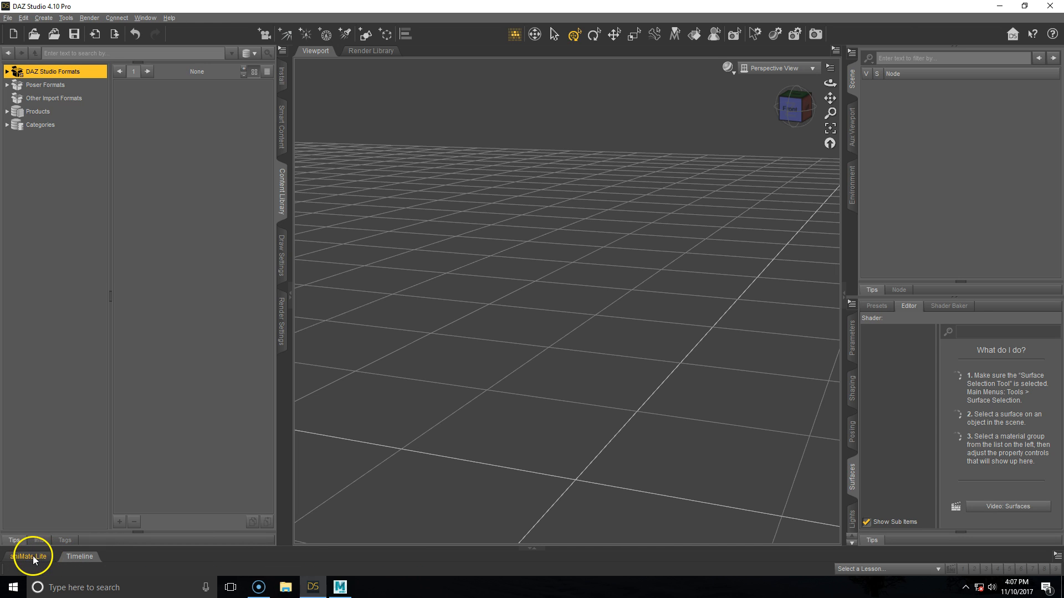
# Load Michael 8 from Genesis 8 Male > Characters and show his transform parameters and scene actions
pyautogui.click(7, 71)
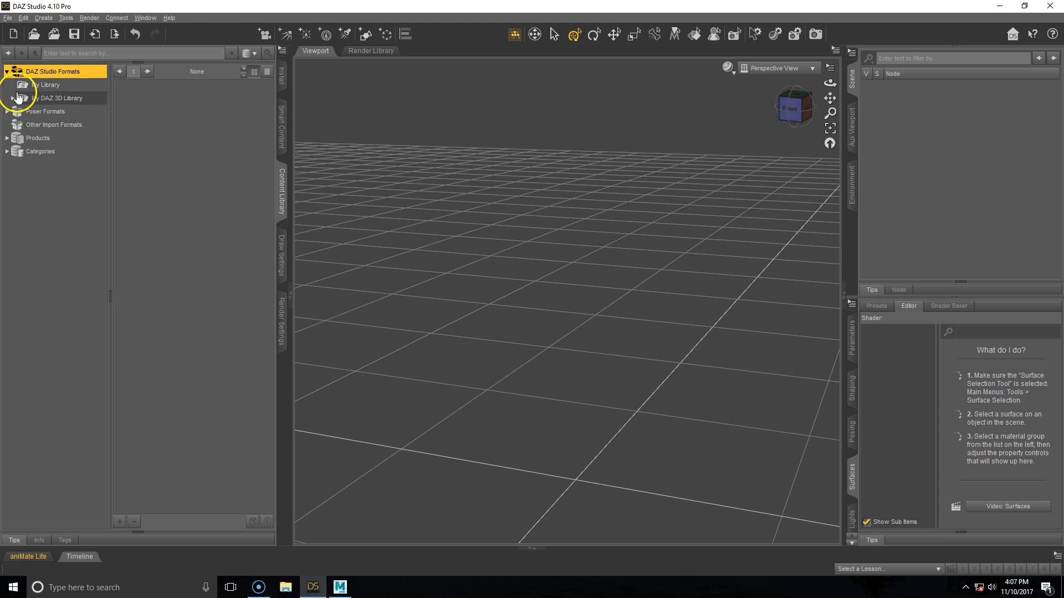
pyautogui.click(13, 98)
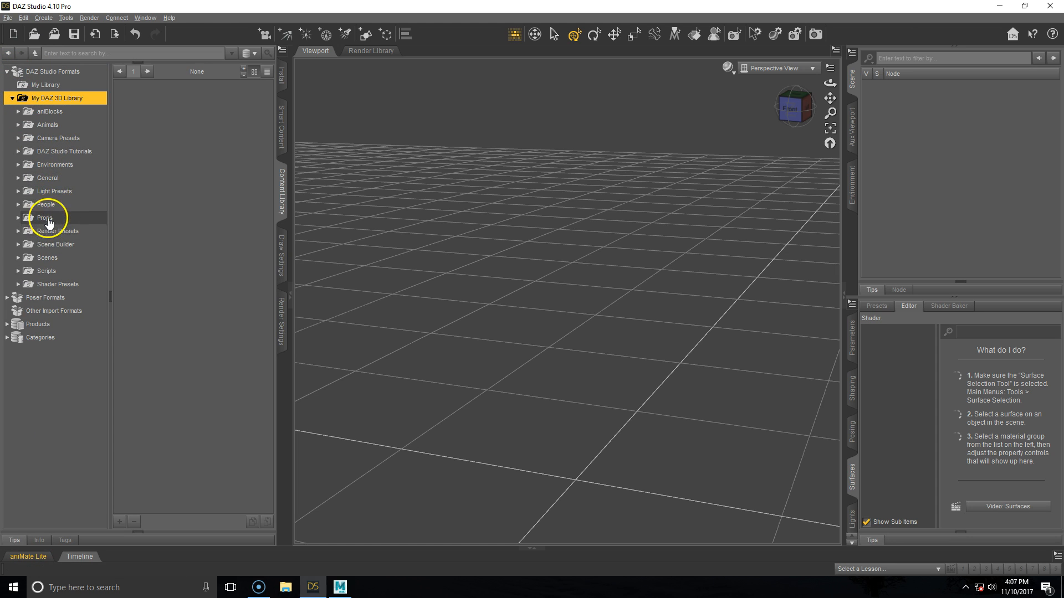
pyautogui.click(61, 297)
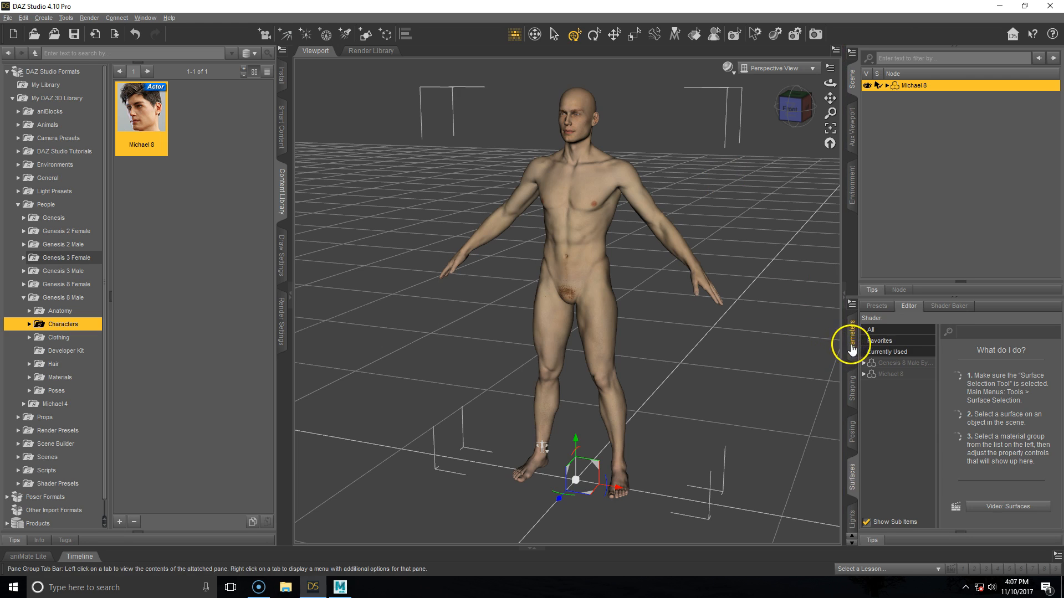
pyautogui.click(852, 339)
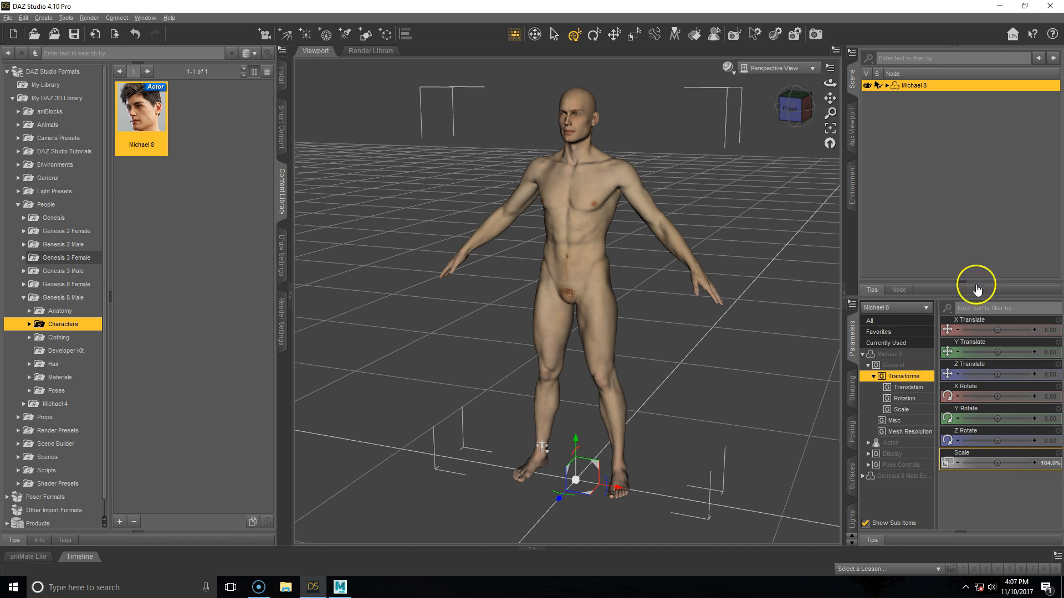
pyautogui.rightClick(914, 85)
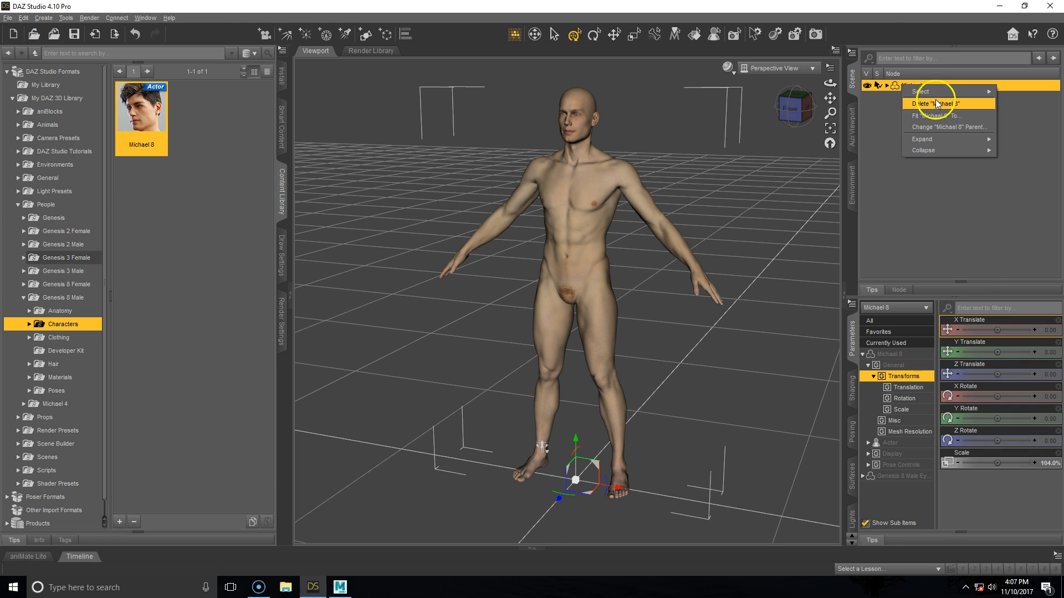
# Delete Michael 8, load the Genesis 8 Basic Male base figure and deselect it in the viewport
pyautogui.click(931, 103)
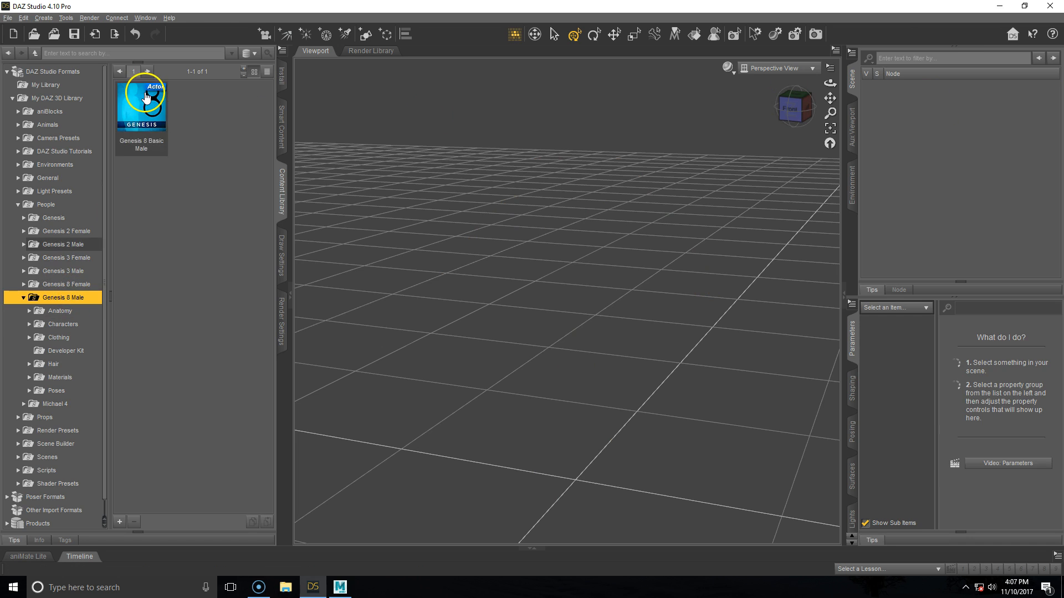
pyautogui.doubleClick(141, 105)
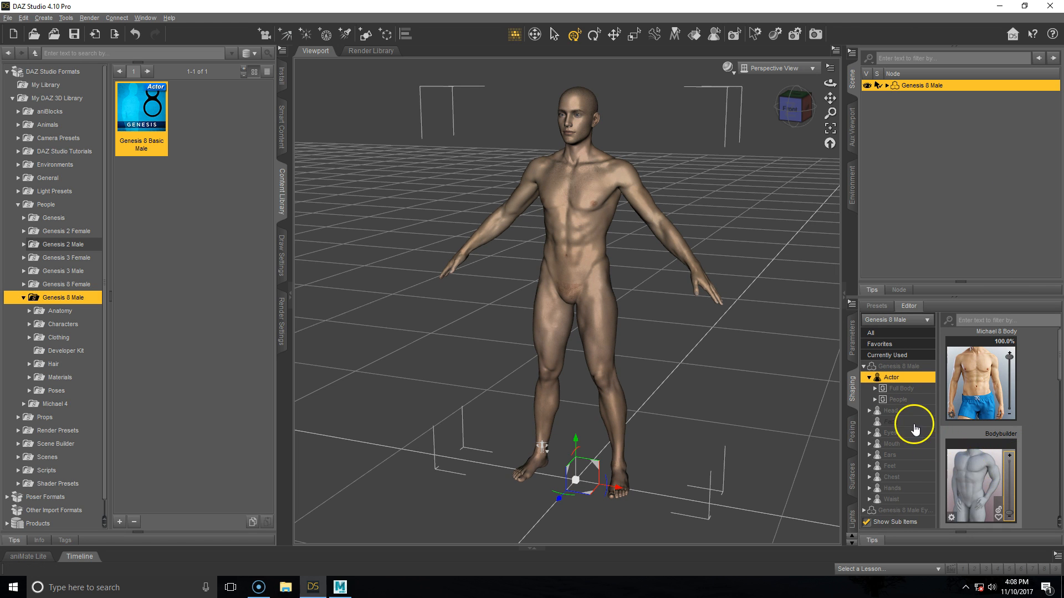
pyautogui.click(890, 410)
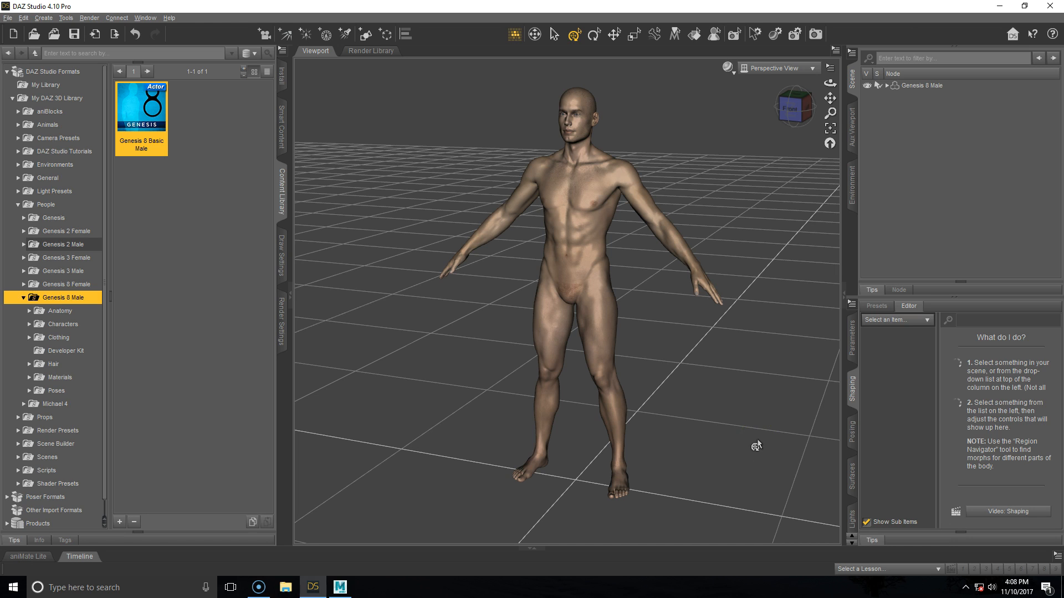
pyautogui.click(679, 455)
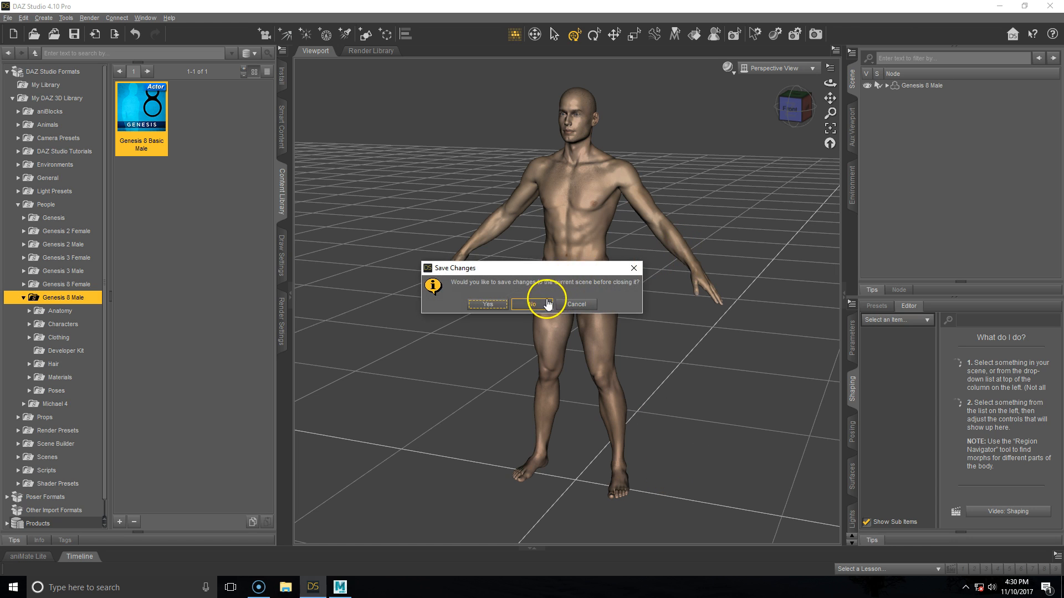
# Start a new scene without saving, load Victoria 8 and select her Genesis 8 Female Eyelashes node
pyautogui.click(531, 303)
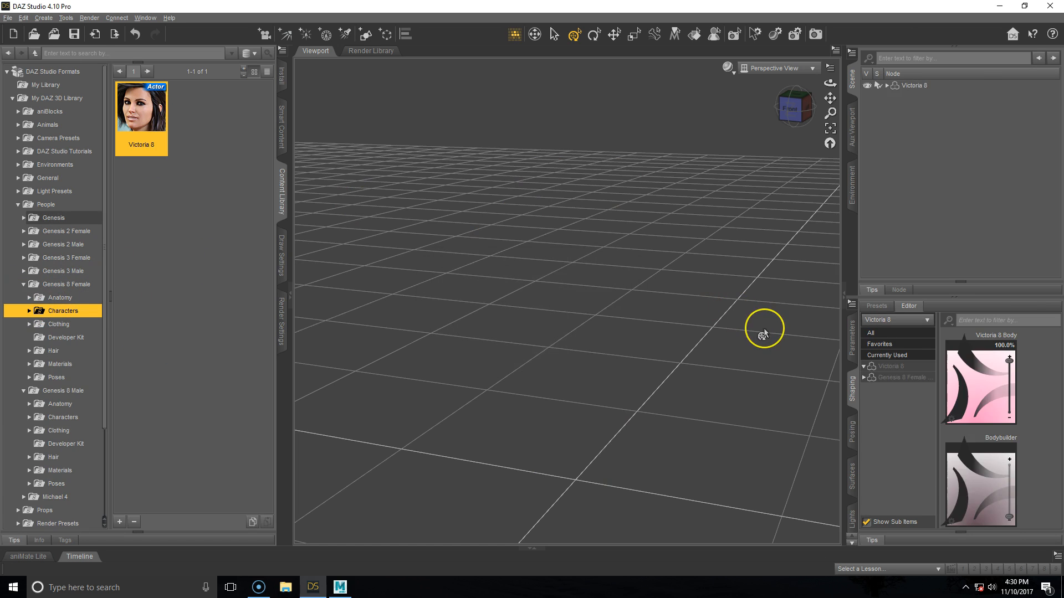
pyautogui.doubleClick(141, 111)
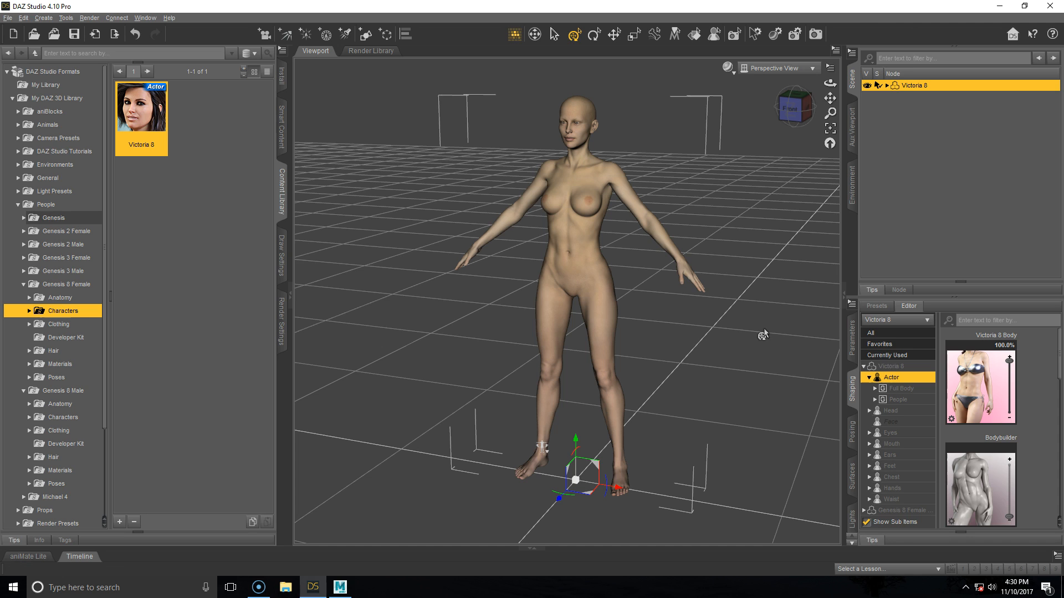
pyautogui.click(885, 86)
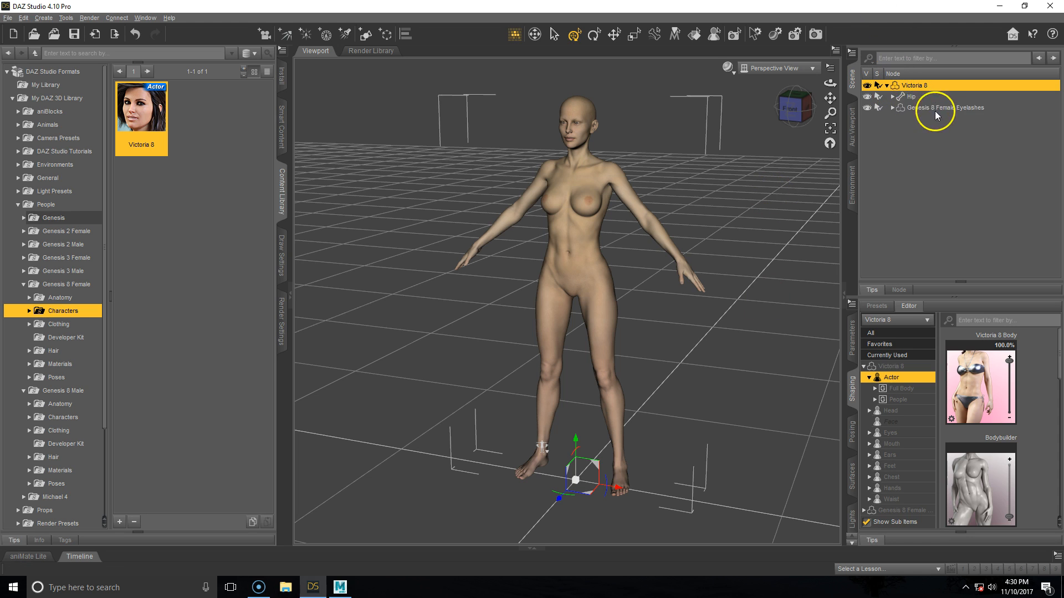
pyautogui.click(945, 107)
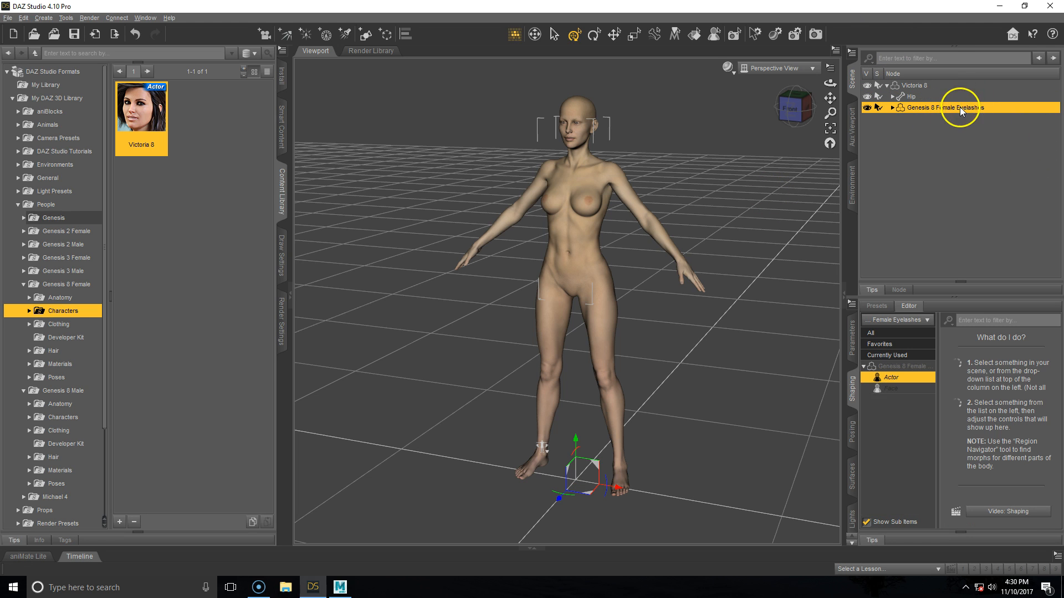
pyautogui.rightClick(943, 108)
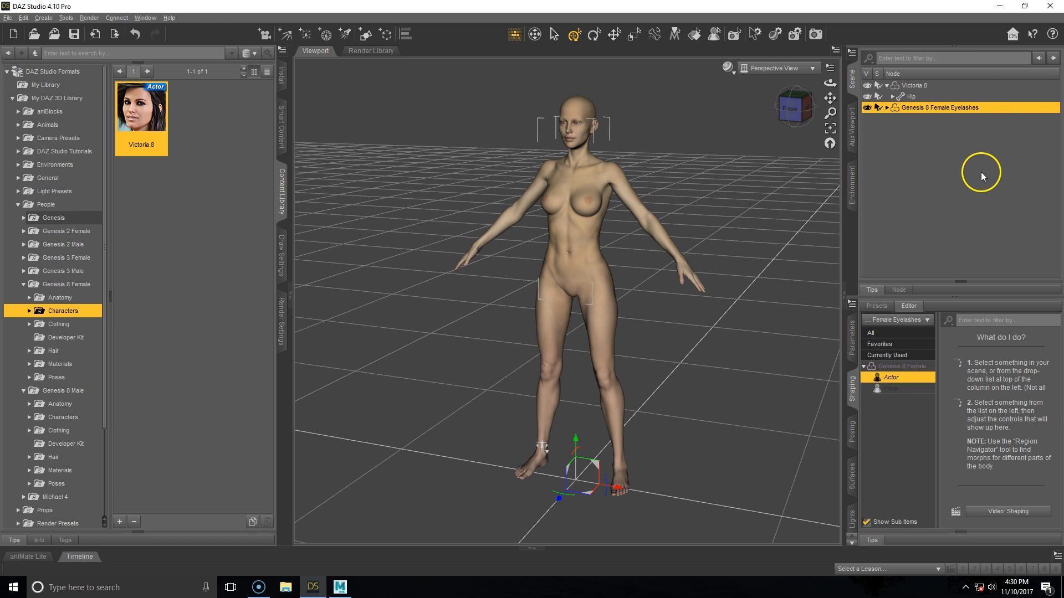
pyautogui.moveTo(981, 175)
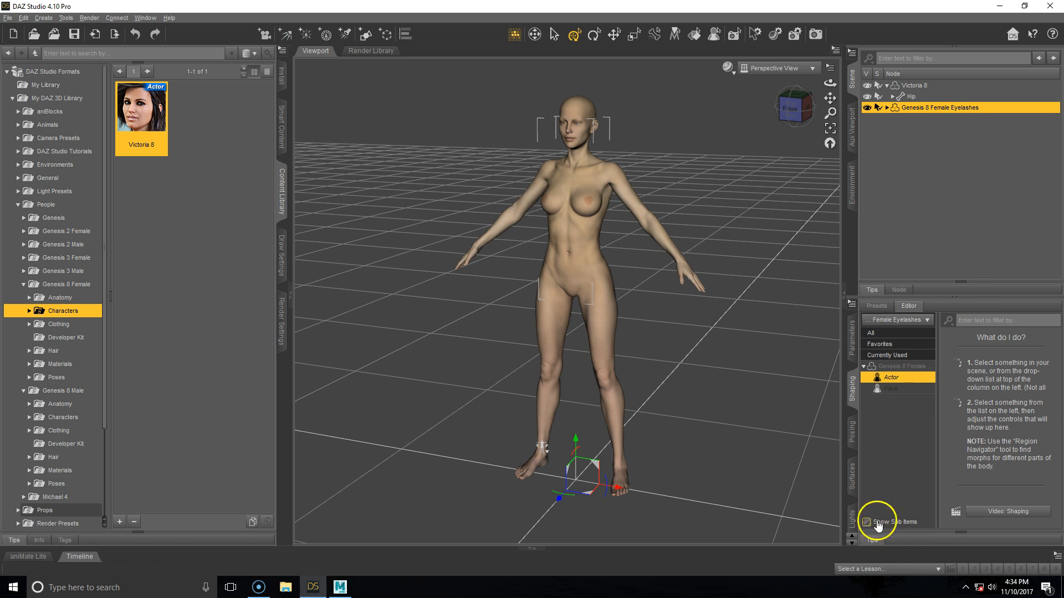
# Select all of Victoria 8's surfaces and set their texture images to None, leaving her plain grey
pyautogui.click(855, 475)
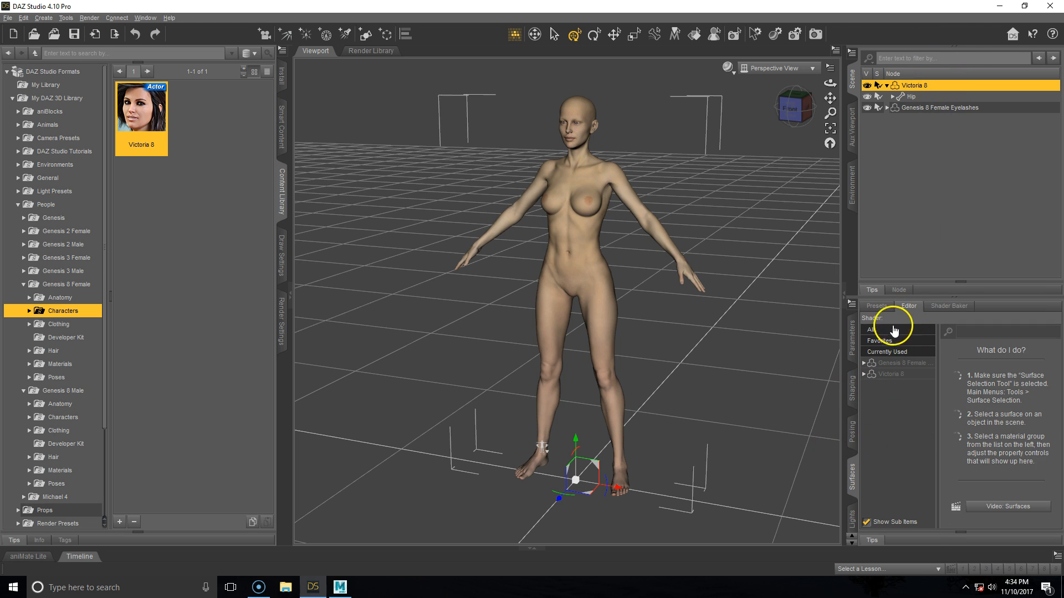
pyautogui.click(892, 326)
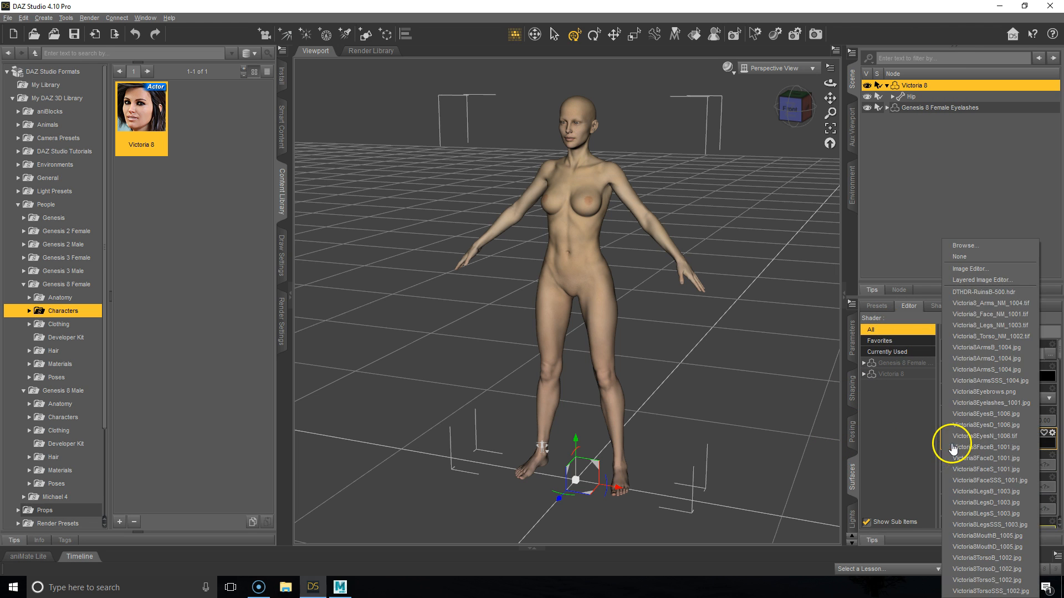
pyautogui.click(957, 256)
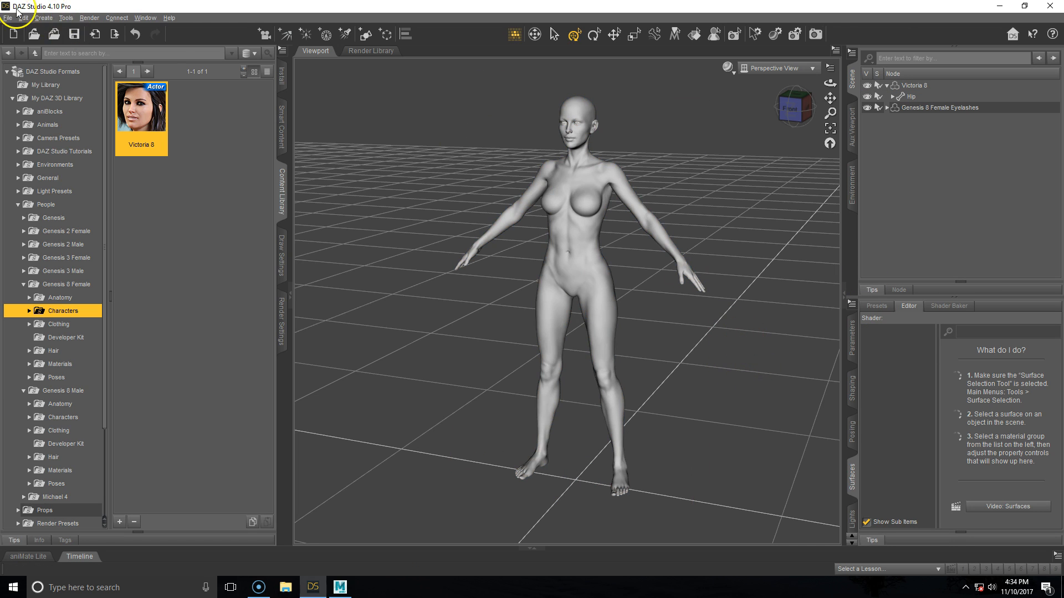
# Export the scene as 'Victoria 8' FBX into the home folder with Locks included
pyautogui.click(8, 18)
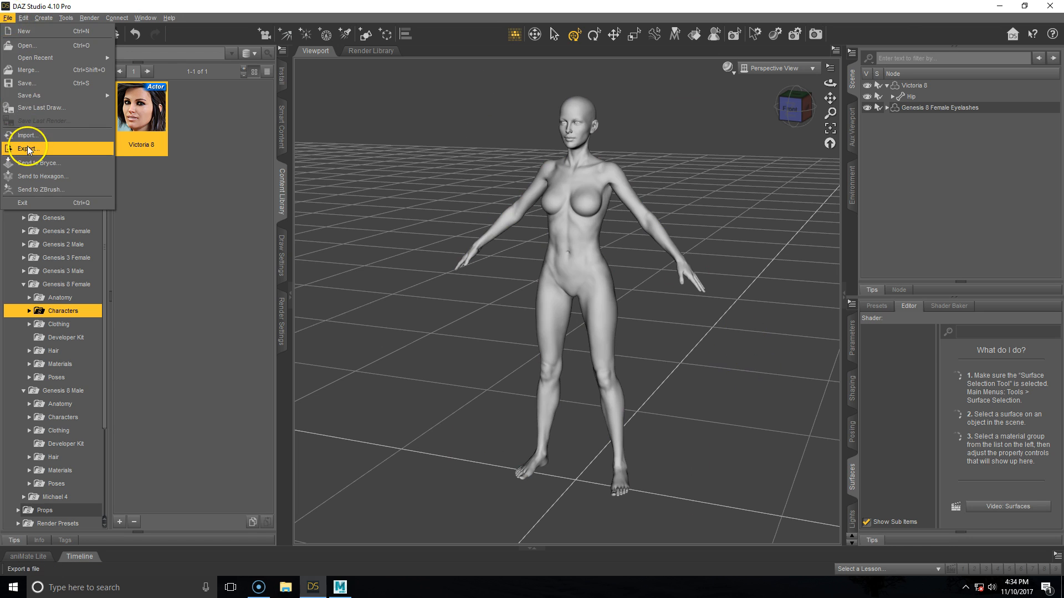
pyautogui.click(29, 148)
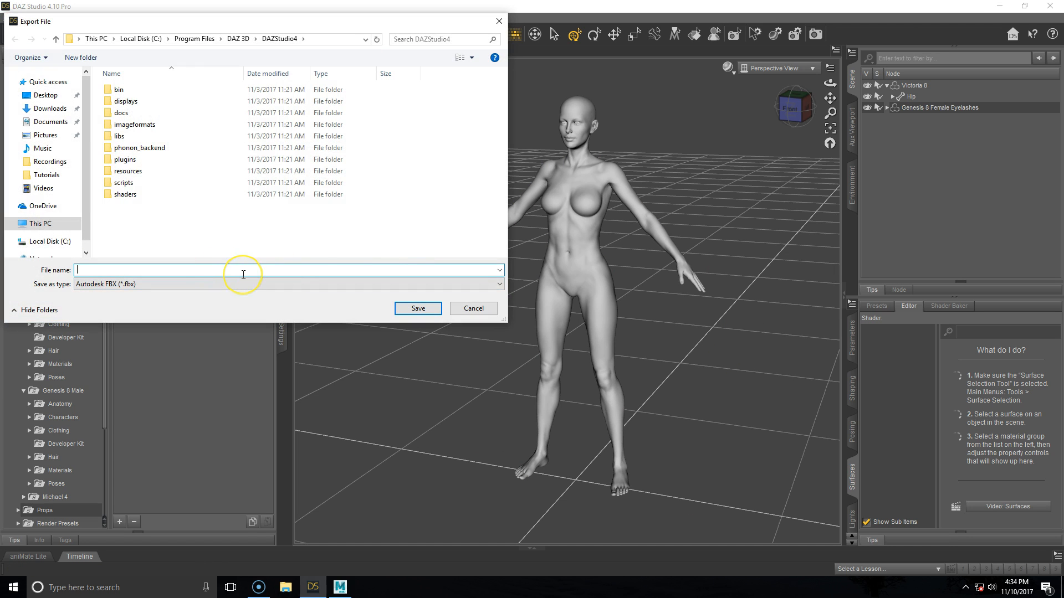
pyautogui.write('Victoria 8')
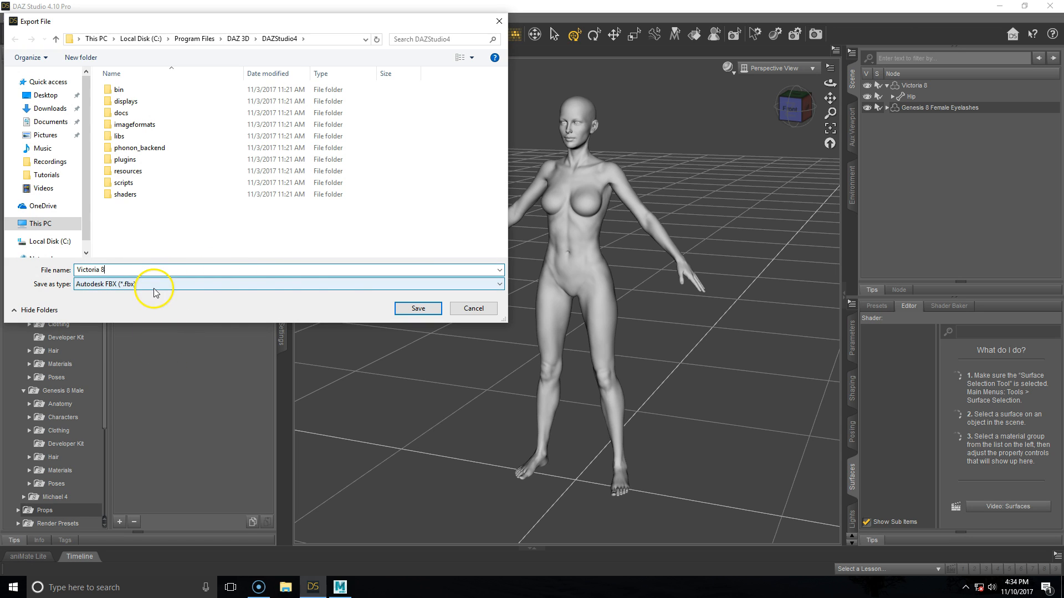
pyautogui.click(416, 309)
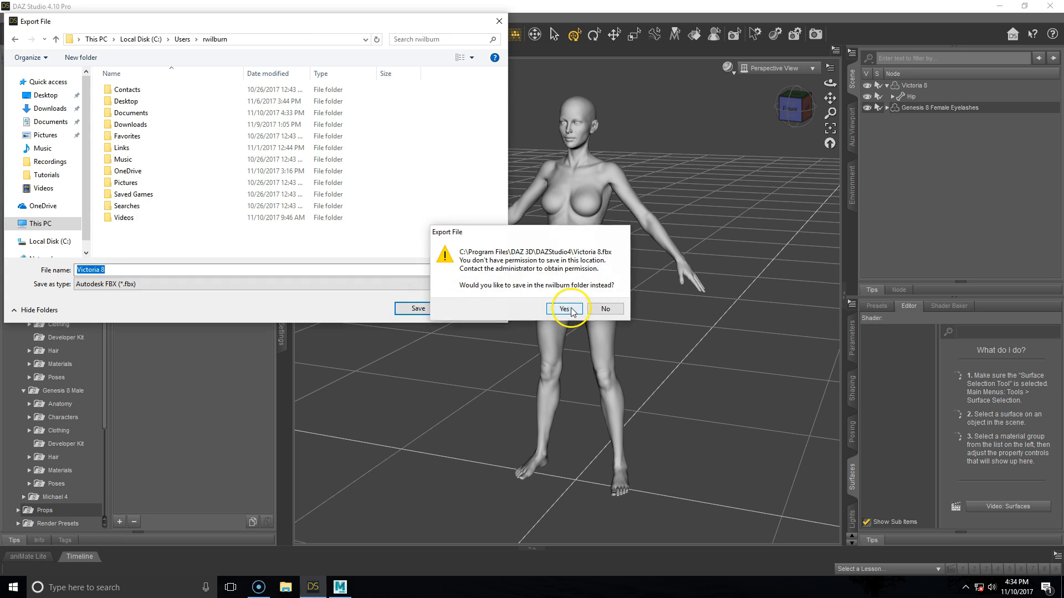
pyautogui.click(563, 310)
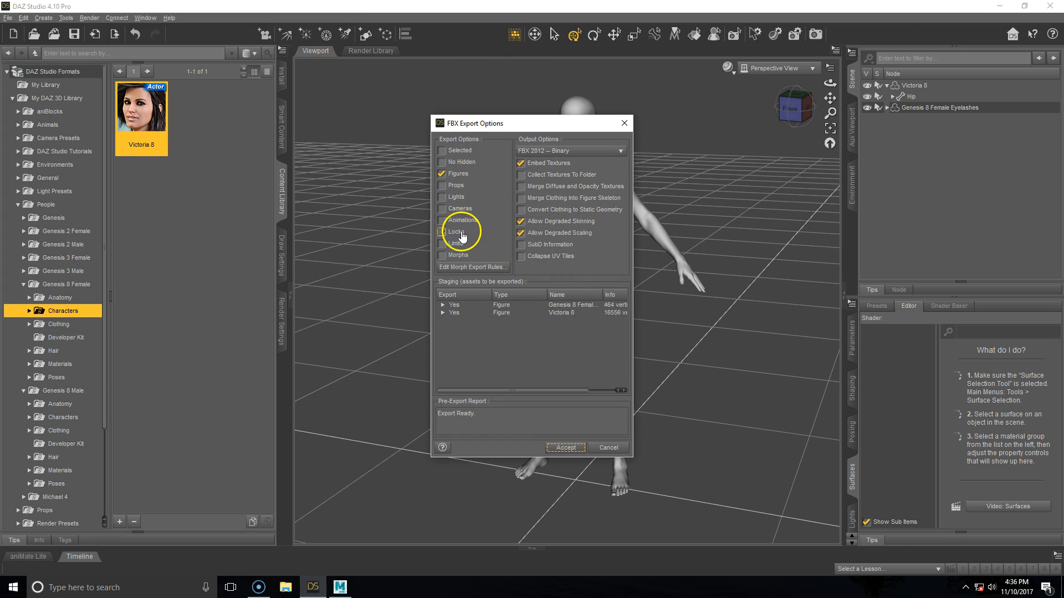
pyautogui.click(442, 231)
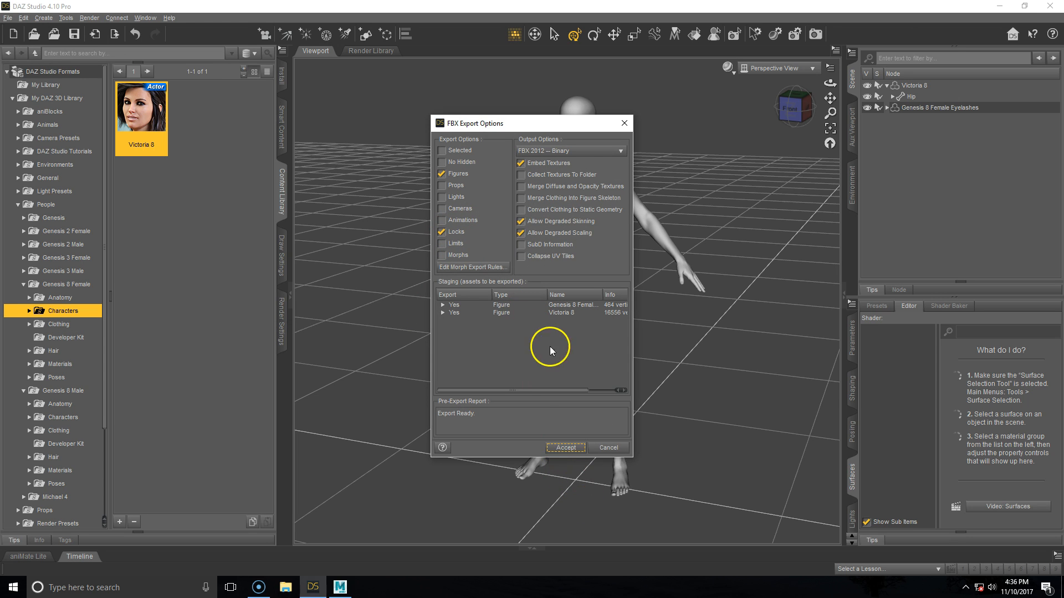
pyautogui.click(565, 447)
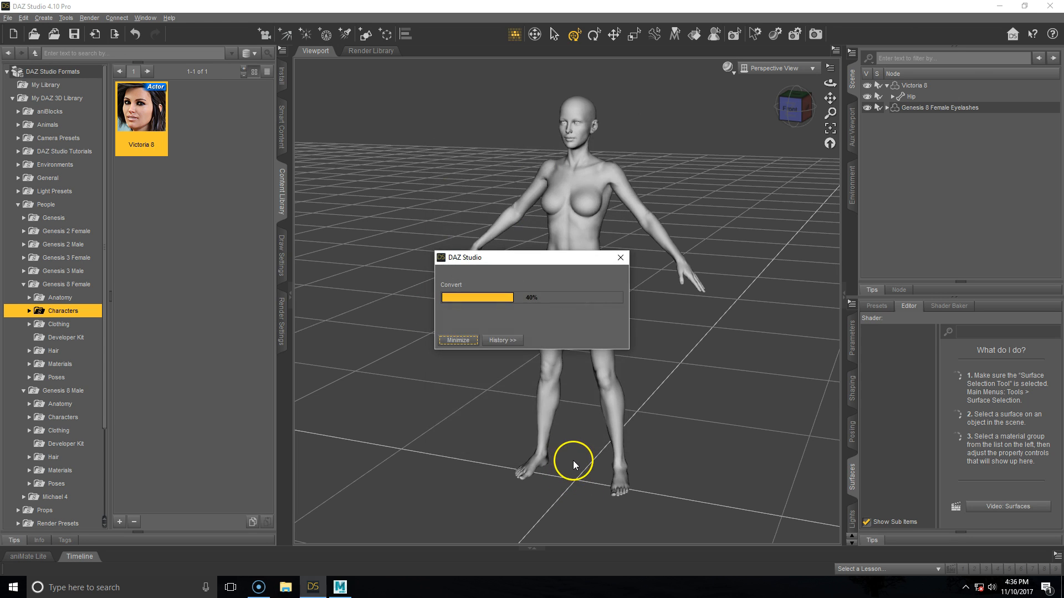
# Open Victoria 8.fbx from the Desktop in MotionBuilder, loading it with its animation take
pyautogui.click(339, 587)
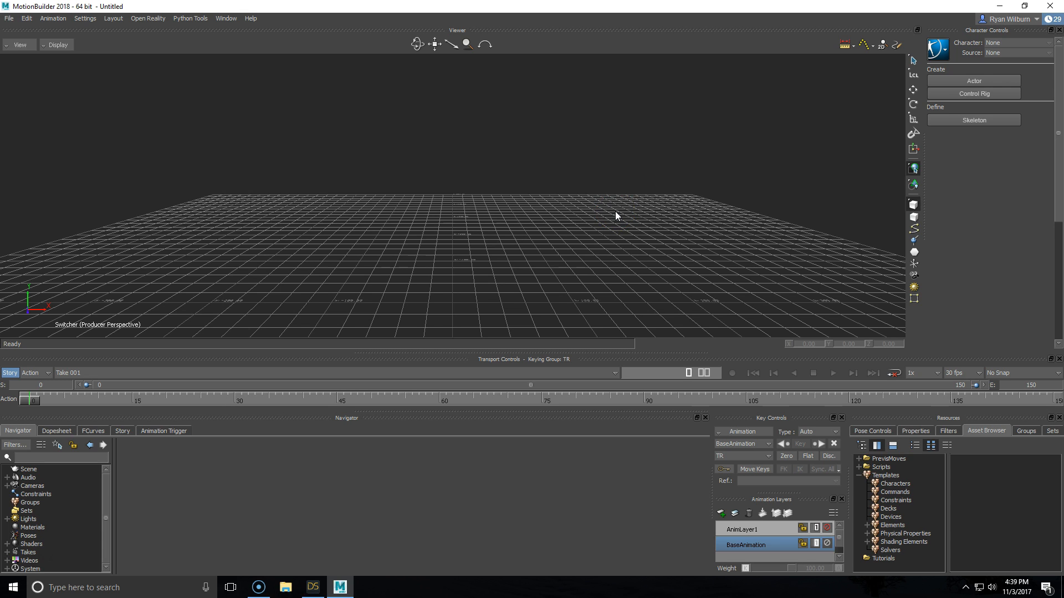
pyautogui.moveTo(22, 36)
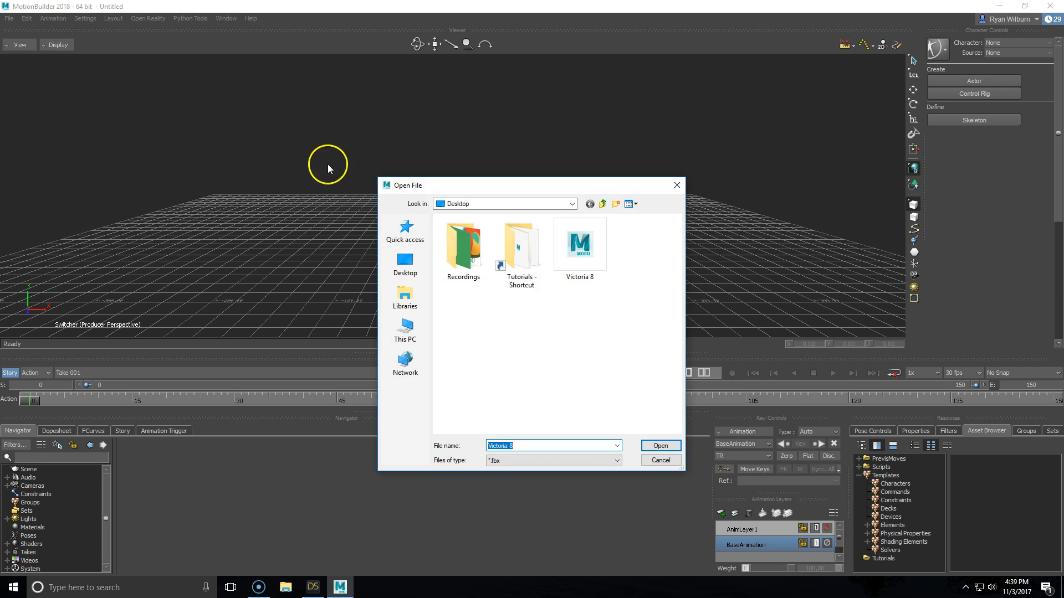
pyautogui.click(580, 244)
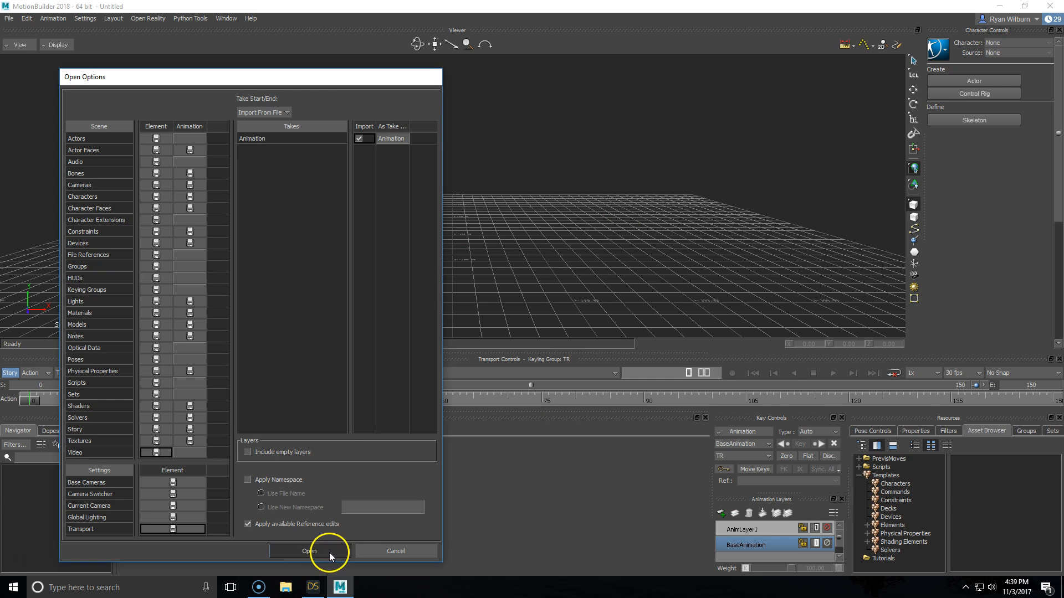
pyautogui.click(310, 550)
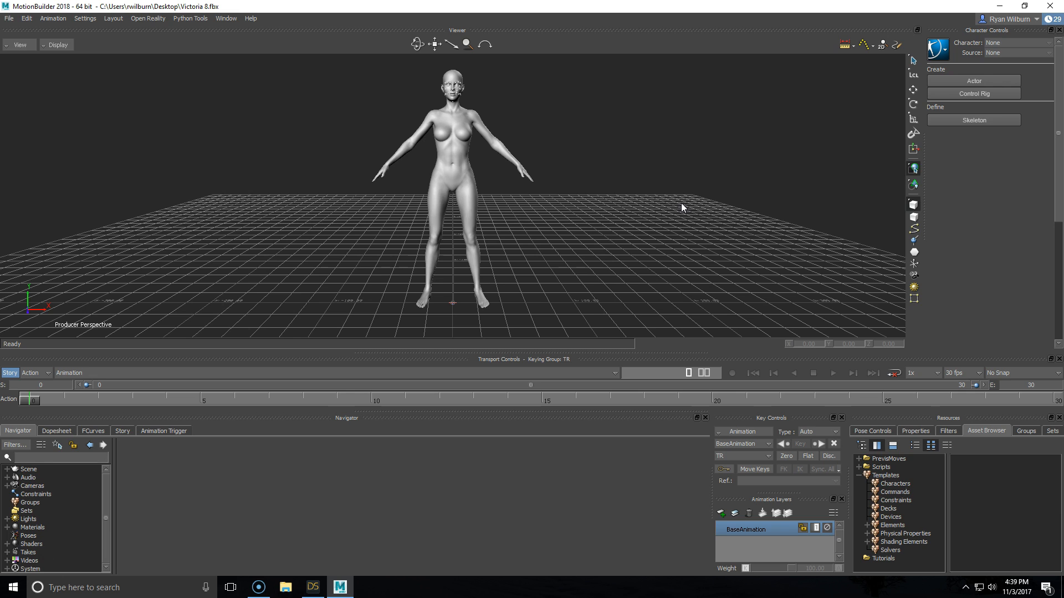
pyautogui.moveTo(1004, 121)
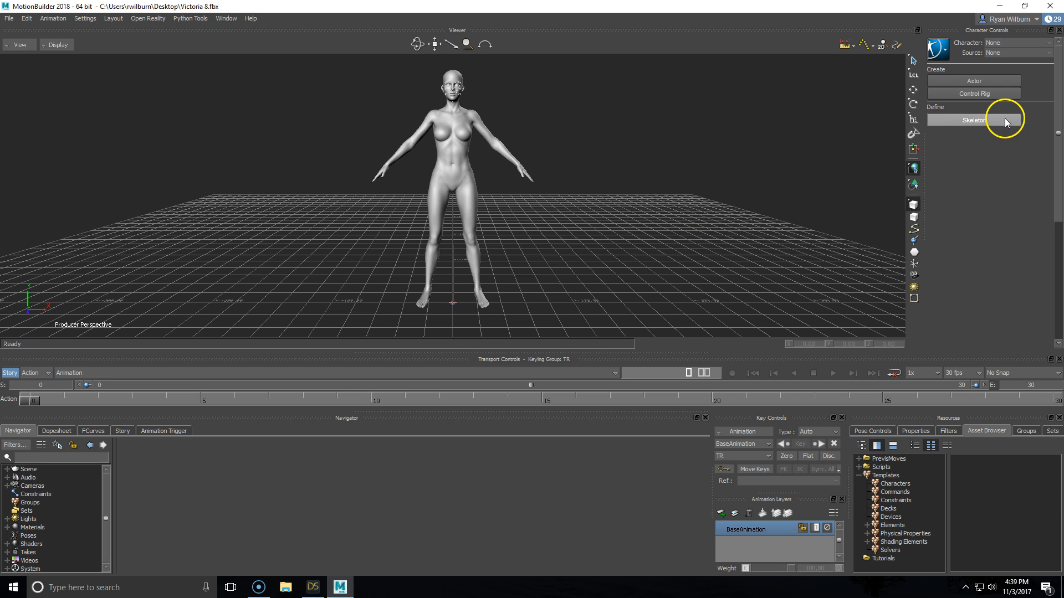
# Create a character definition and assign the Genesis8Female root as its Reference
pyautogui.click(972, 119)
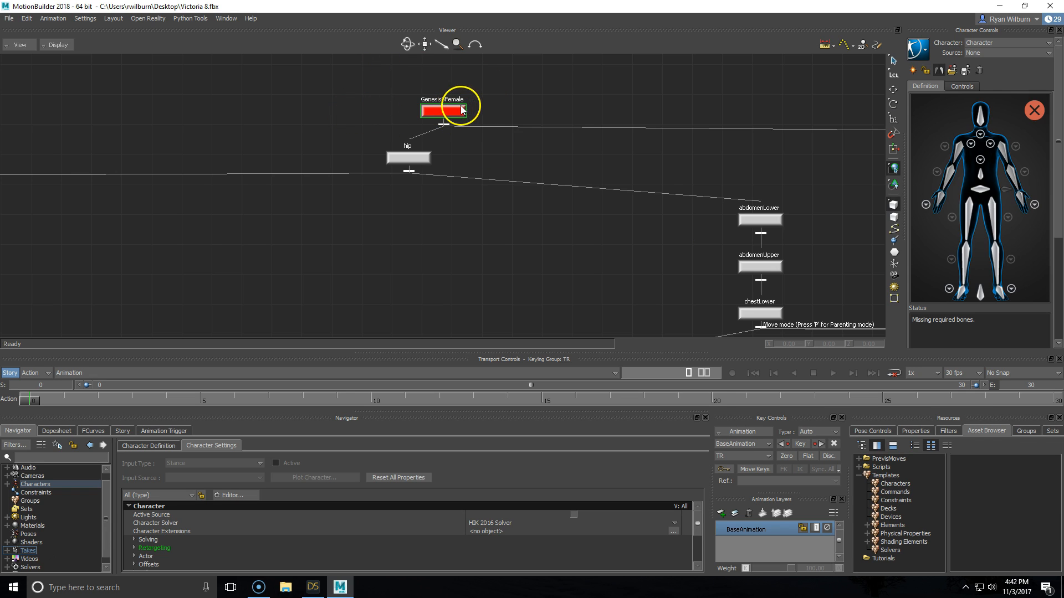
pyautogui.moveTo(982, 298)
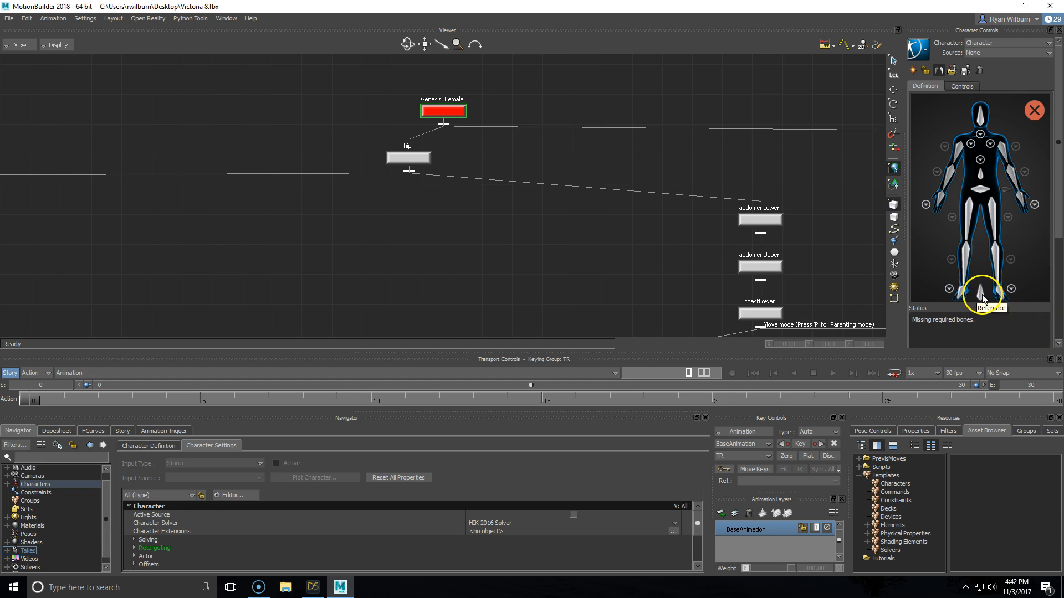
pyautogui.rightClick(983, 300)
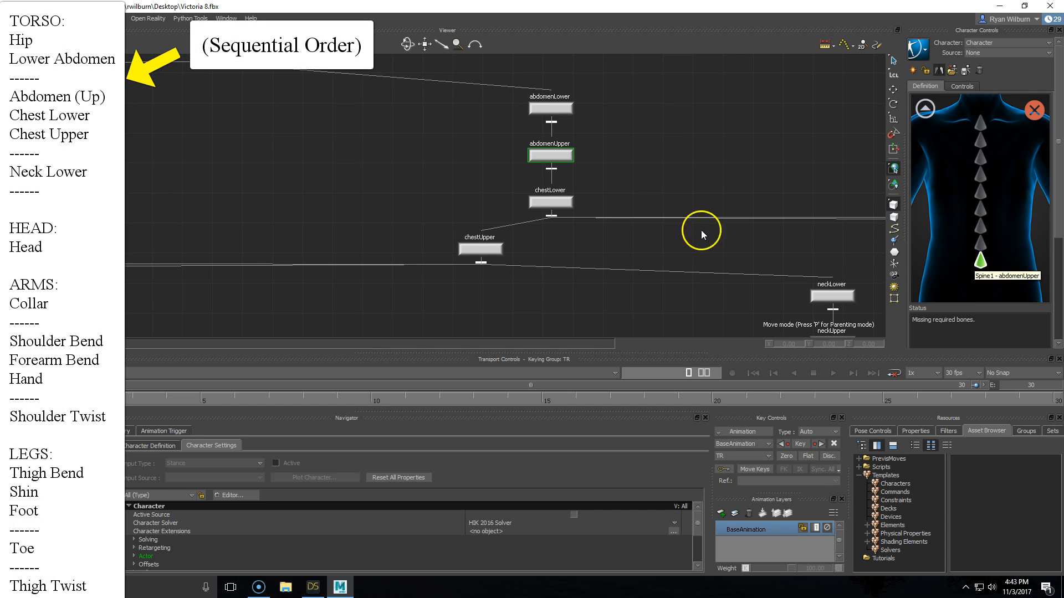
# Assign the spine, head and right and left collar bones to their character definition slots
pyautogui.click(479, 249)
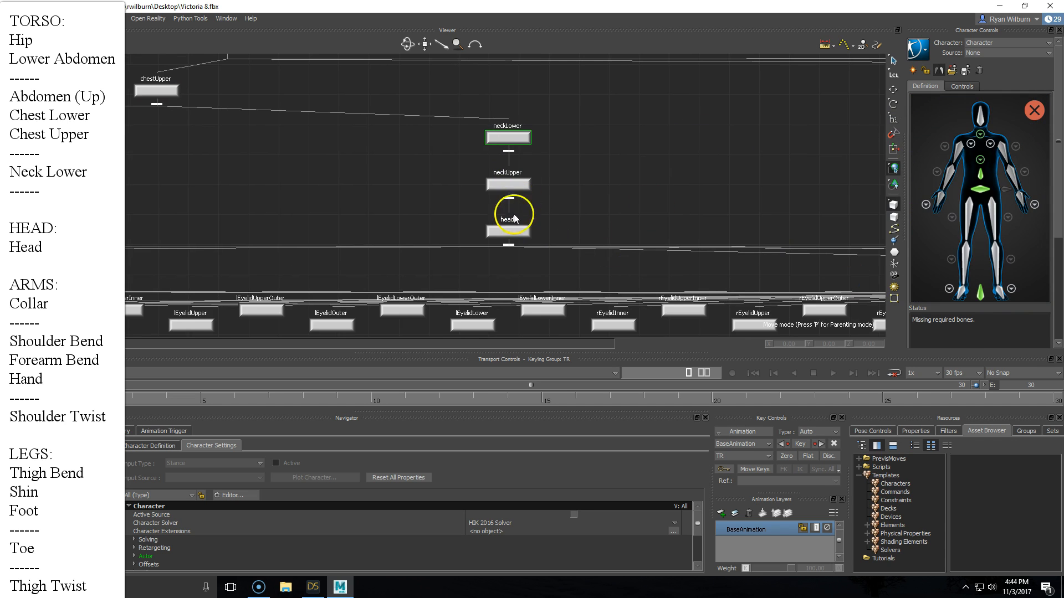
pyautogui.click(508, 231)
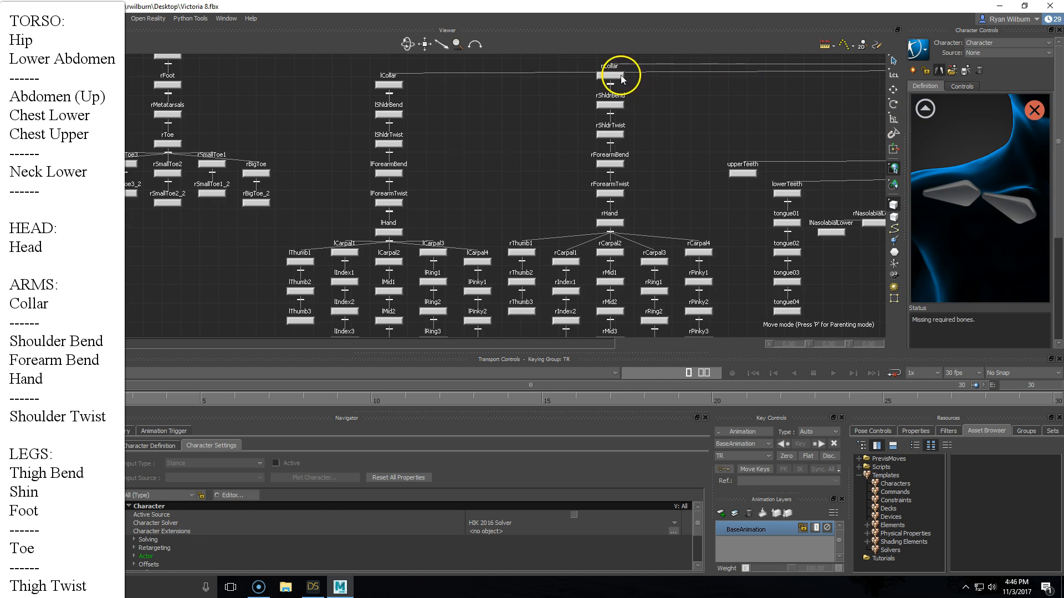
pyautogui.click(608, 75)
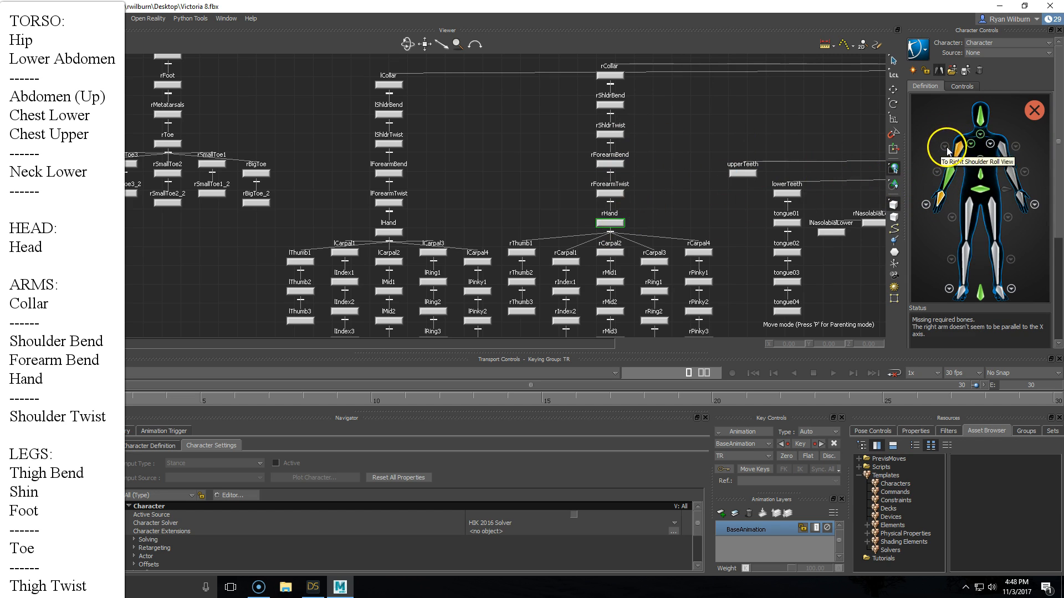
pyautogui.rightClick(995, 144)
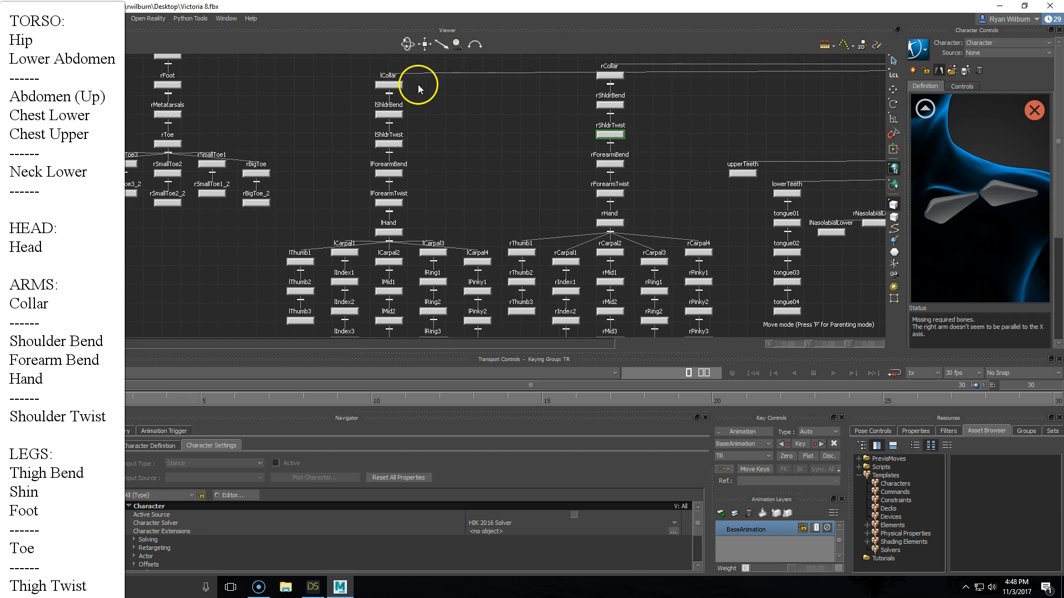
pyautogui.click(389, 84)
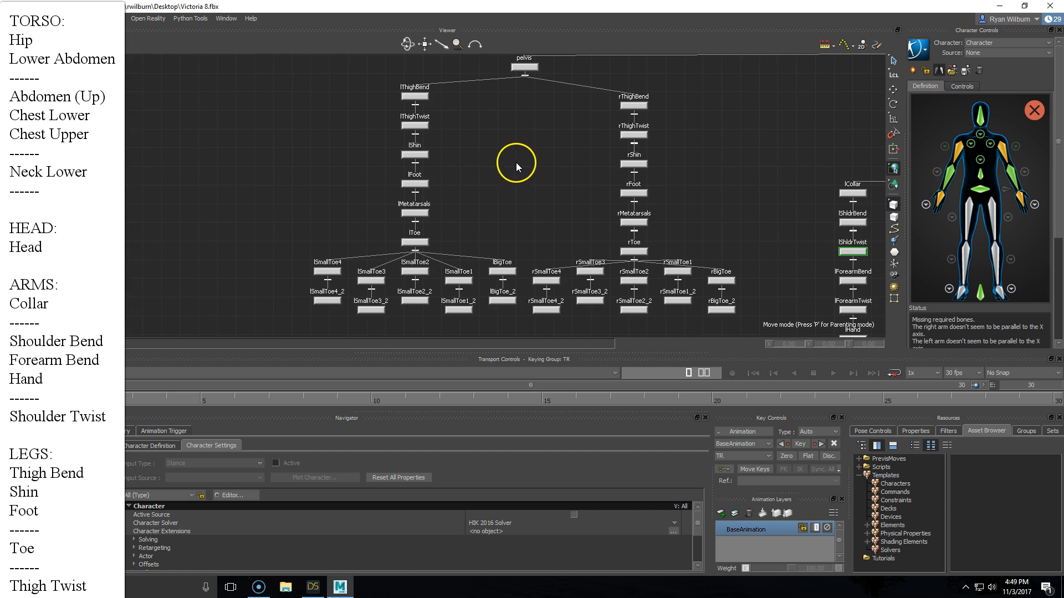
# Assign the left and right leg and foot bones, then return to the full-body definition view
pyautogui.click(633, 107)
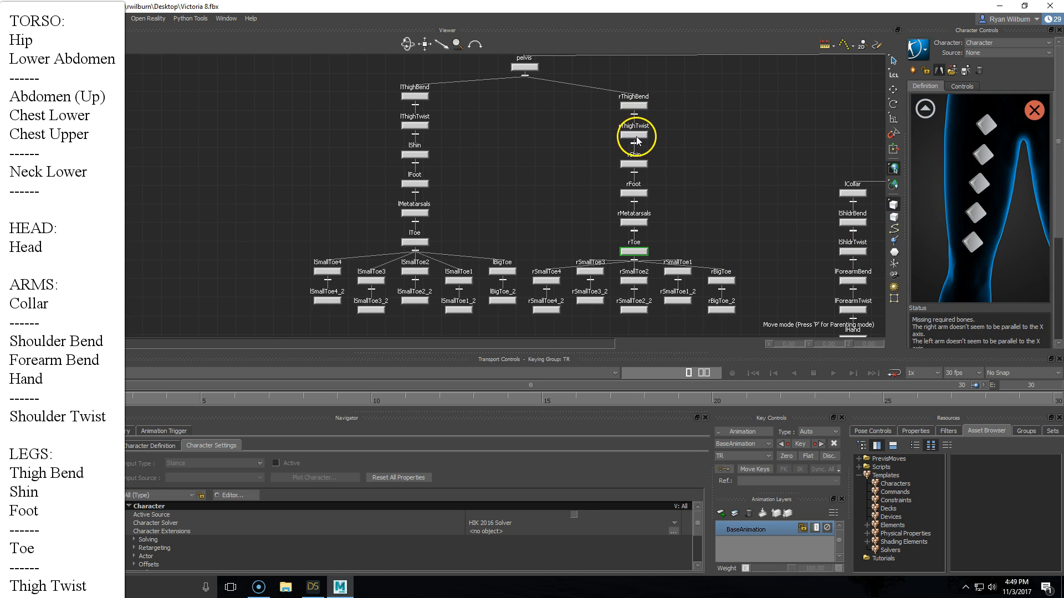
pyautogui.click(632, 134)
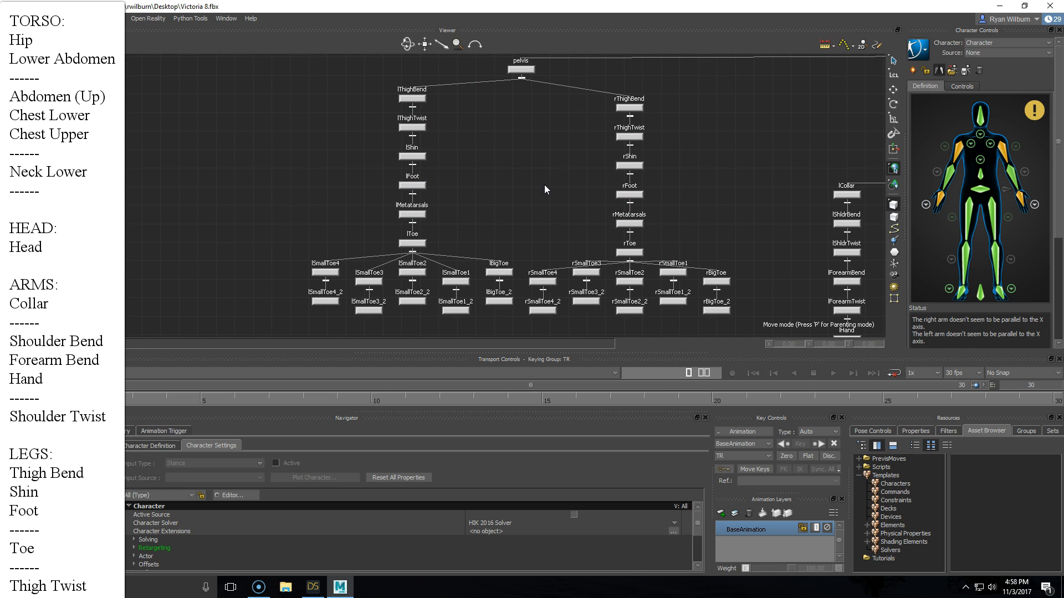
pyautogui.click(1009, 177)
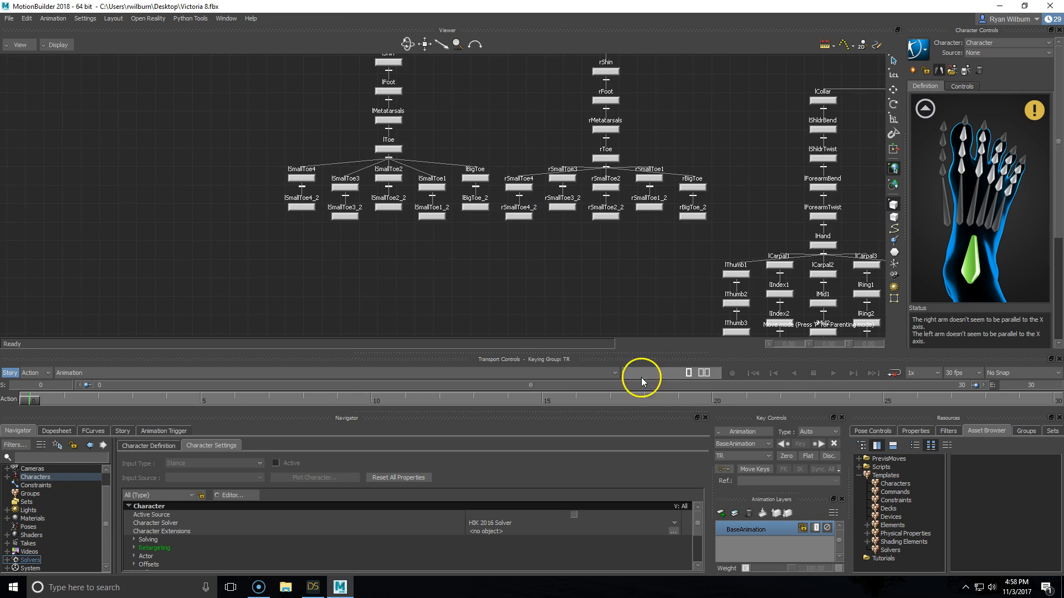
pyautogui.moveTo(589, 182)
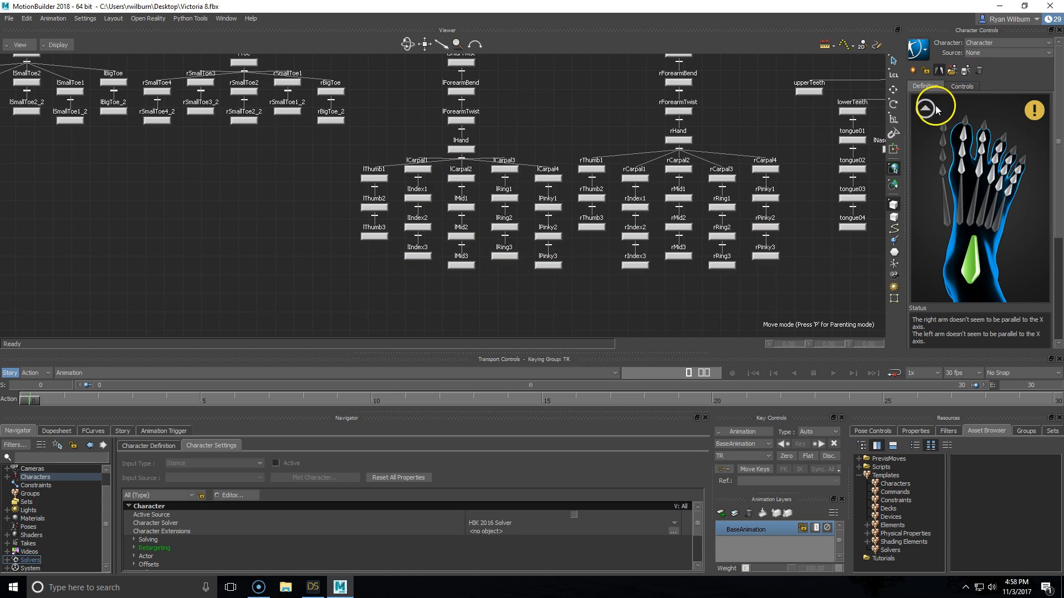
pyautogui.click(934, 107)
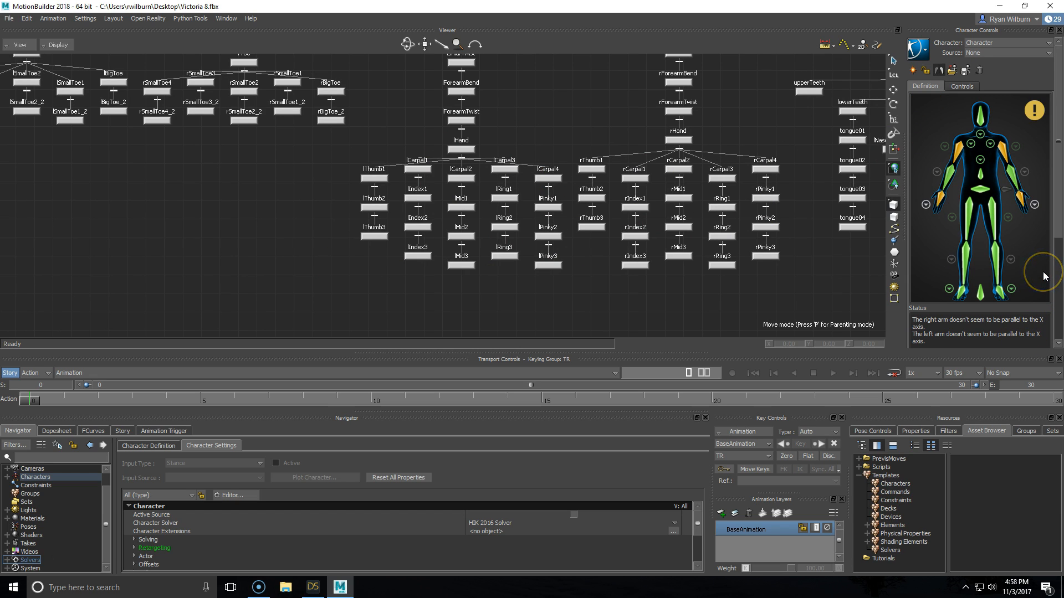
pyautogui.moveTo(1026, 264)
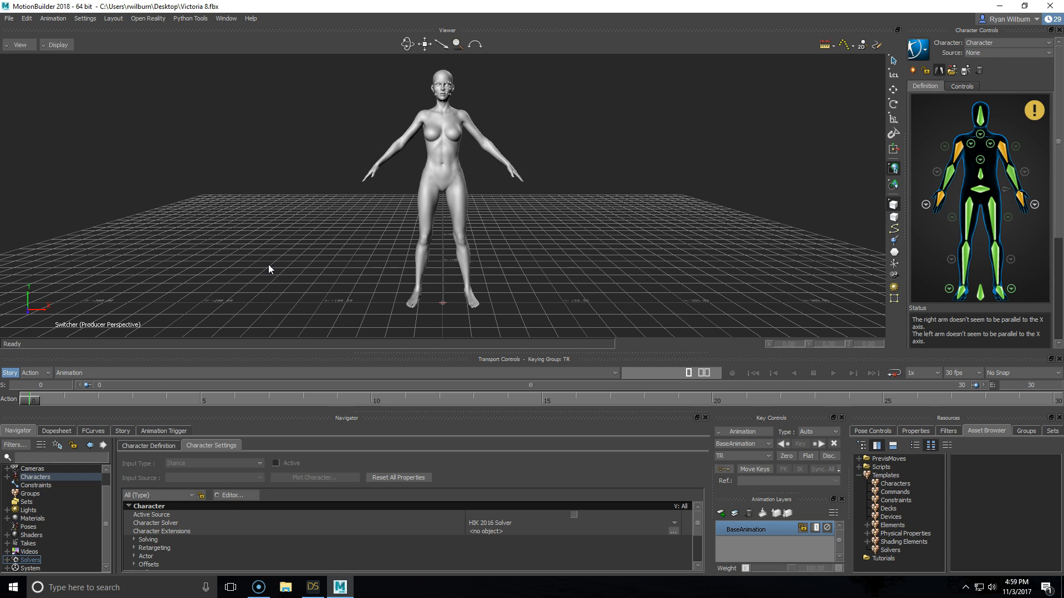
# Switch the viewer display to X-Ray so the skeleton shows through the mesh
pyautogui.click(59, 45)
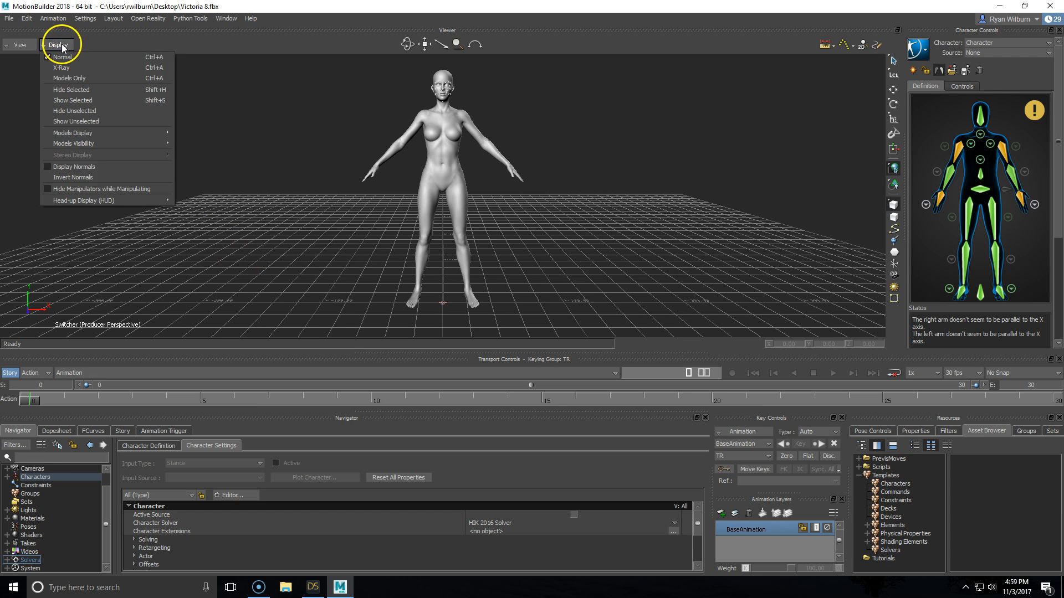
pyautogui.click(61, 67)
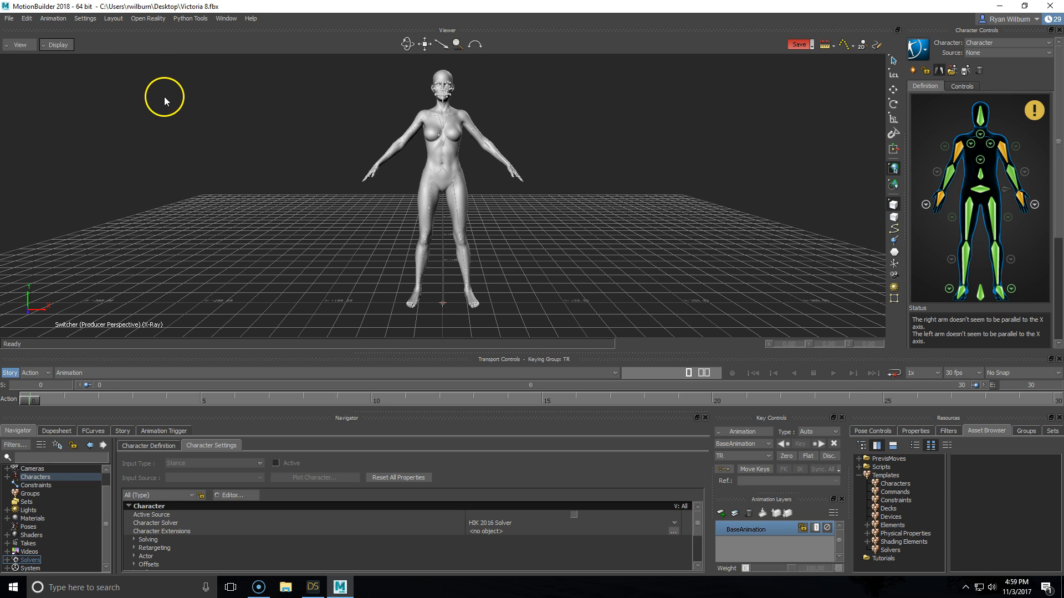
pyautogui.moveTo(225, 143)
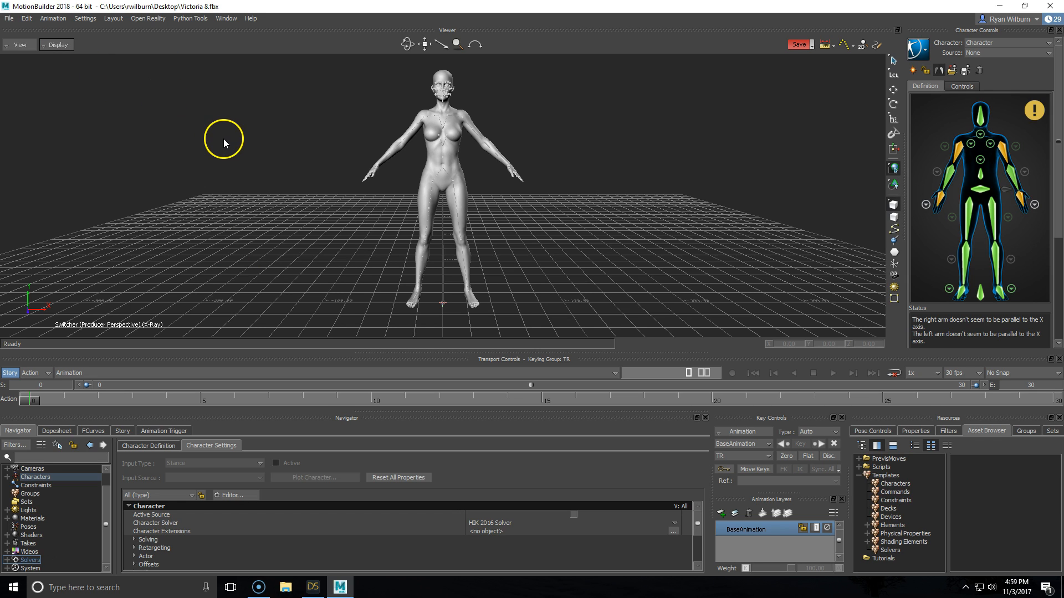
pyautogui.moveTo(236, 159)
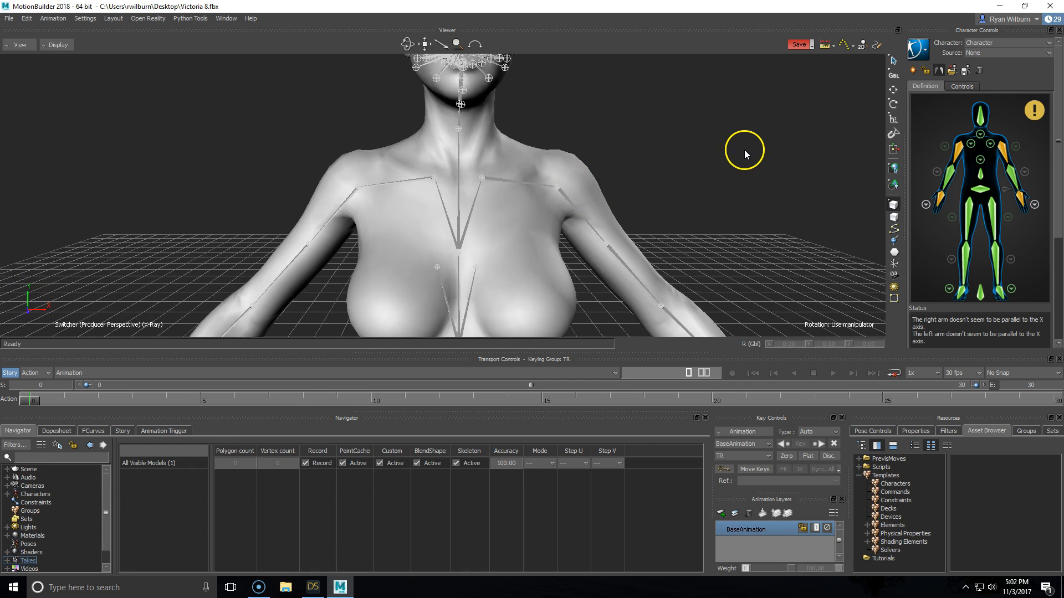
# Rotate lShldrBend to Z 47 and set the lHand Y rotation to -12.75
pyautogui.click(558, 188)
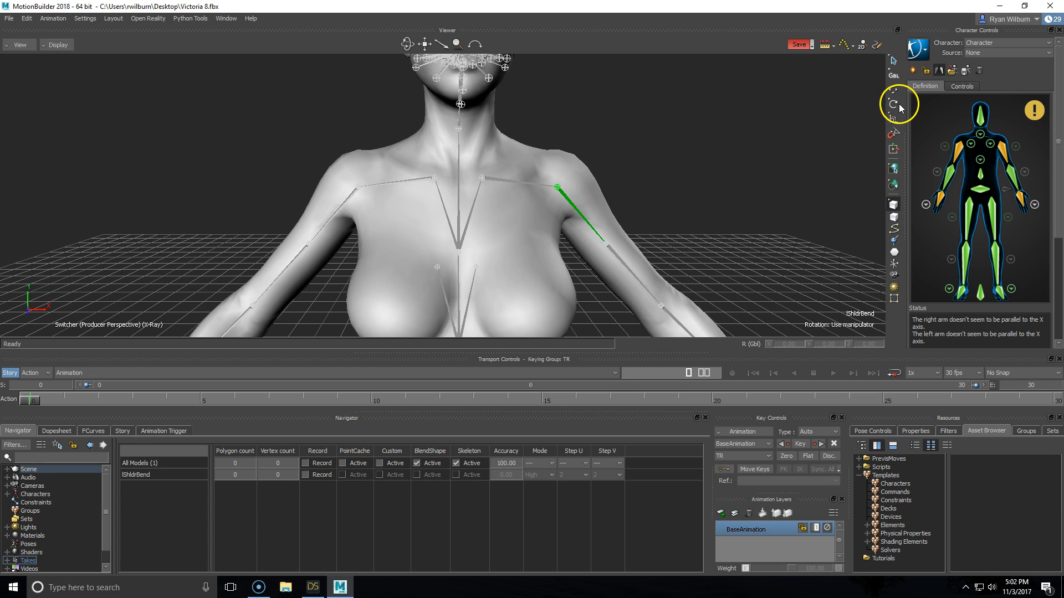
pyautogui.click(894, 103)
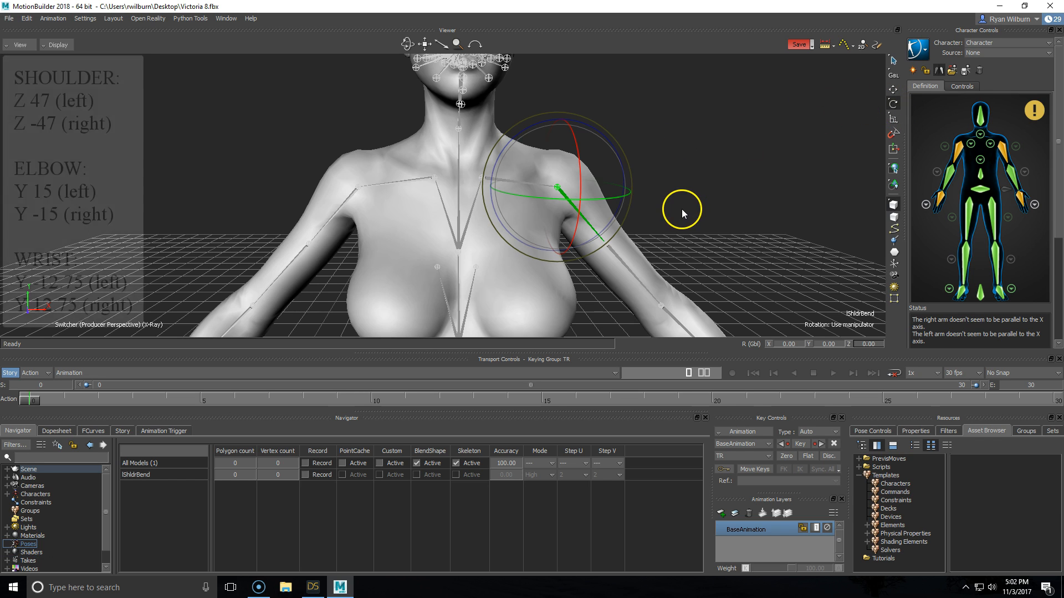
pyautogui.click(862, 343)
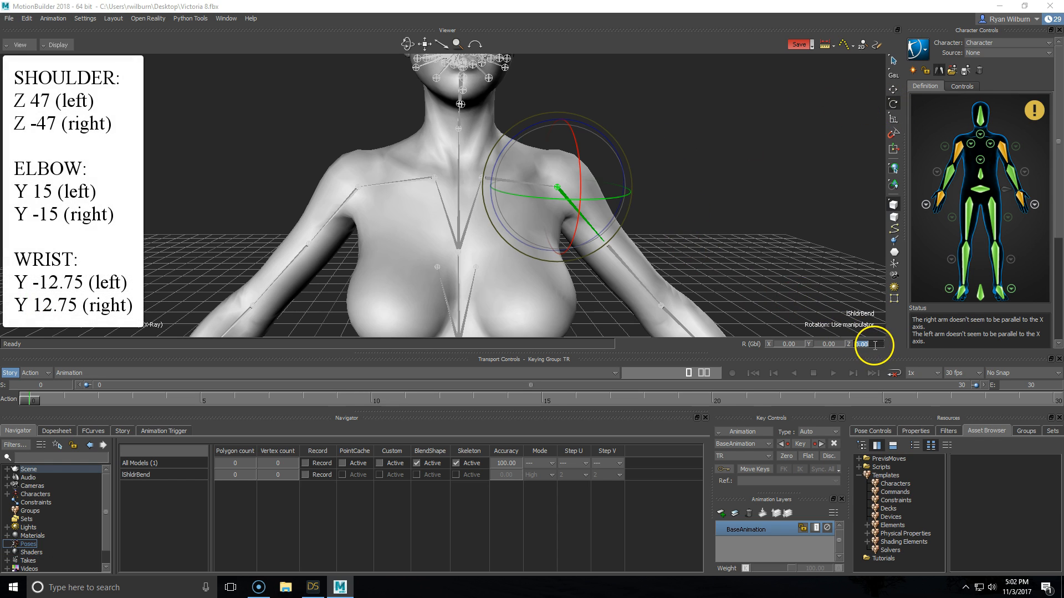
pyautogui.write('47.53')
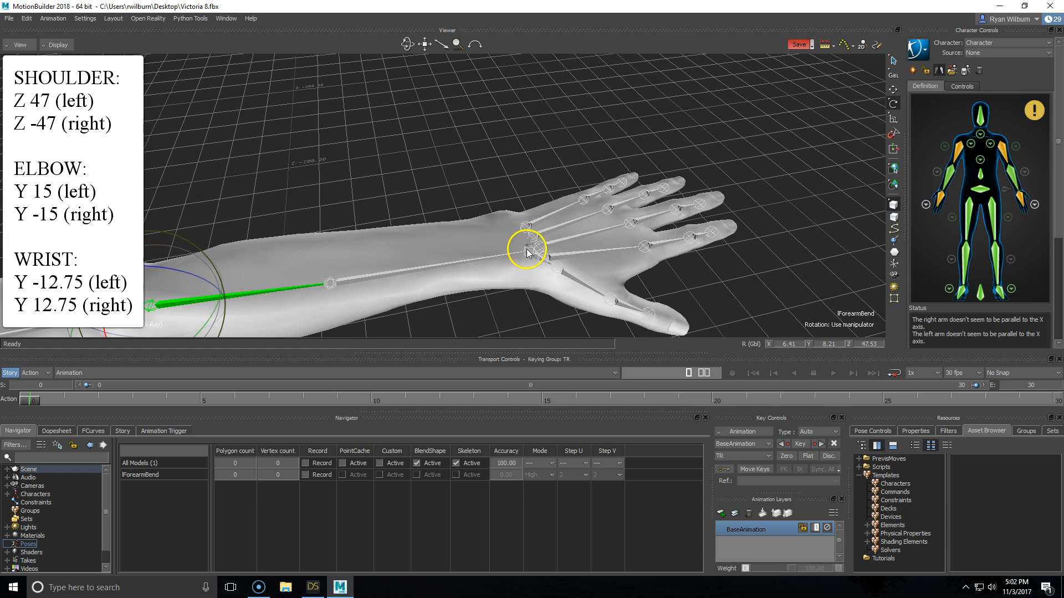
pyautogui.click(525, 249)
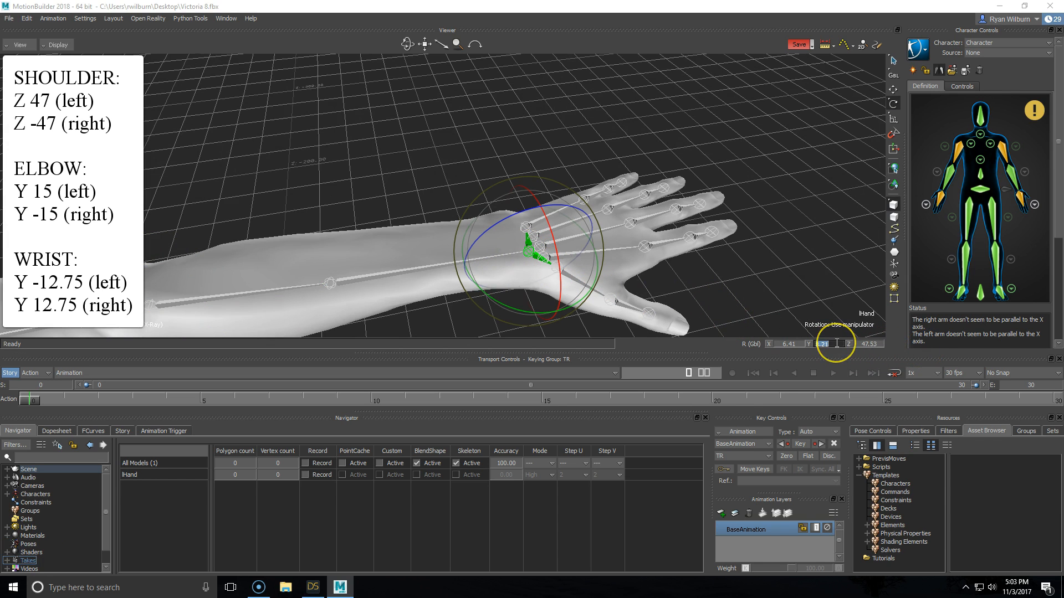
pyautogui.write('-12.75')
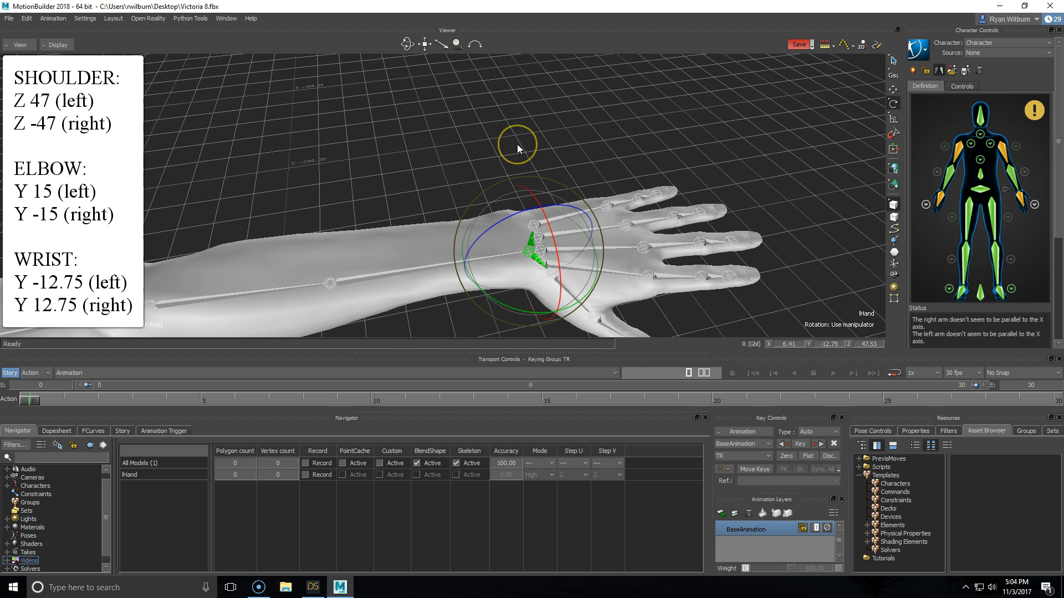
pyautogui.moveTo(1012, 158)
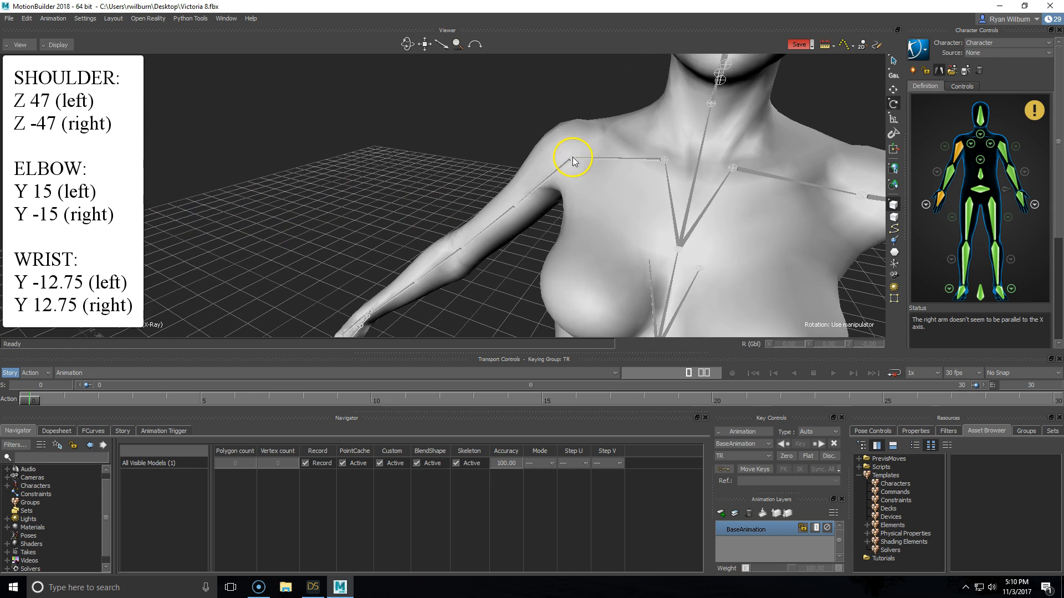
# Rotate rShldrBend to Z -47, adjust rForearmBend and select rHand for Y 12.75
pyautogui.click(571, 158)
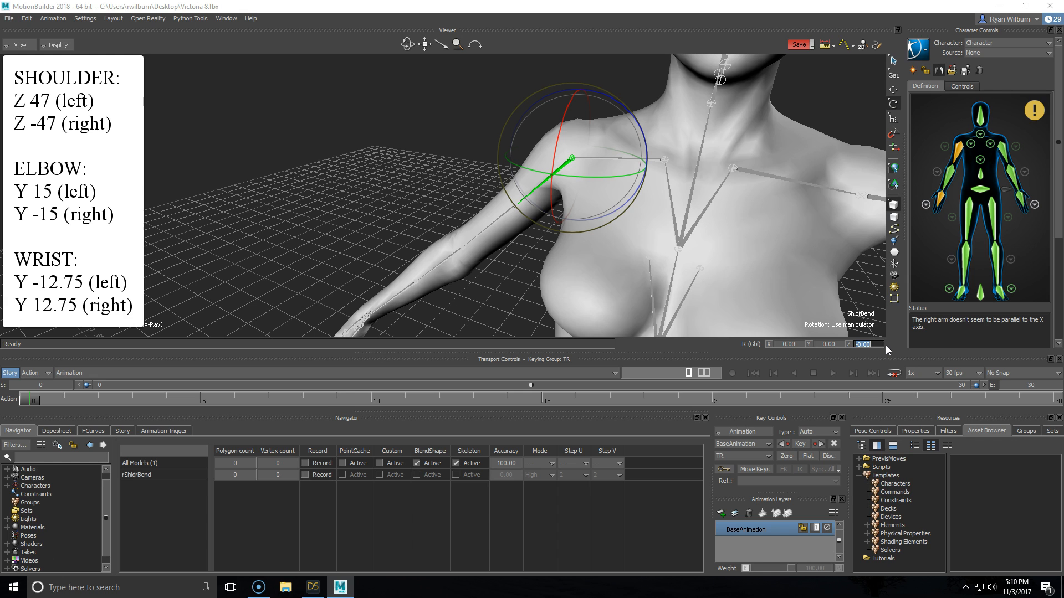
pyautogui.write('-47')
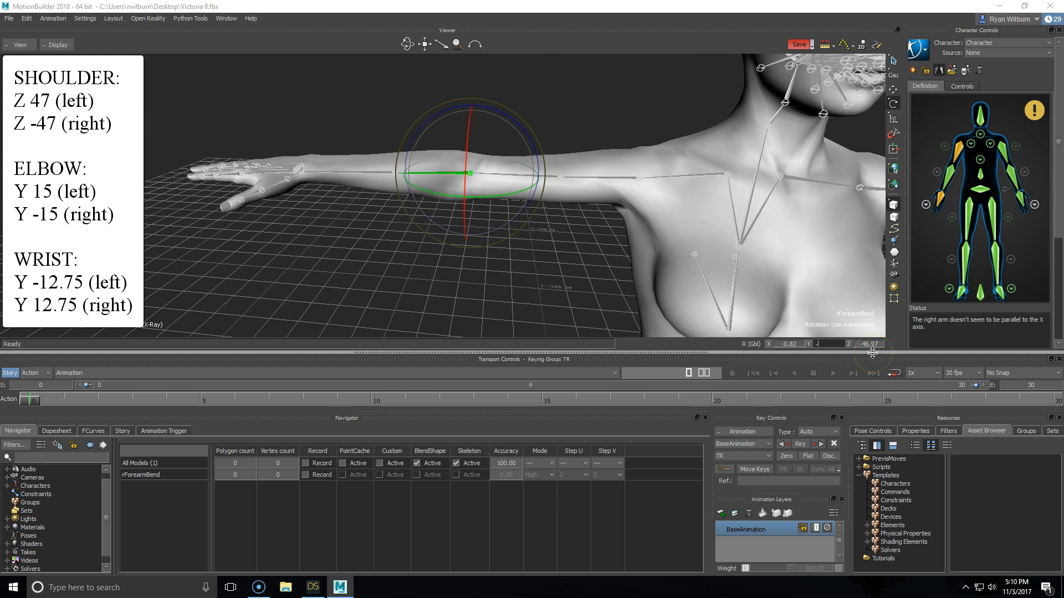
pyautogui.moveTo(468, 173); pyautogui.dragTo(278, 166)
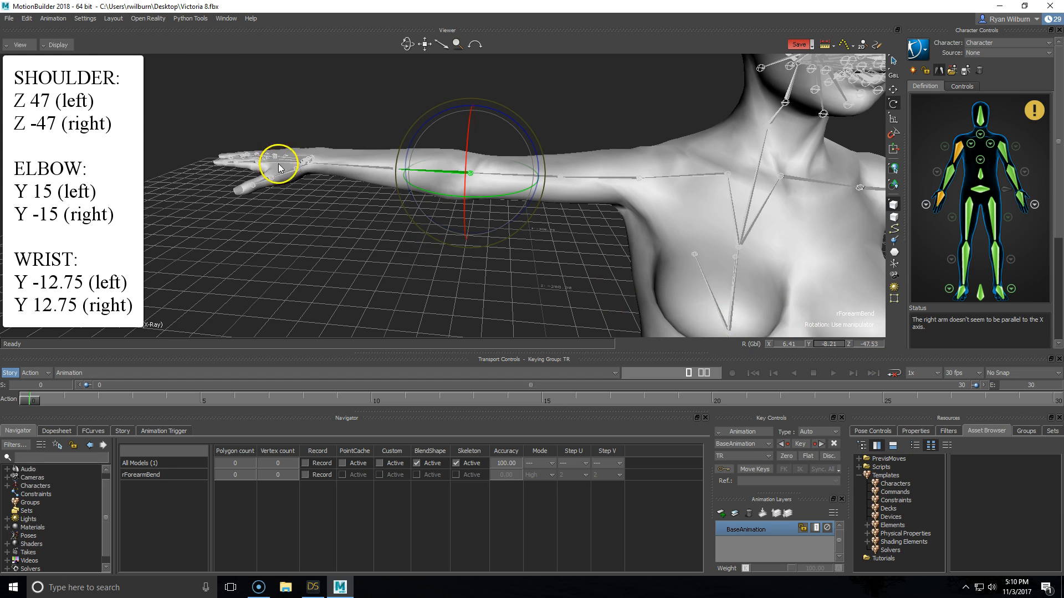
pyautogui.moveTo(278, 167); pyautogui.dragTo(428, 207)
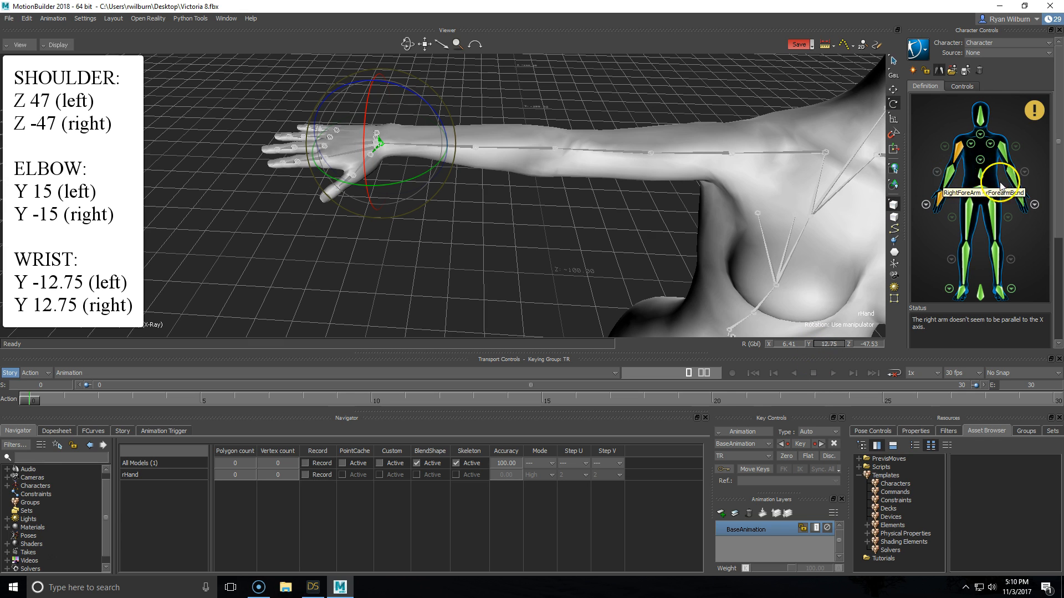
pyautogui.moveTo(555, 150)
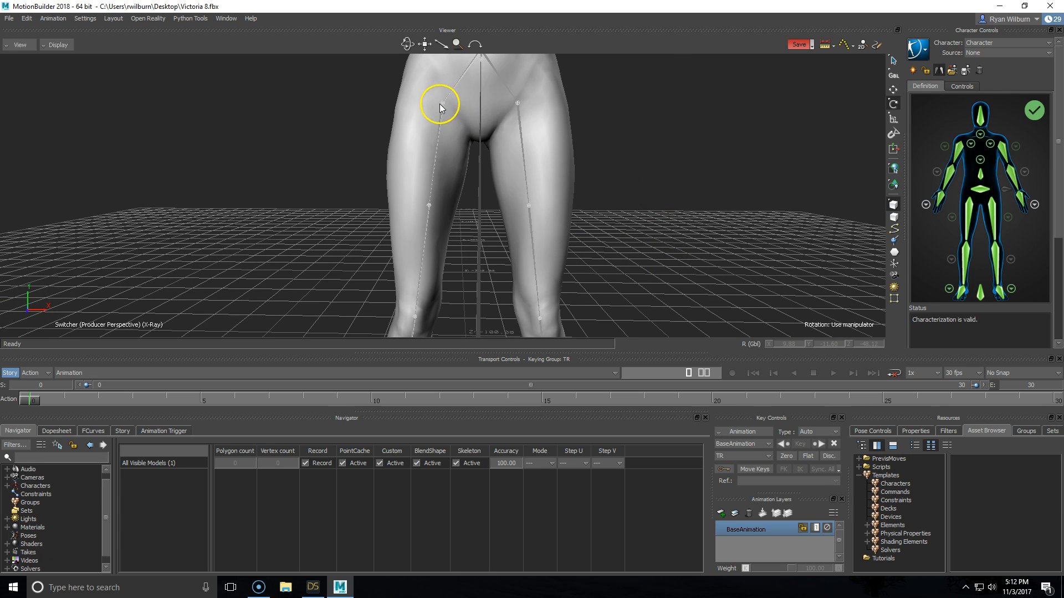
pyautogui.moveTo(519, 106)
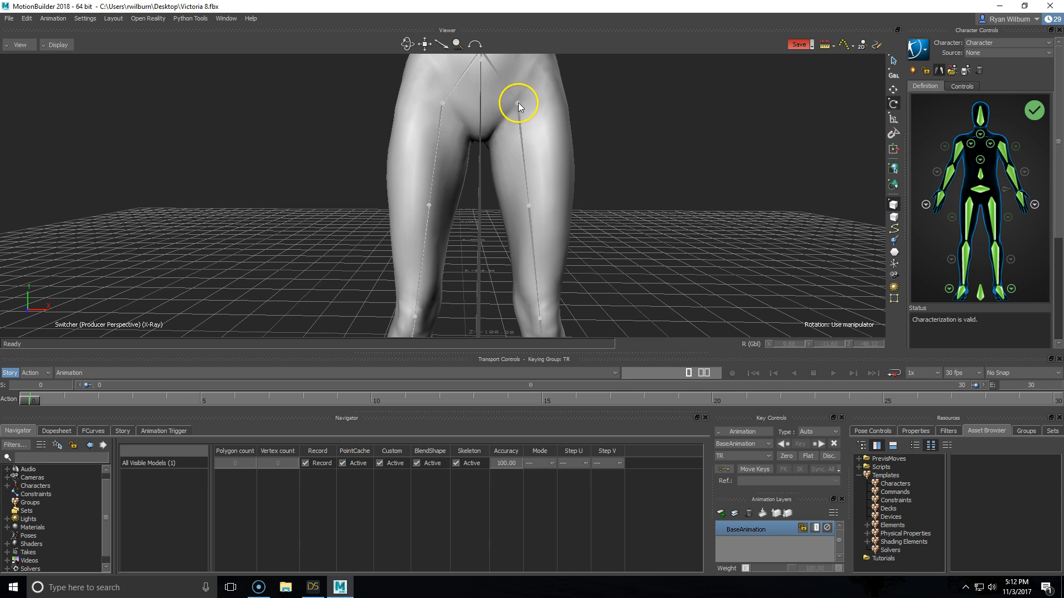
# Enter -7 in the rThighBend Z rotation field and -14 in the Y field
pyautogui.click(518, 105)
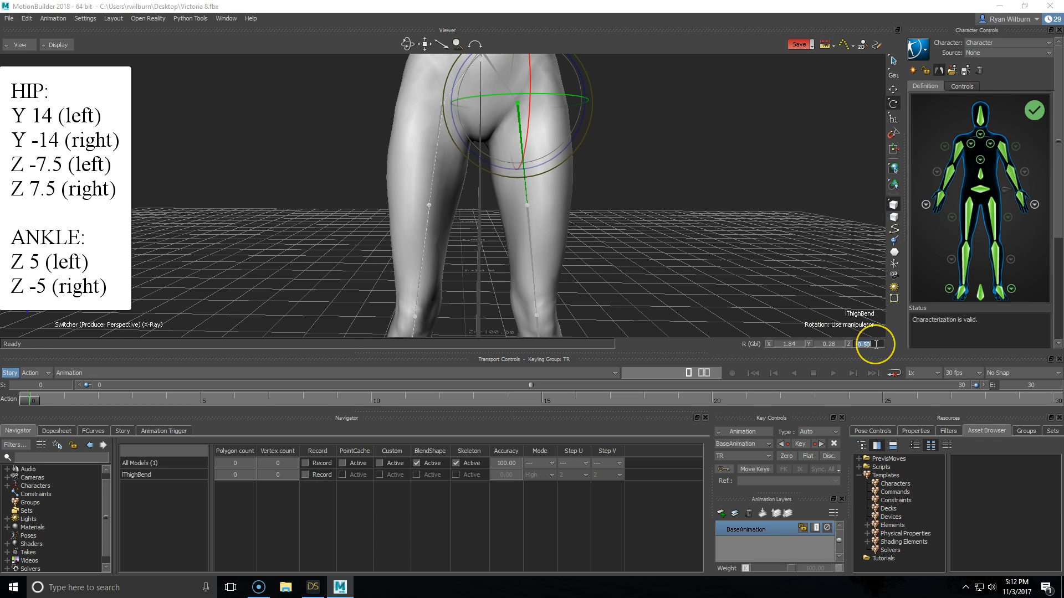
pyautogui.write('-7')
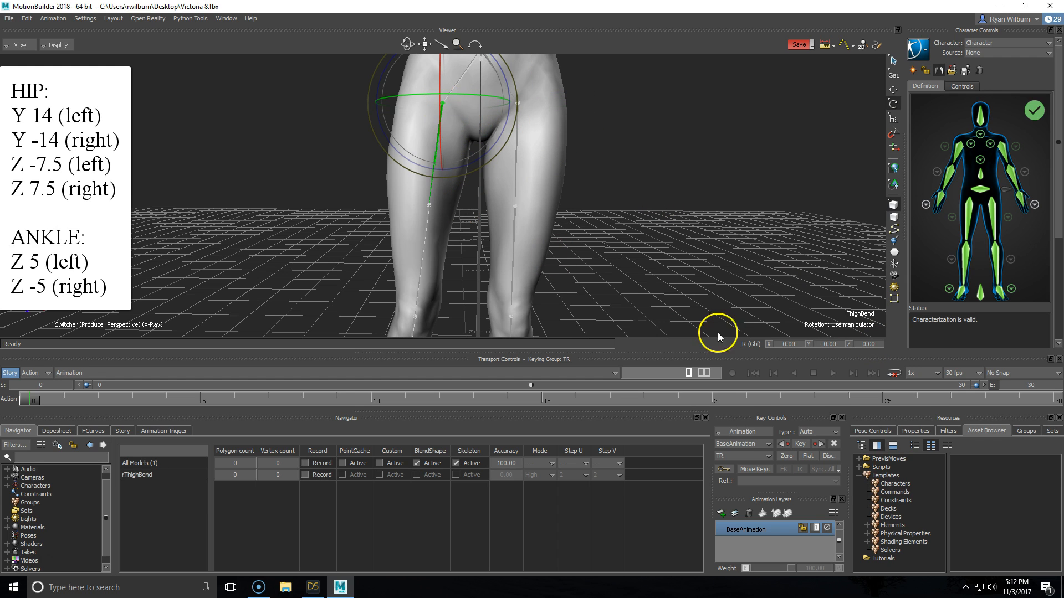
pyautogui.click(825, 343)
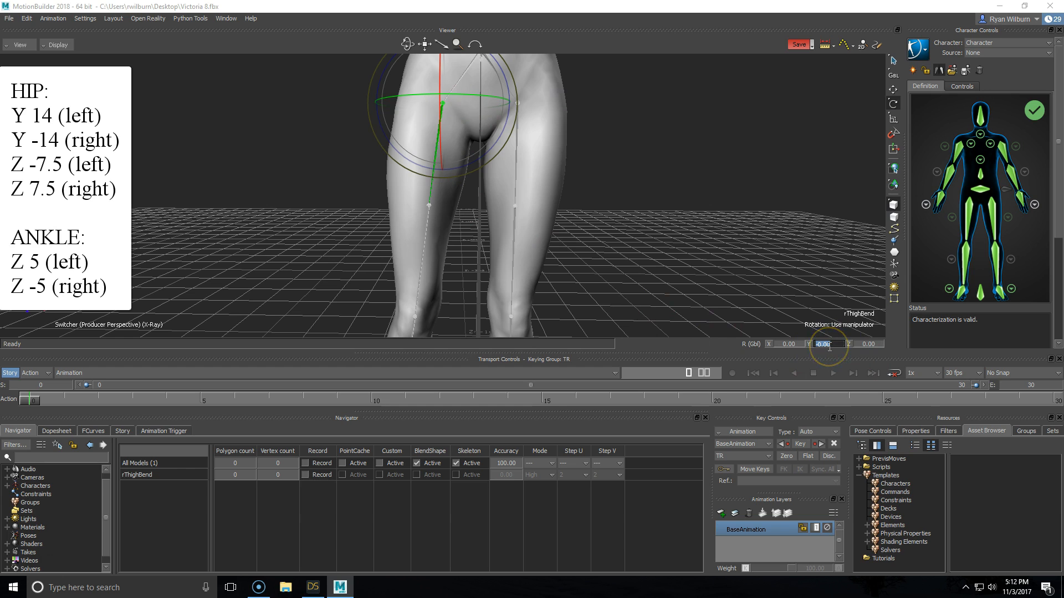
pyautogui.write('-14')
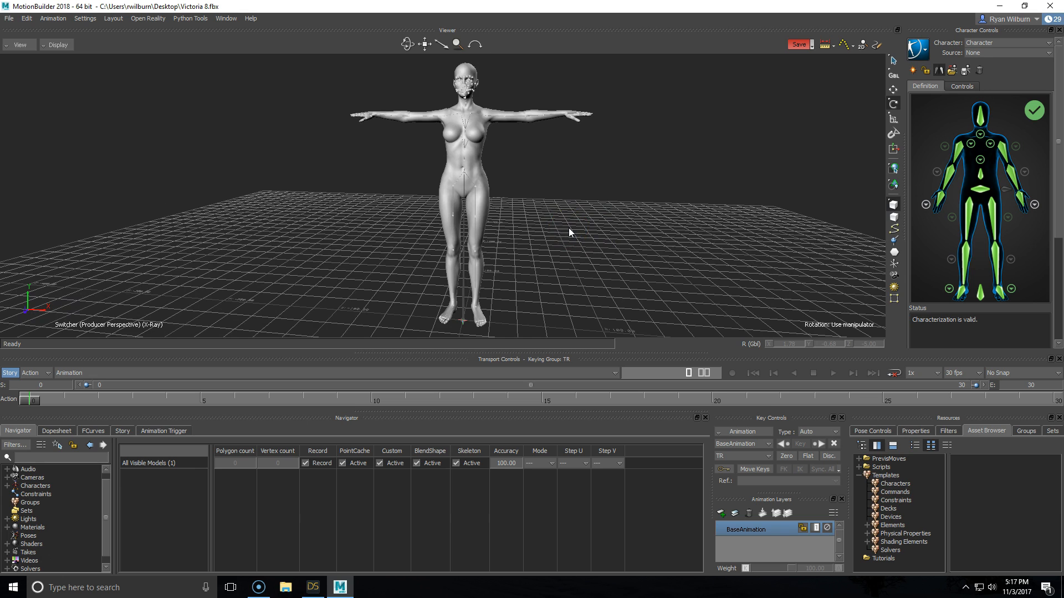
# Choose mia_runstopturn from the Tutorials shortcut folder as the file to merge
pyautogui.click(569, 234)
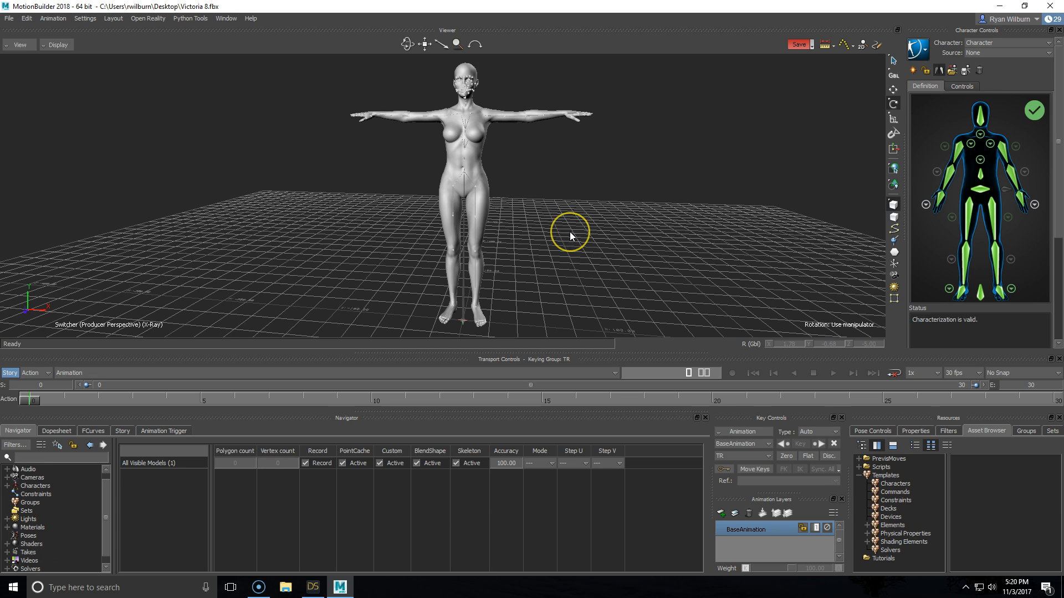
pyautogui.moveTo(19, 22)
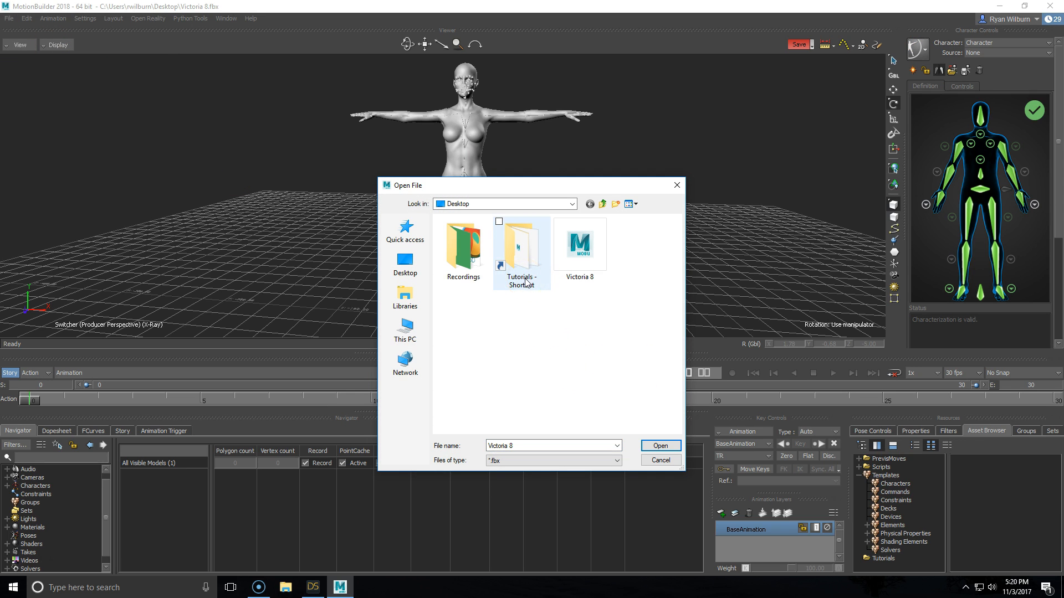
pyautogui.moveTo(525, 284)
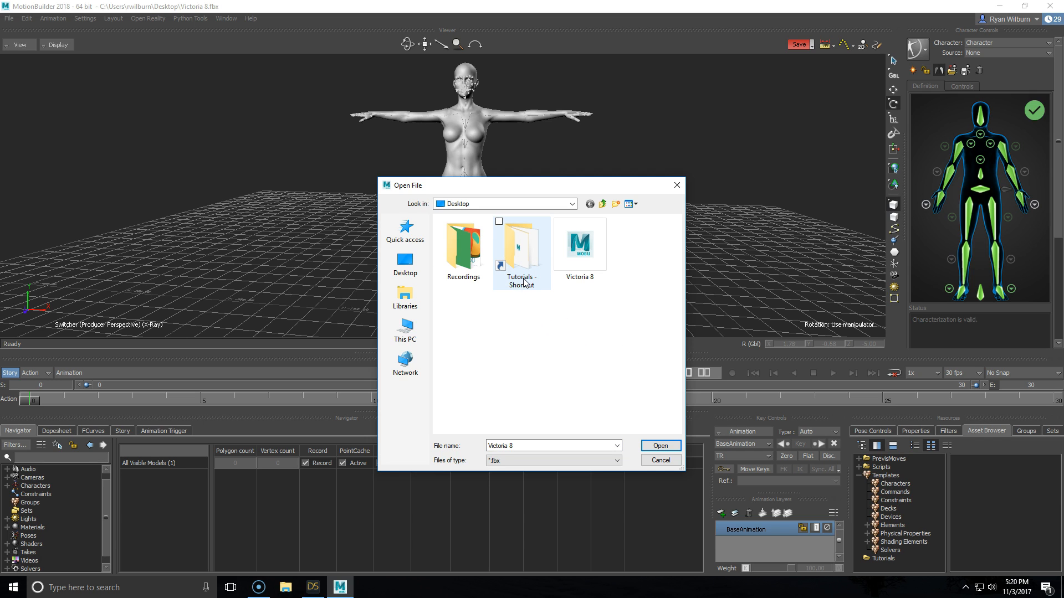
pyautogui.doubleClick(521, 244)
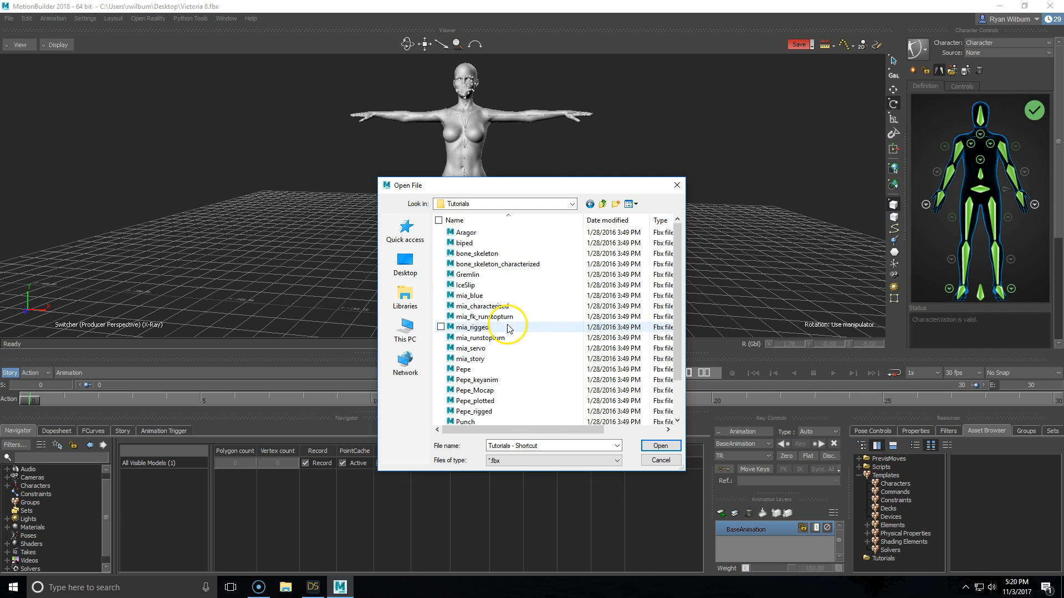
pyautogui.click(482, 337)
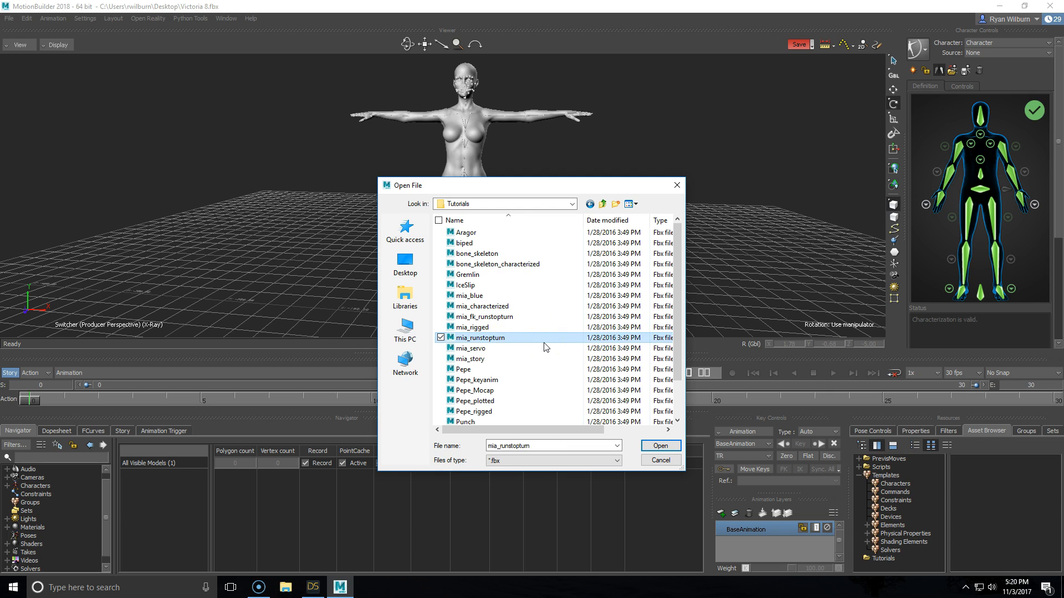
pyautogui.click(658, 446)
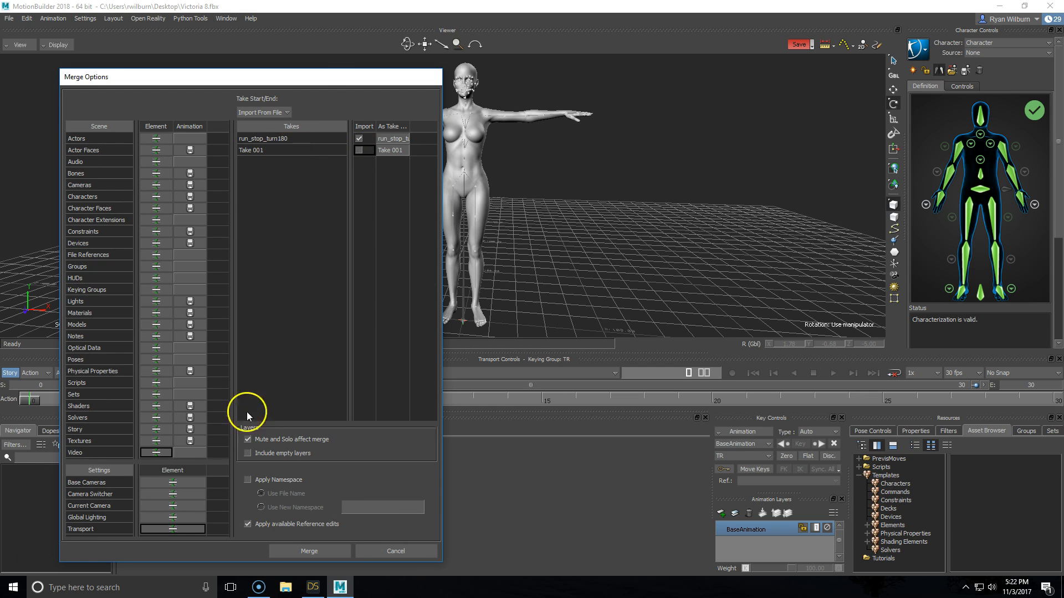
# Merge with Apply Namespace checked and a new namespace named 'mia'
pyautogui.click(248, 479)
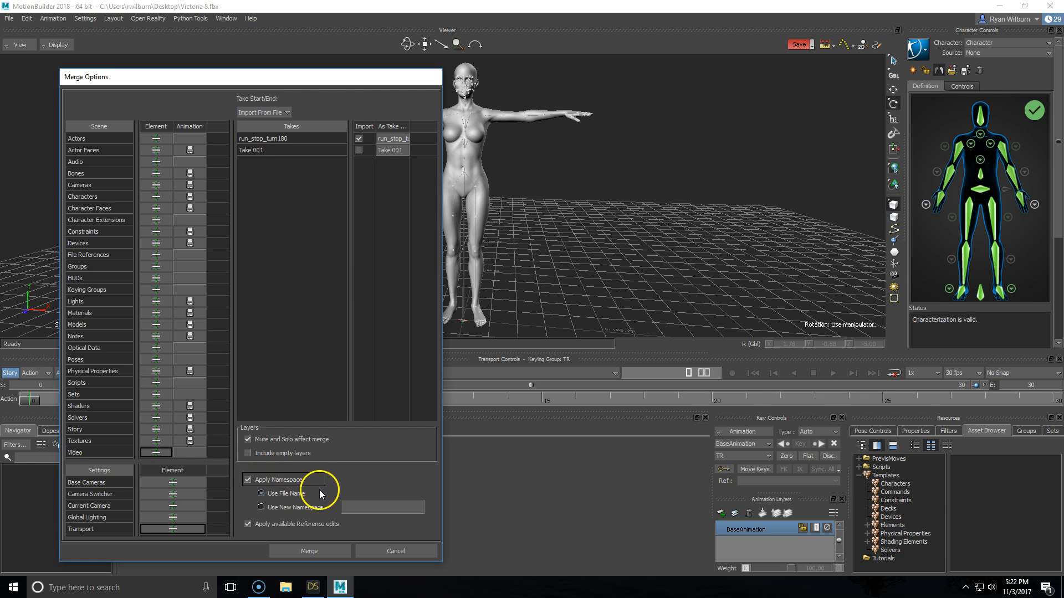
pyautogui.click(260, 508)
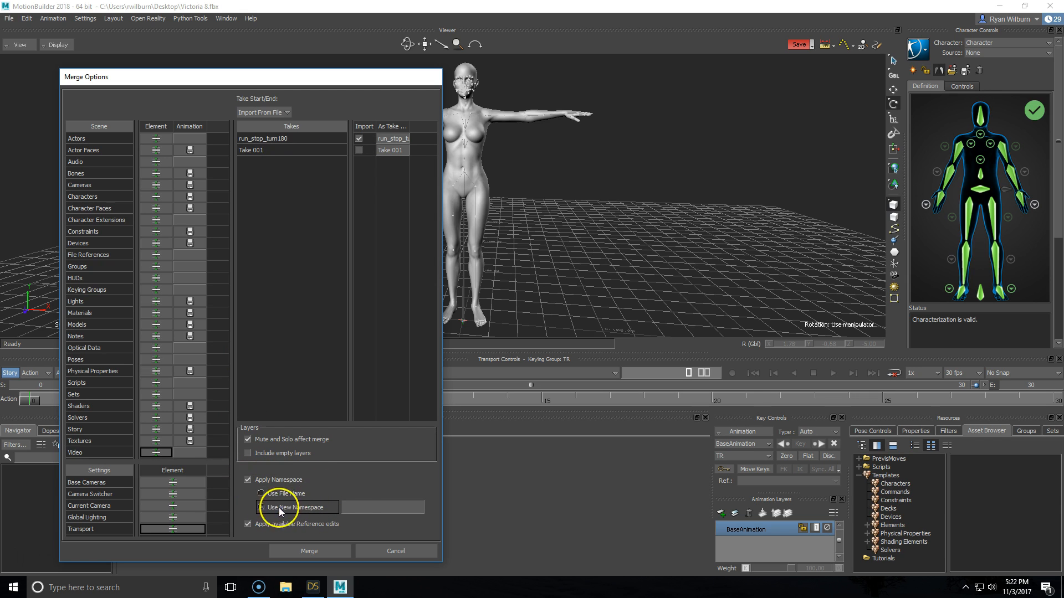
pyautogui.write('mia')
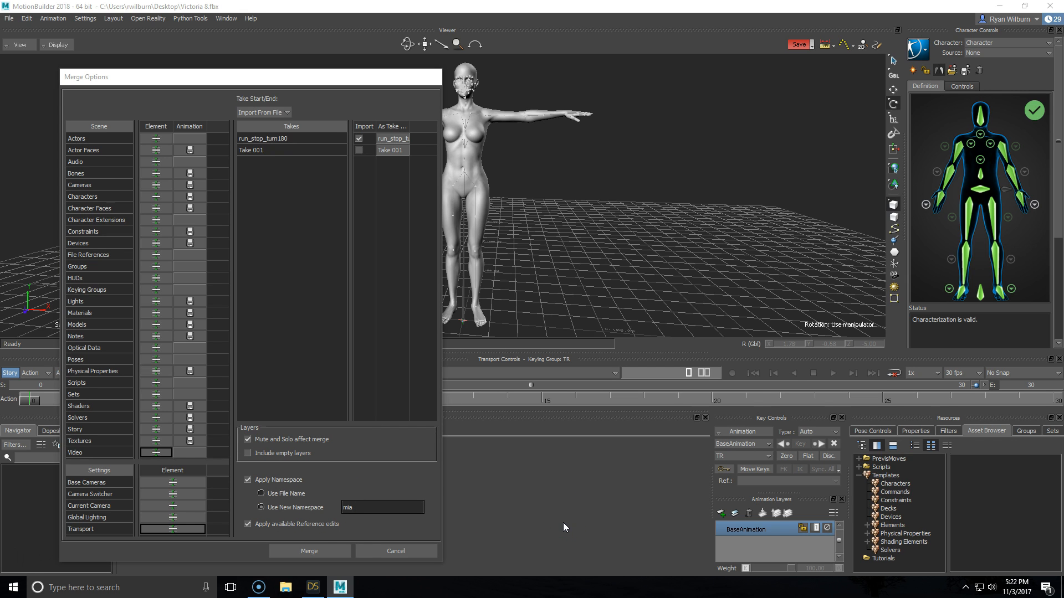
pyautogui.click(309, 551)
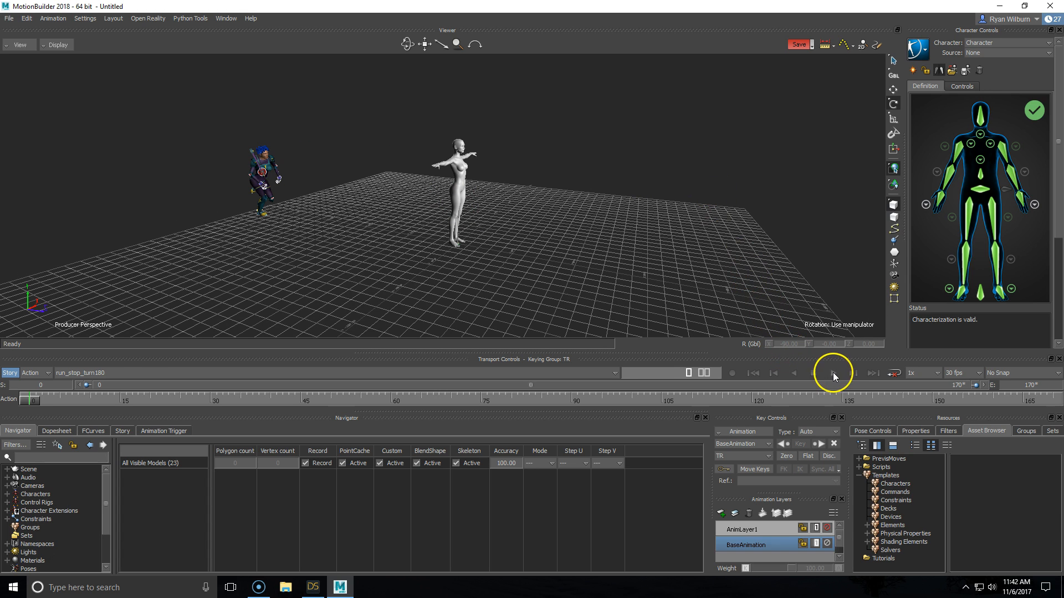
# Play and stop the run_stop_turn180 take to watch Mia run across the floor
pyautogui.click(832, 372)
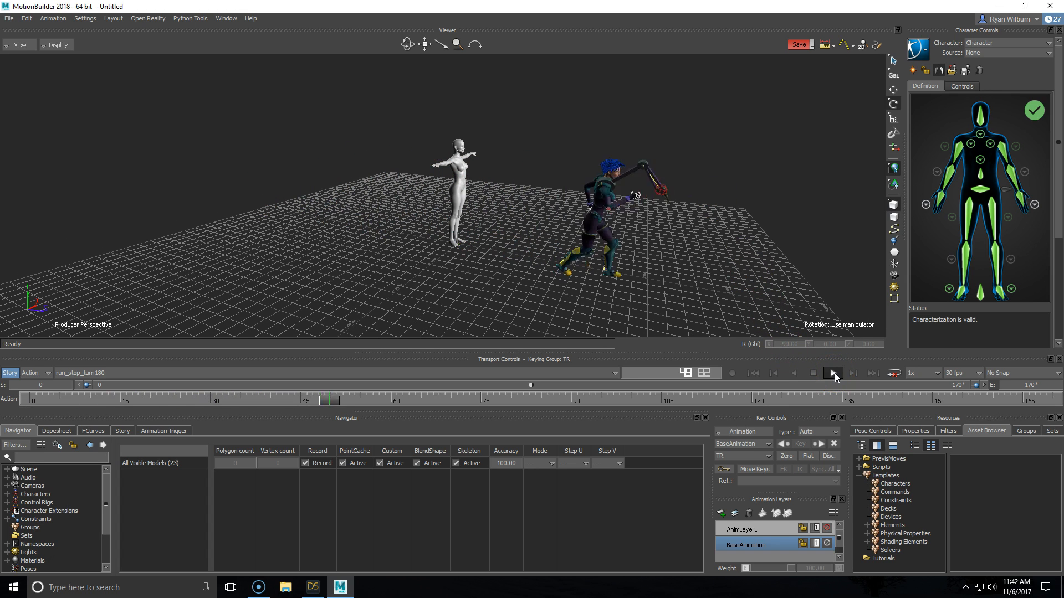
pyautogui.click(834, 373)
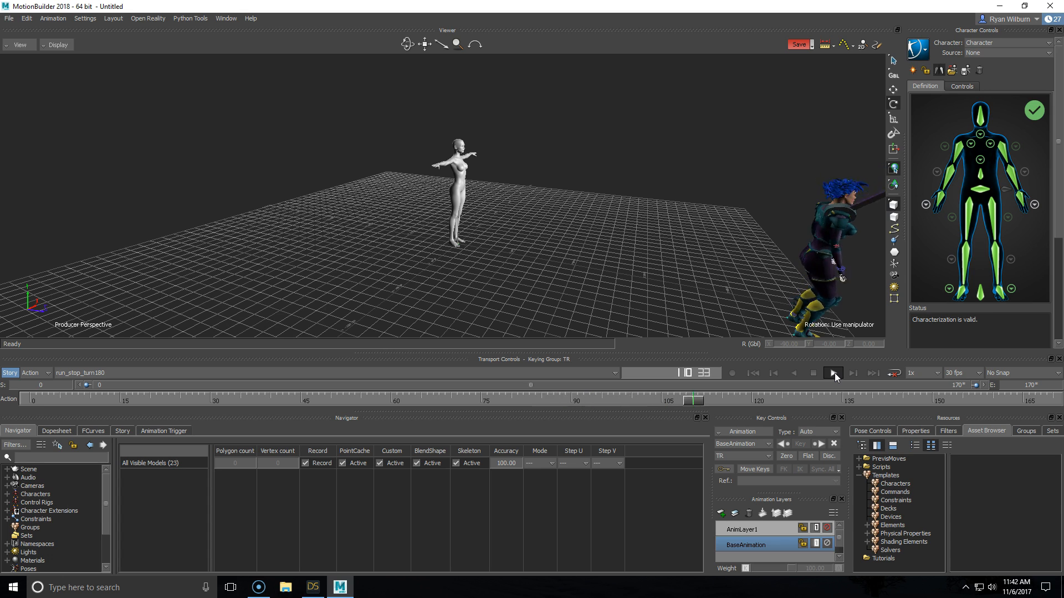
pyautogui.click(834, 373)
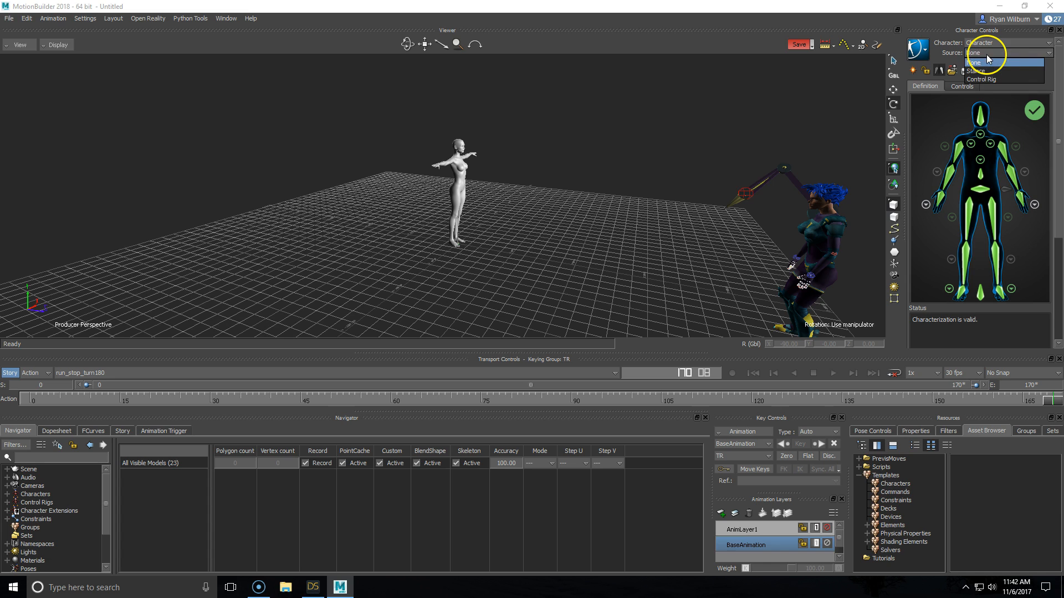
# Set Victoria's source to Control Rig and create a Biped FK/IK rig
pyautogui.click(980, 79)
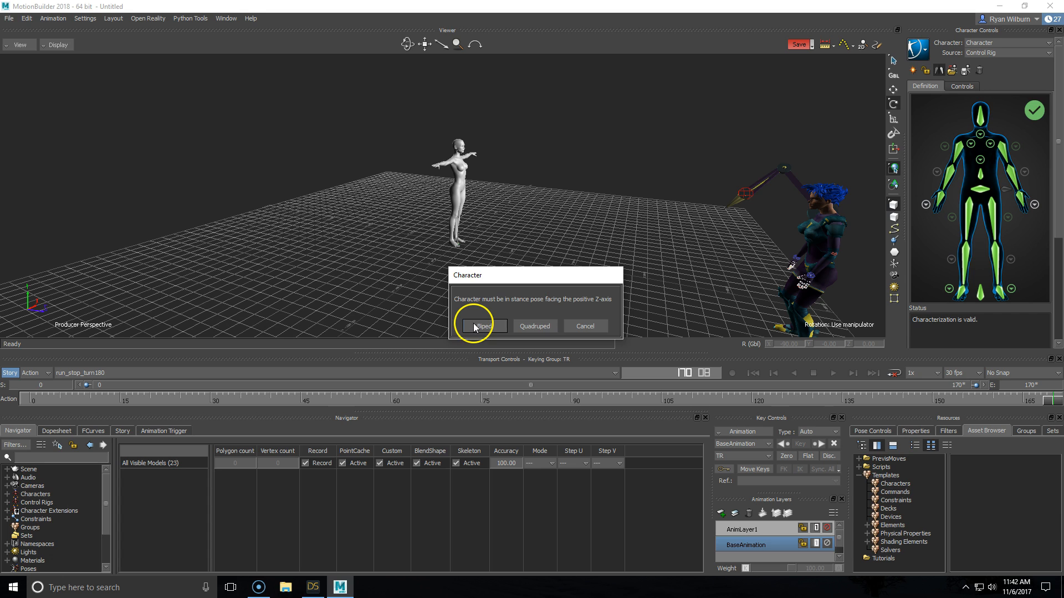
pyautogui.click(482, 325)
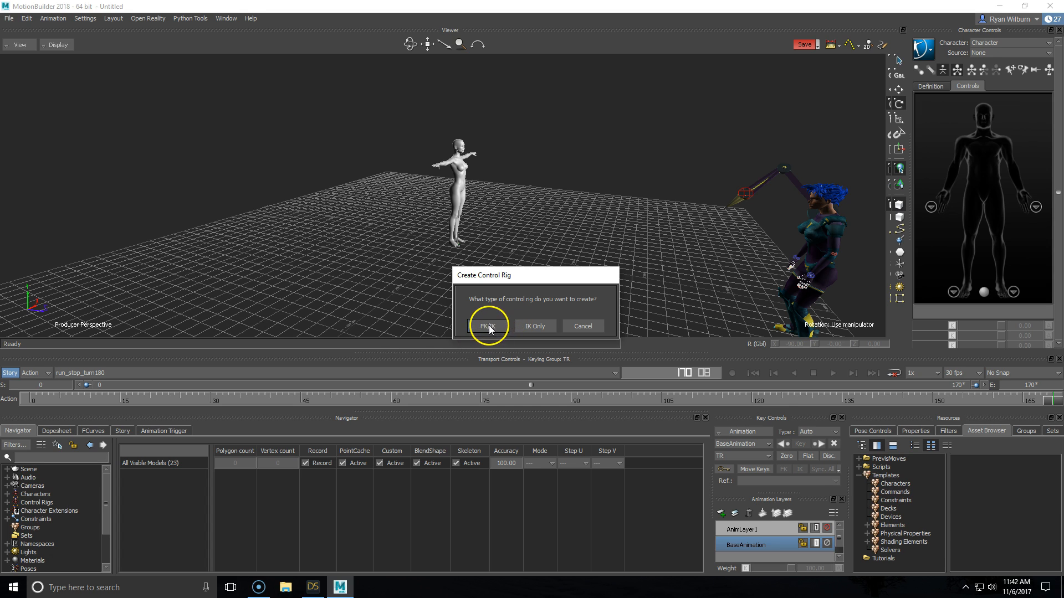
pyautogui.click(487, 326)
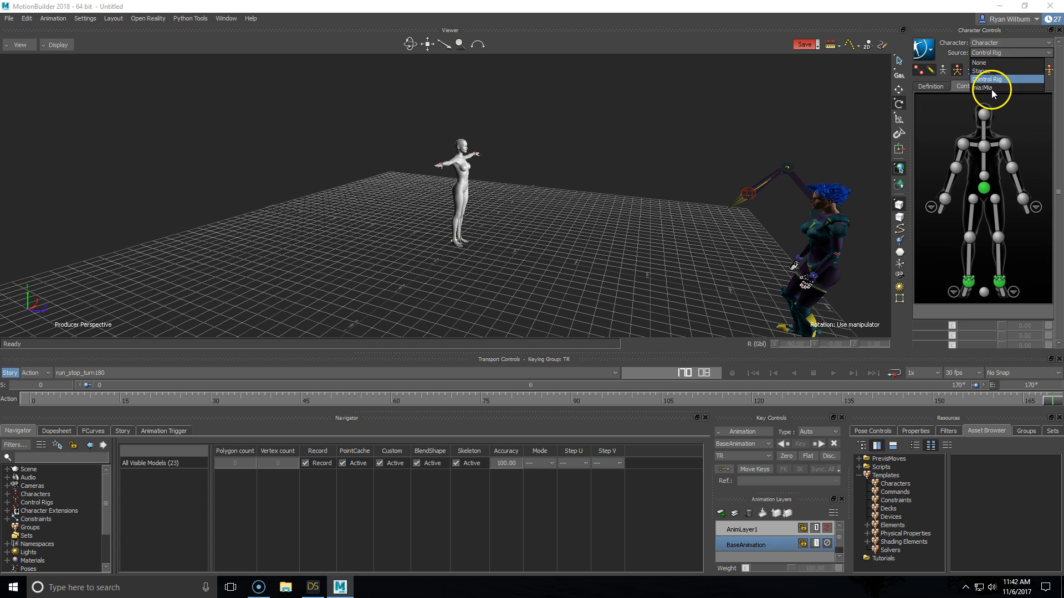
# Set Victoria's source to mia:Mia and play back the retargeted run
pyautogui.click(987, 88)
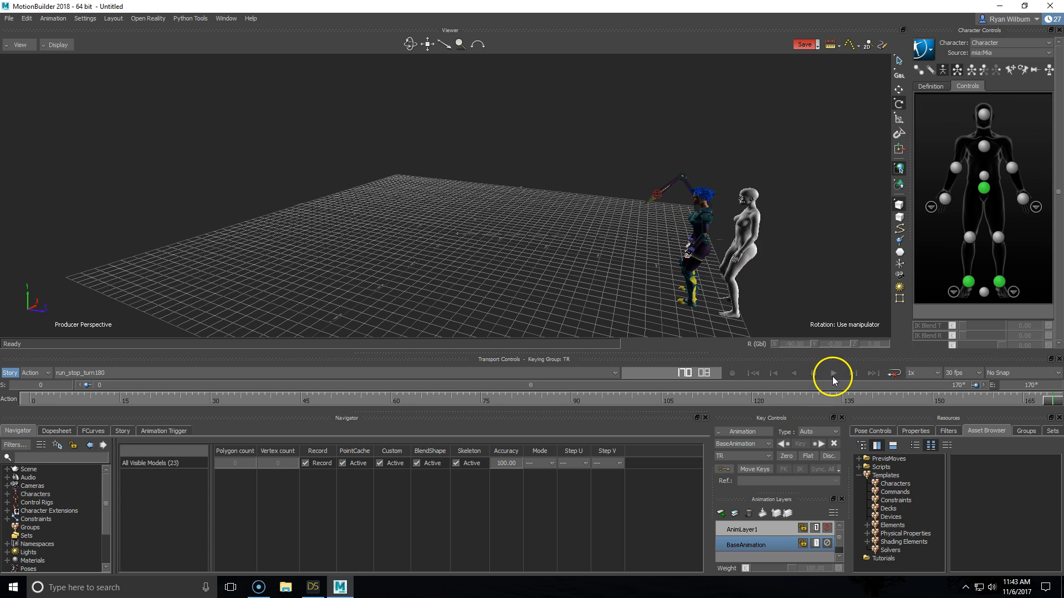
pyautogui.click(832, 372)
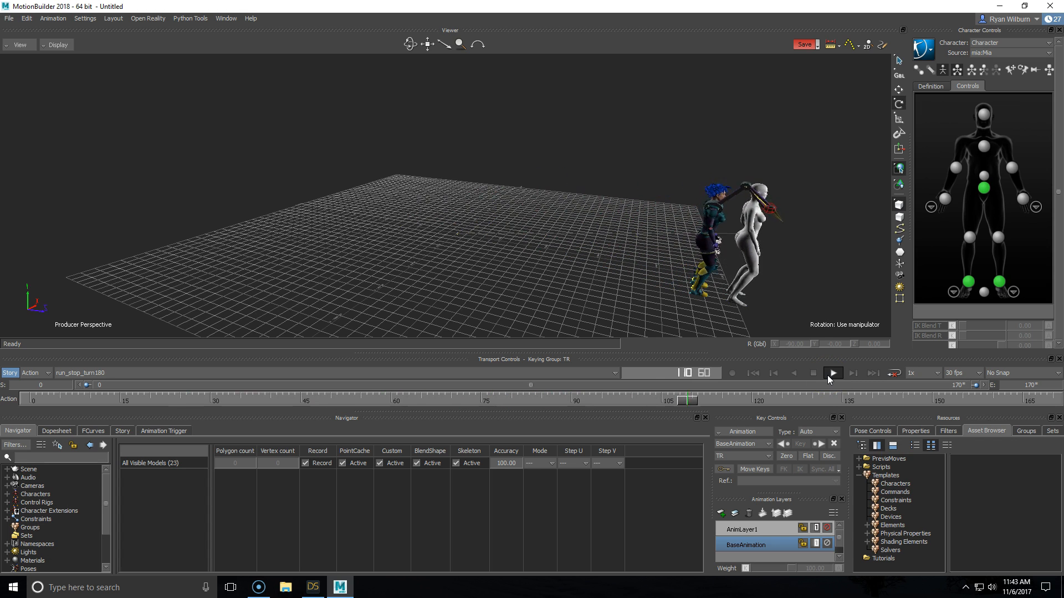
pyautogui.click(833, 372)
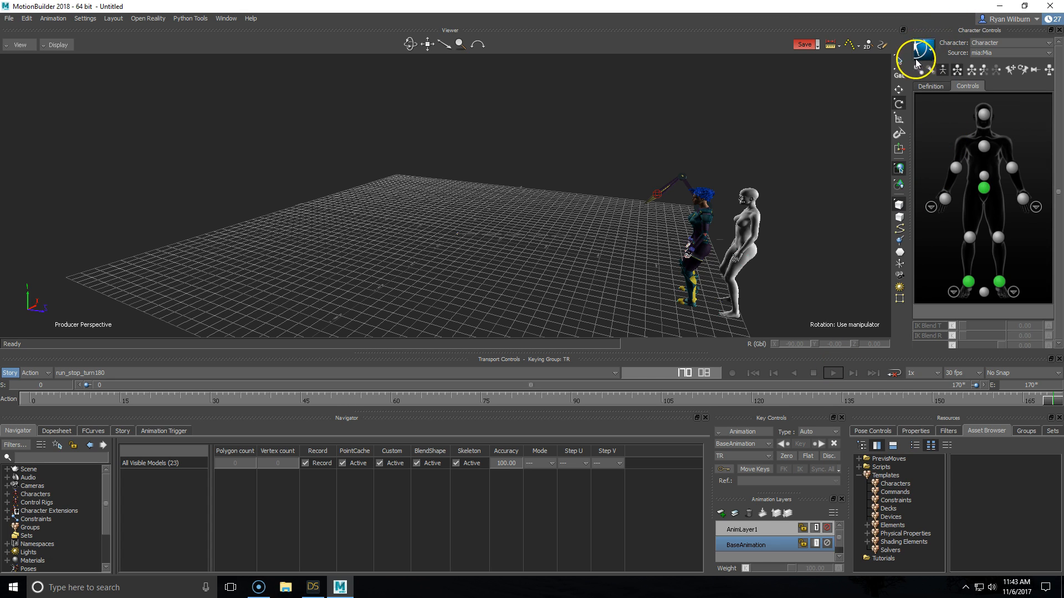
# Run Bake (Plot) To Skeleton from the Character Controls menu
pyautogui.click(915, 55)
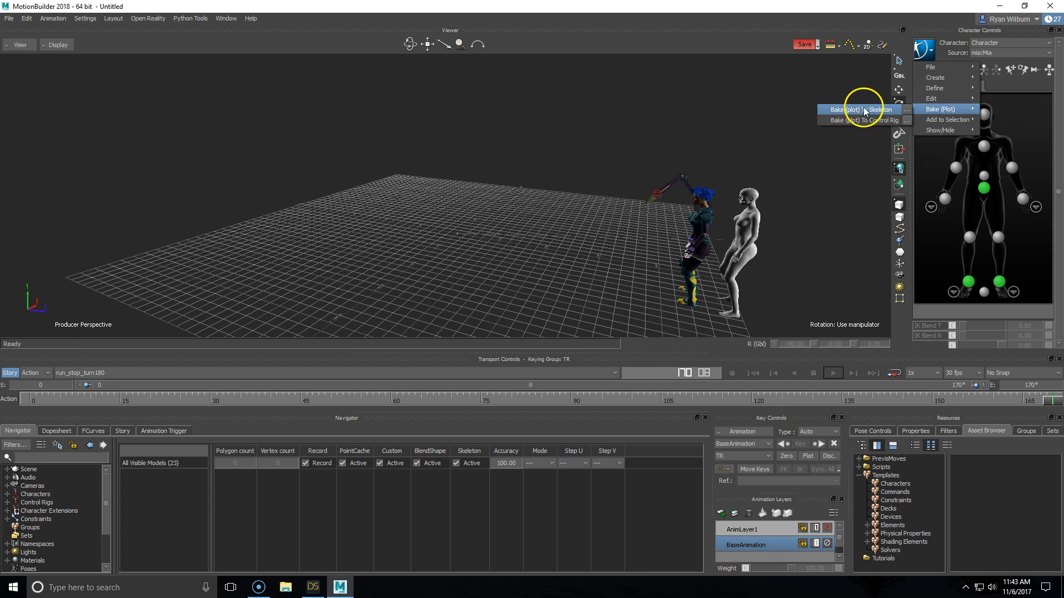
pyautogui.click(857, 110)
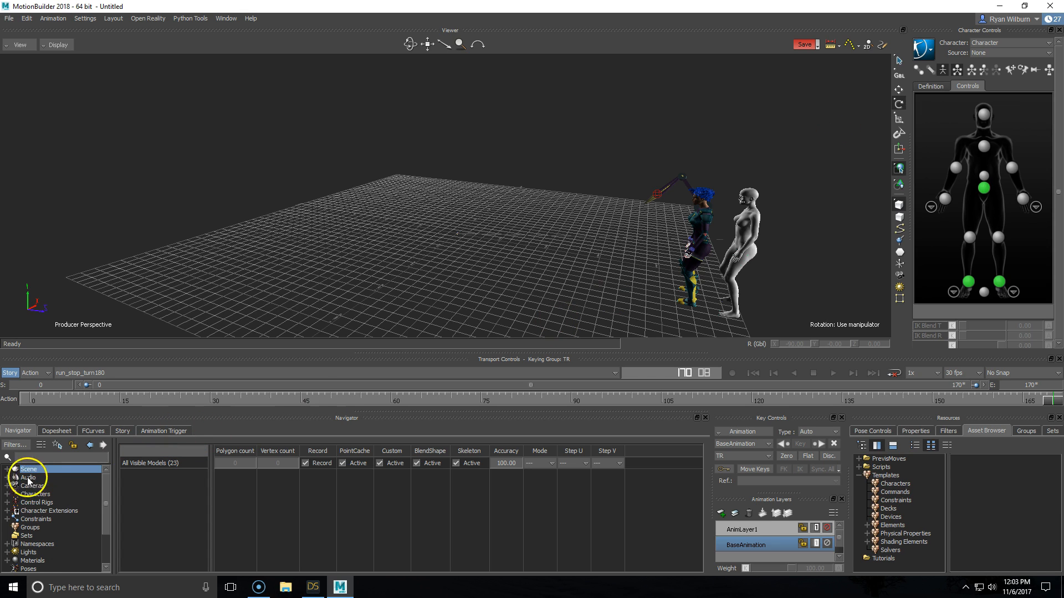
# Select Branches on Genesis8Female in the Navigator so every child bone is selected
pyautogui.click(13, 469)
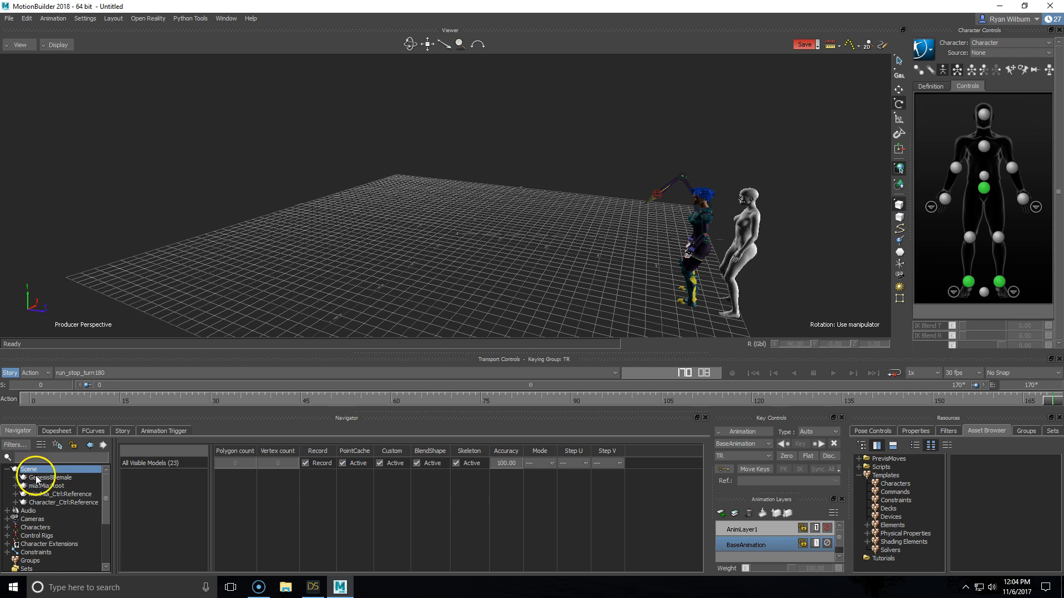
pyautogui.click(50, 476)
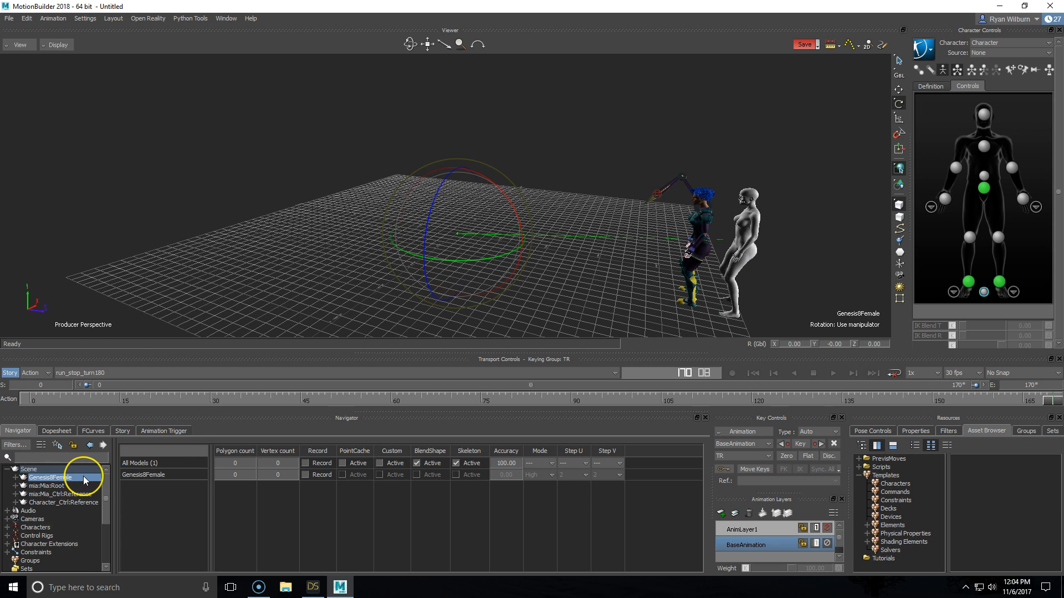
pyautogui.rightClick(49, 477)
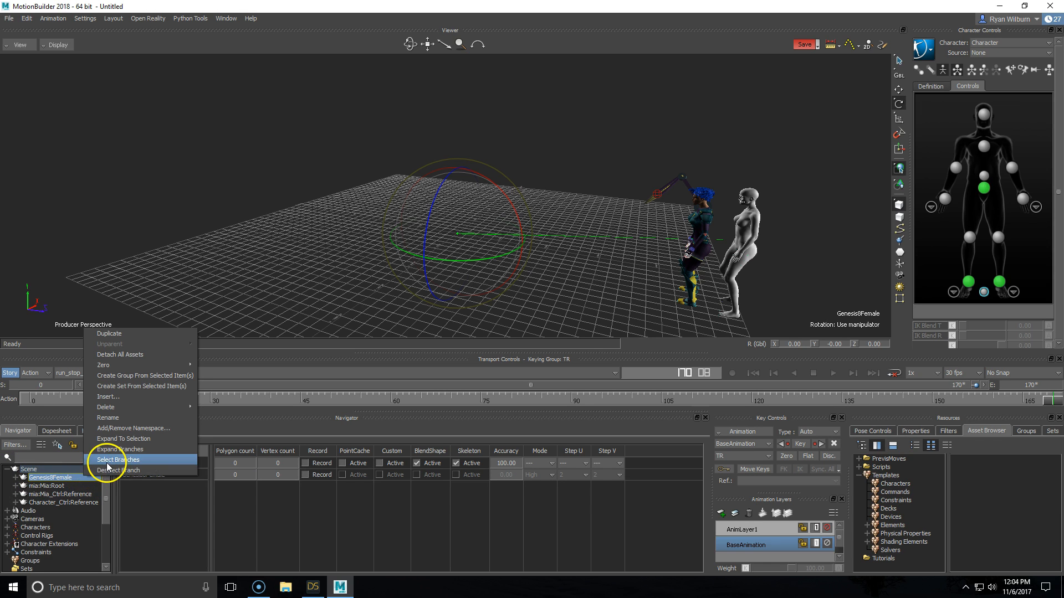
pyautogui.click(118, 460)
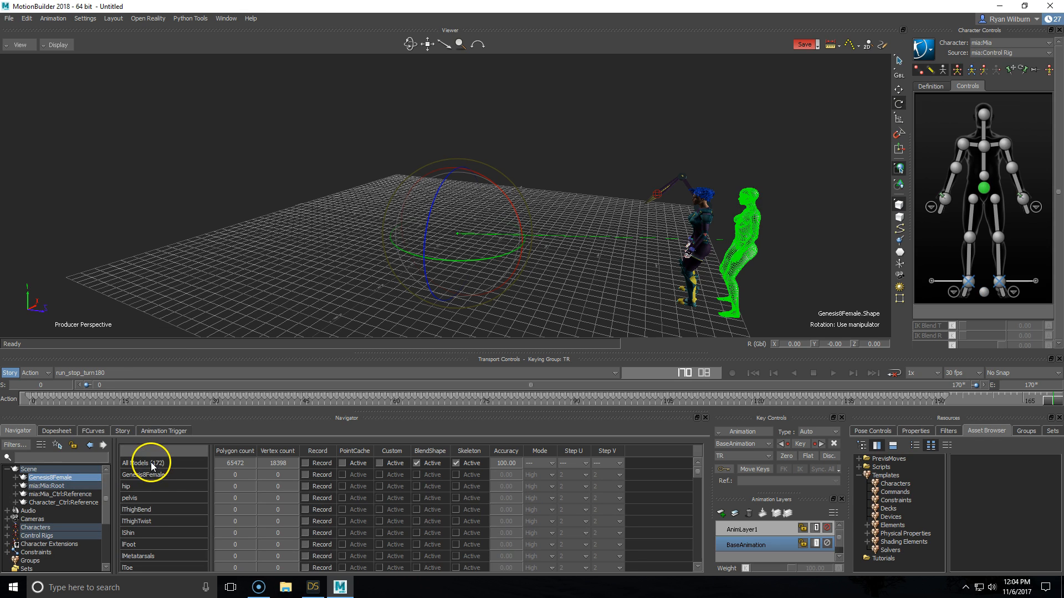
pyautogui.moveTo(10, 30)
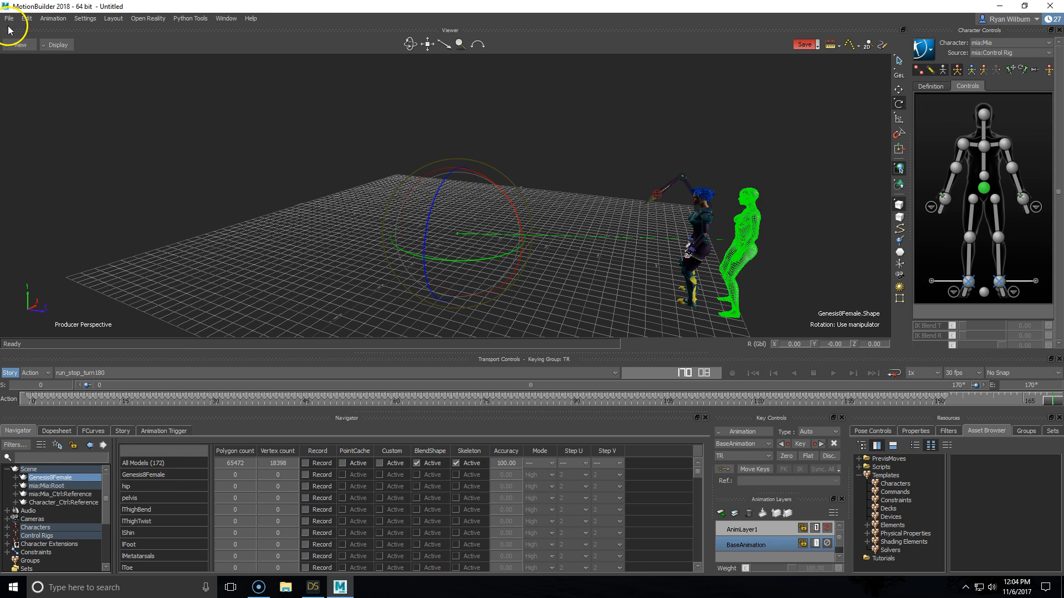
pyautogui.click(9, 18)
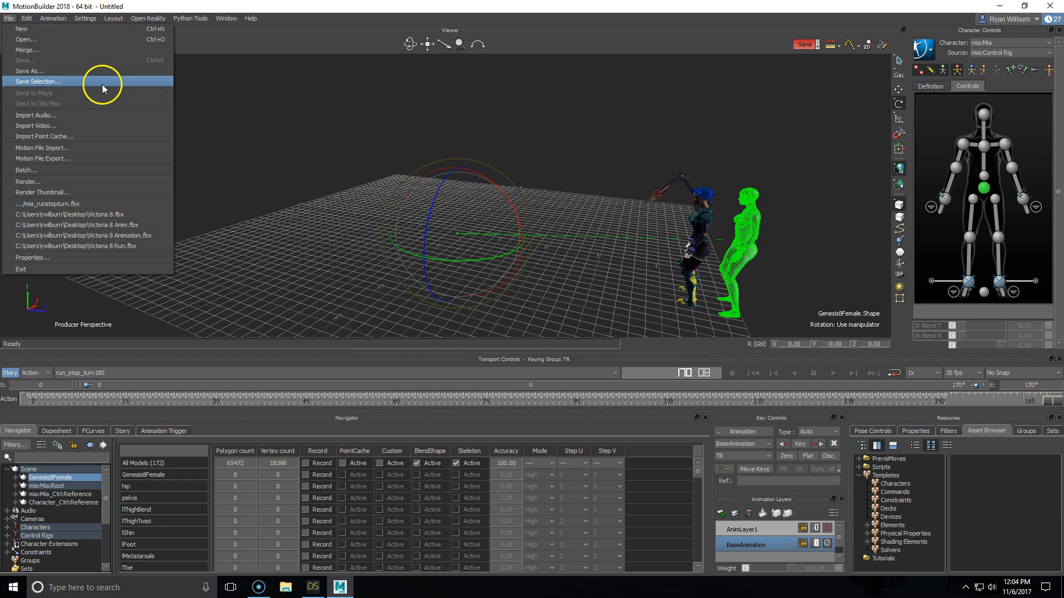
# Save the selected models as 'Victoria Anim' in ASCII FBX format, reaching the save selection options
pyautogui.click(37, 81)
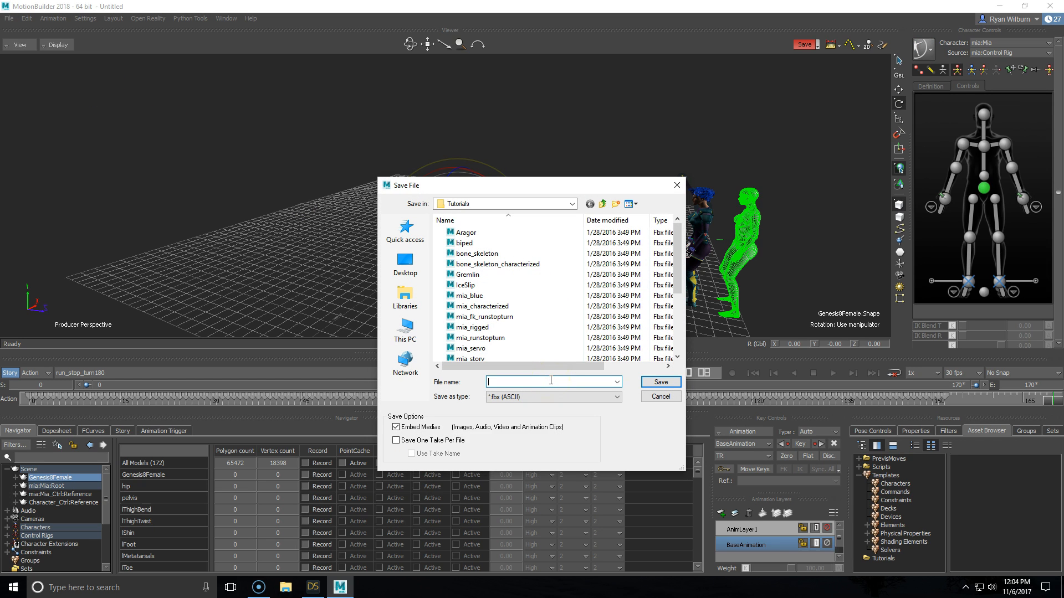
pyautogui.write('Vu')
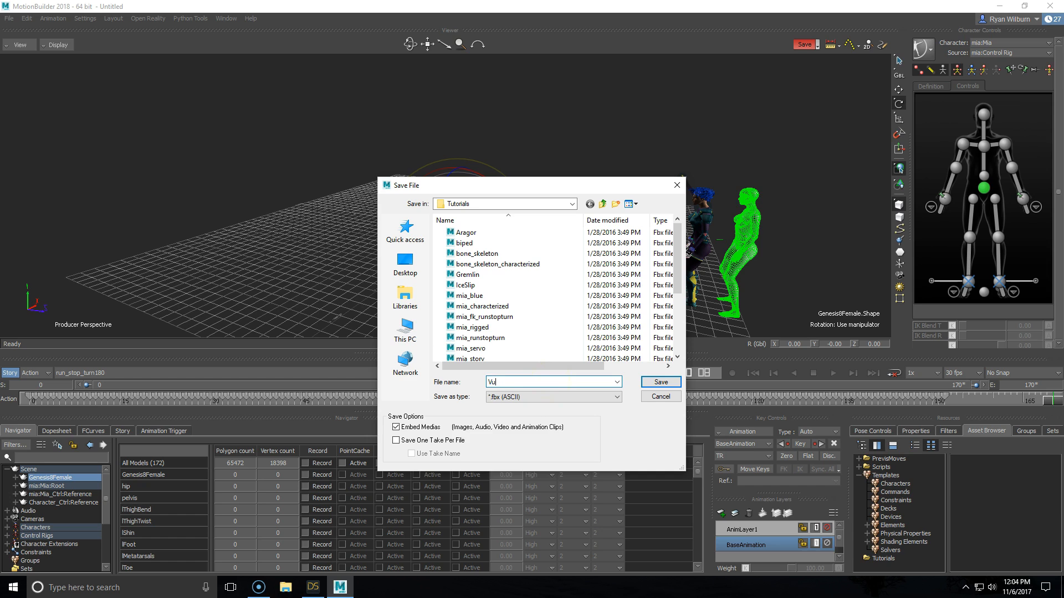
pyautogui.write('ictoria Ani')
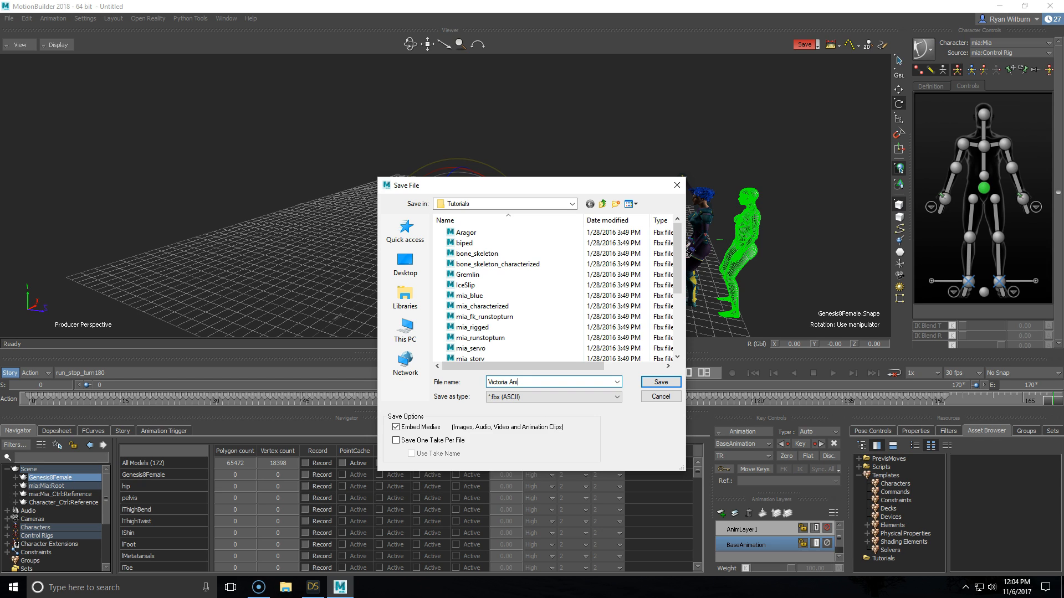
pyautogui.click(552, 397)
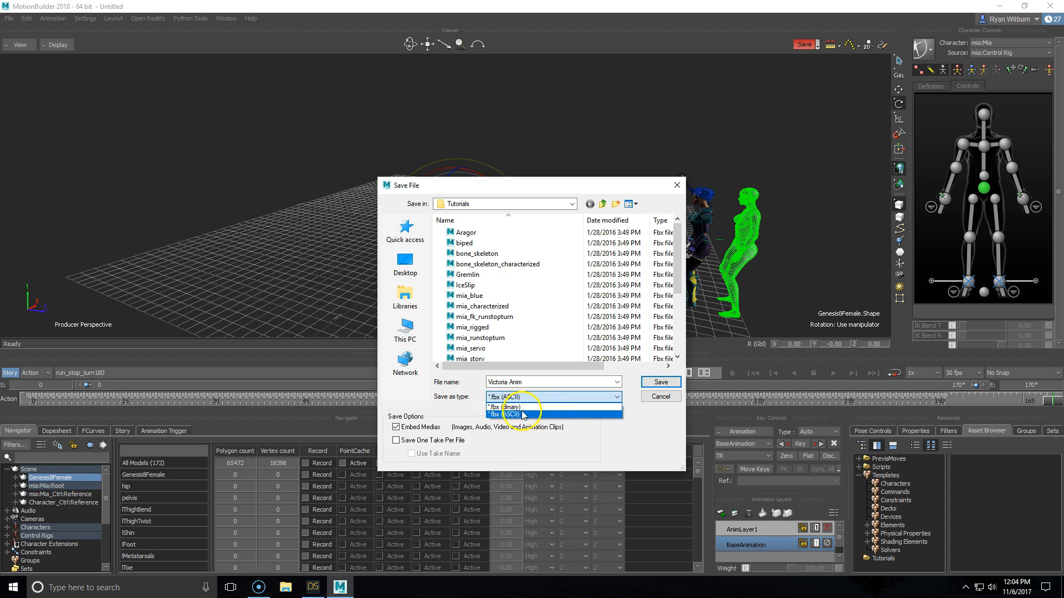
pyautogui.click(522, 414)
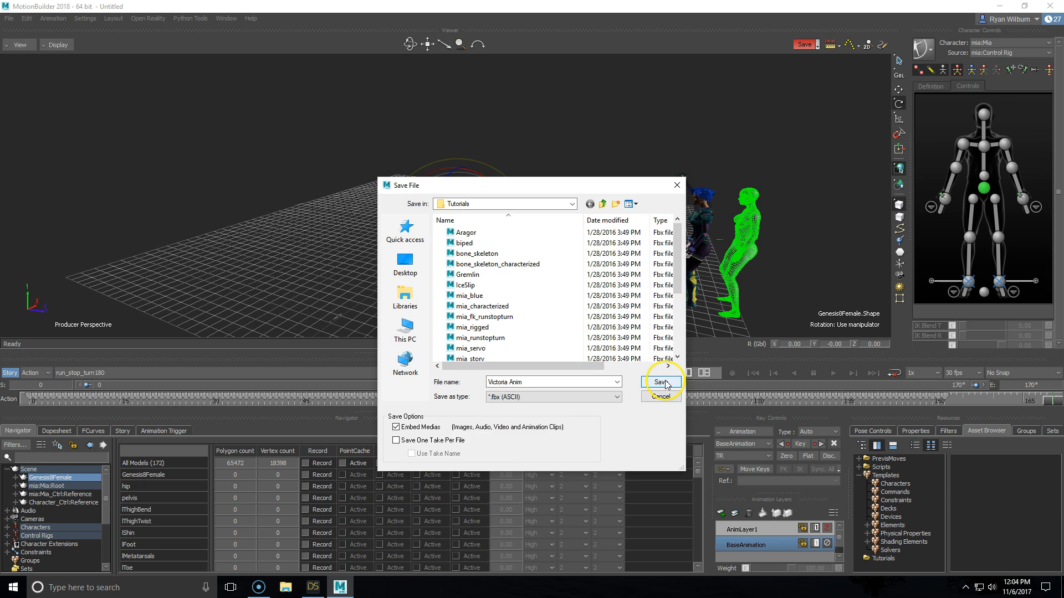
pyautogui.click(658, 381)
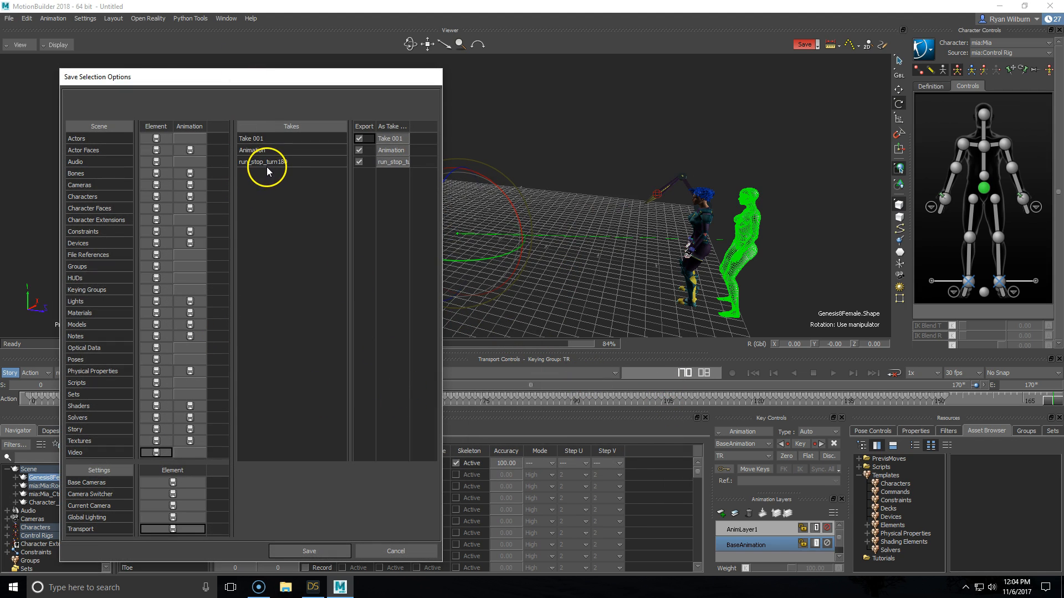
# Leave Take 001 and Animation out of the export and save only the run_stop_turn180 take
pyautogui.click(359, 162)
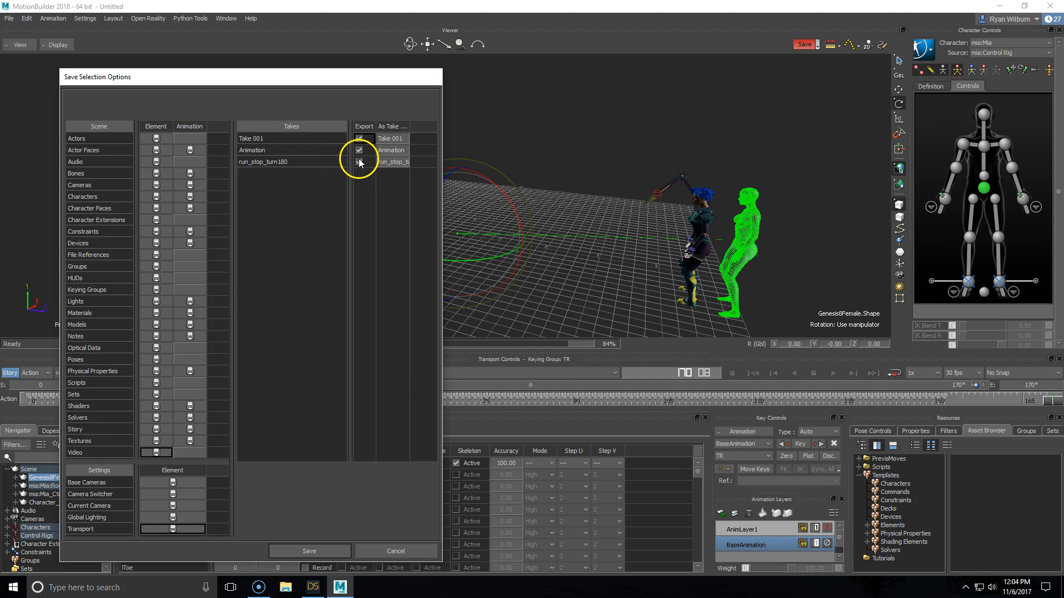
pyautogui.click(359, 150)
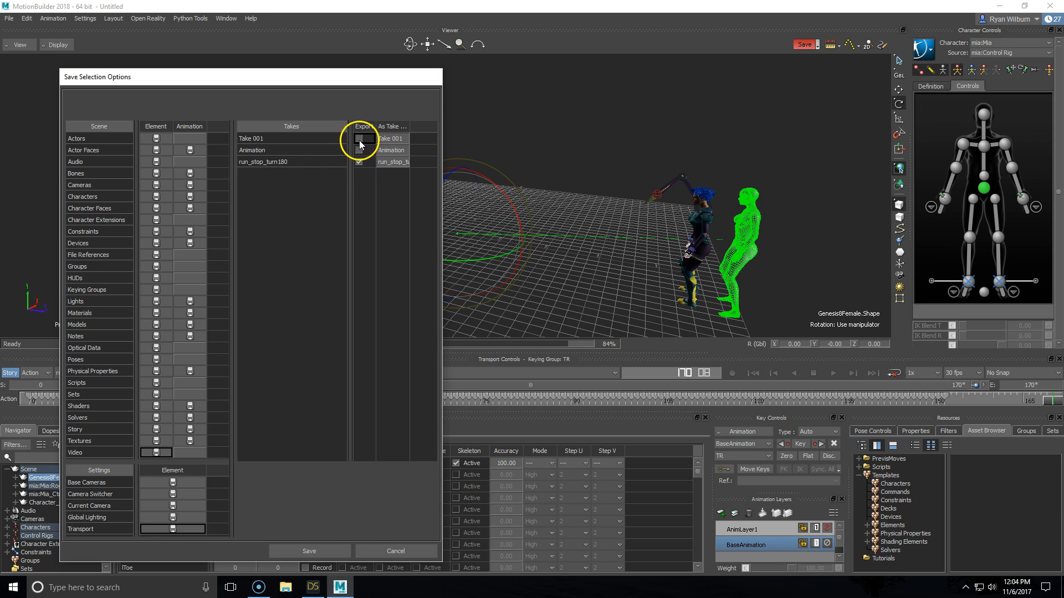
pyautogui.click(359, 162)
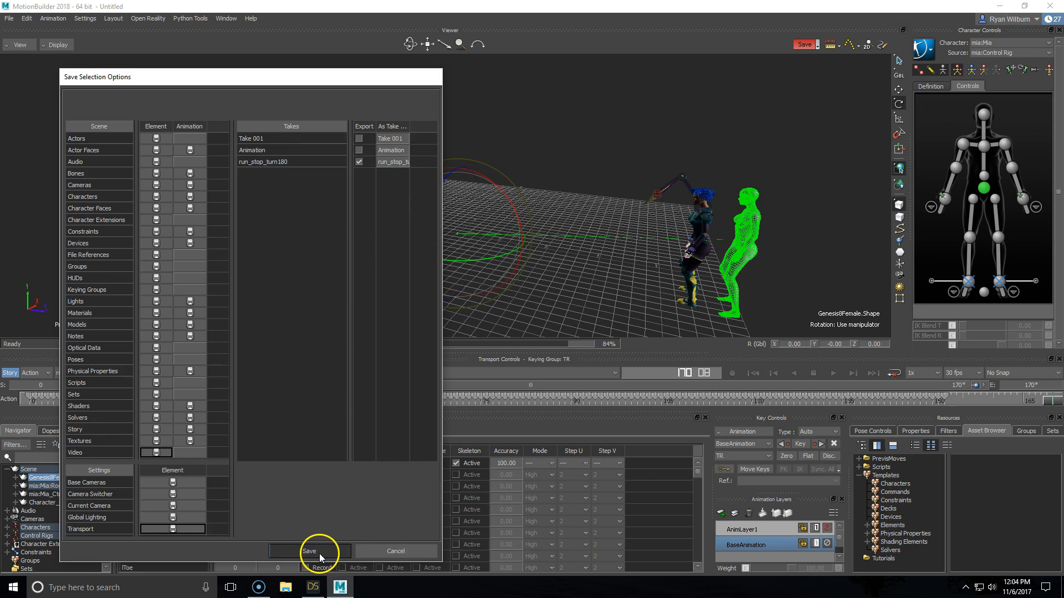
pyautogui.click(312, 587)
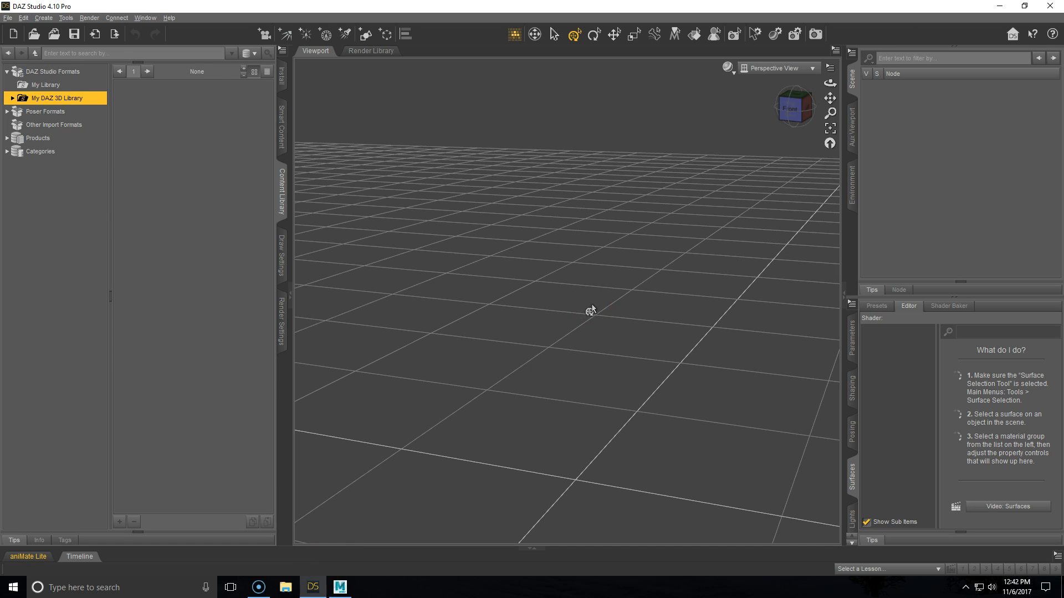
# Import the Victoria Anim FBX with the run_stop_turn180 take into the DAZ scene
pyautogui.click(8, 17)
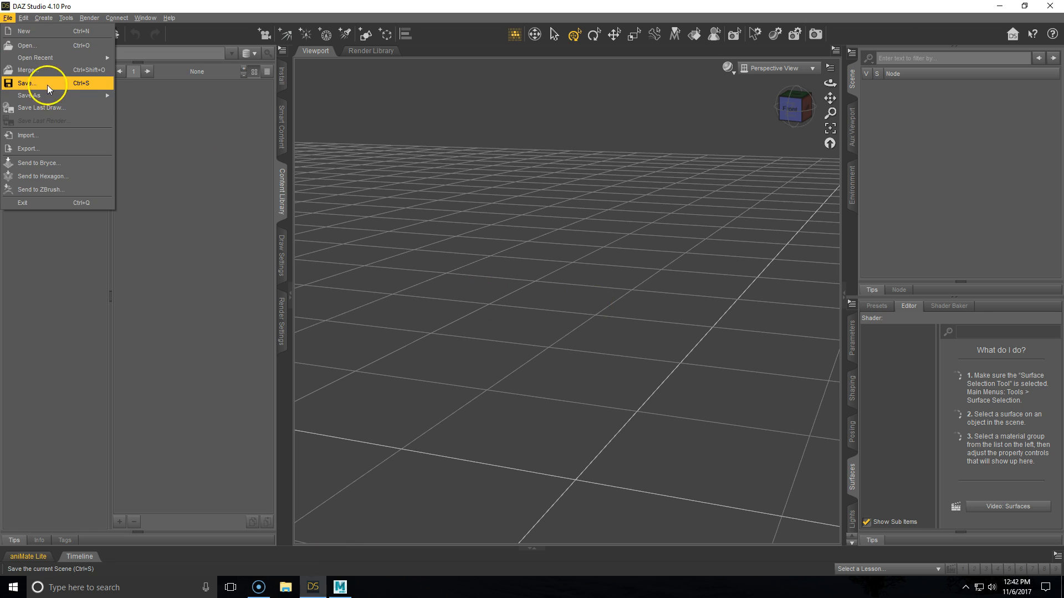
pyautogui.click(27, 136)
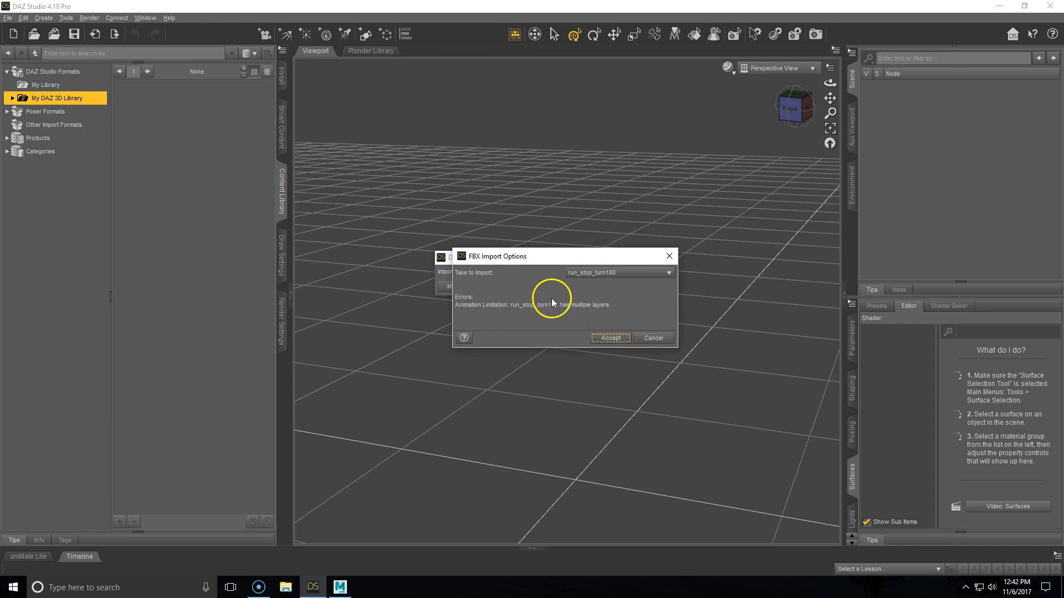
pyautogui.click(609, 338)
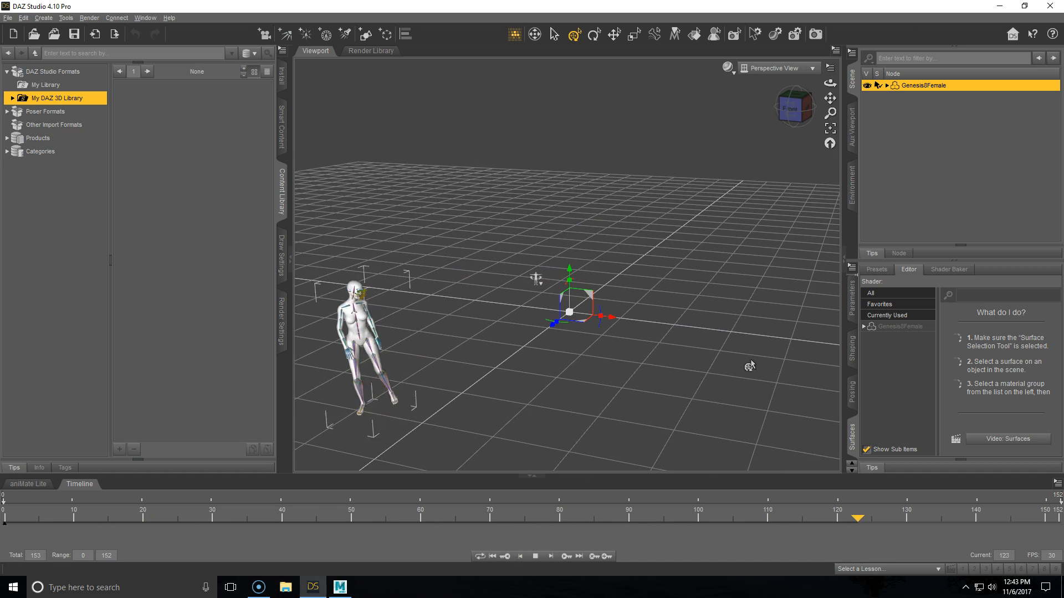
# Scrub the timeline to frame 68 to preview Genesis8Female mid-run
pyautogui.moveTo(857, 518); pyautogui.dragTo(169, 518)
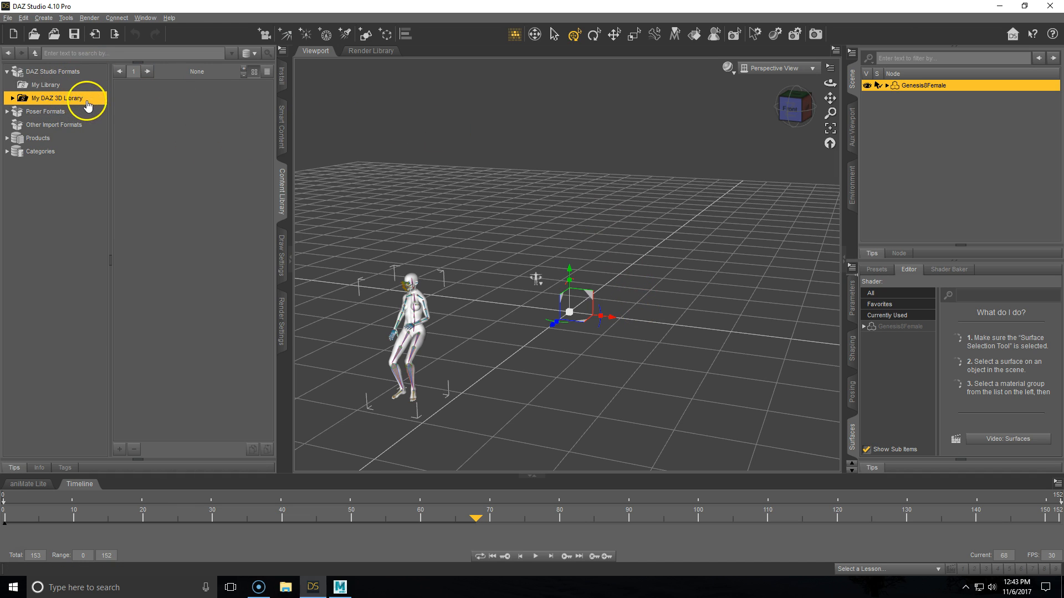
# Create an 'Animations' sub-folder under My DAZ 3D Library in the Content Library
pyautogui.rightClick(57, 98)
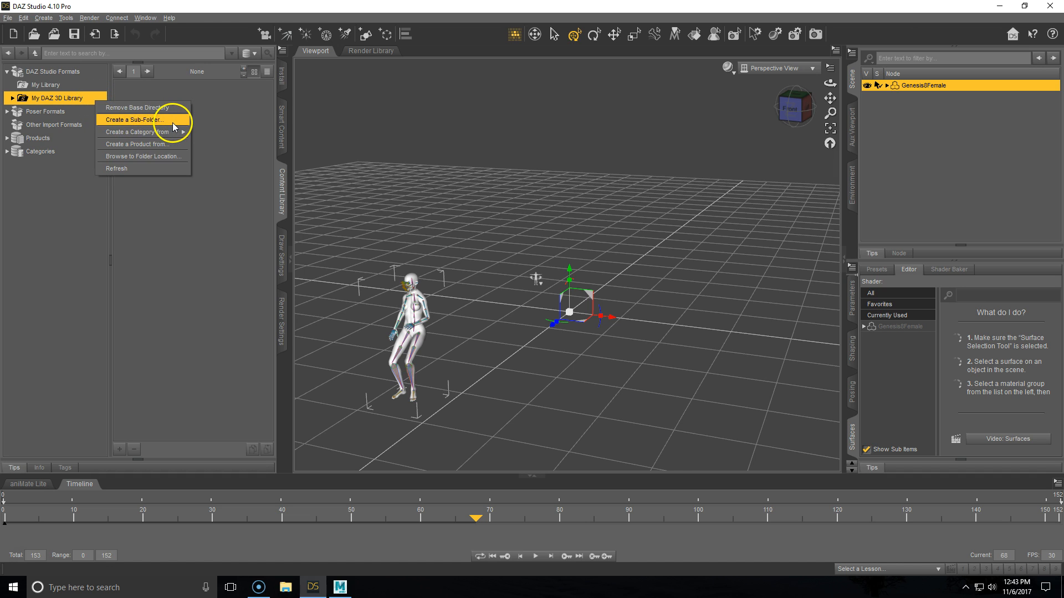
pyautogui.click(134, 120)
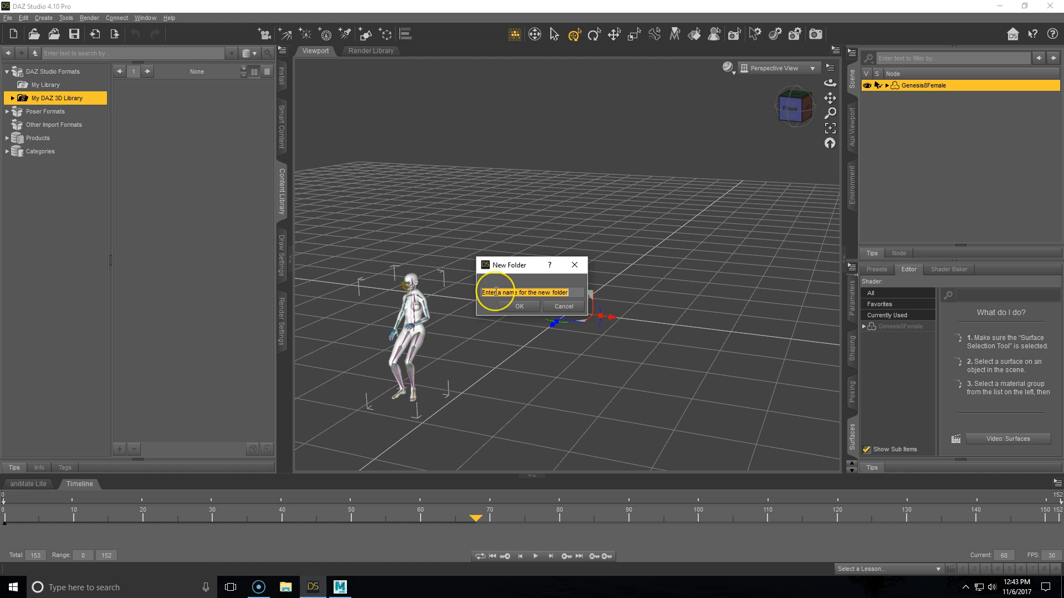
pyautogui.write('Anim')
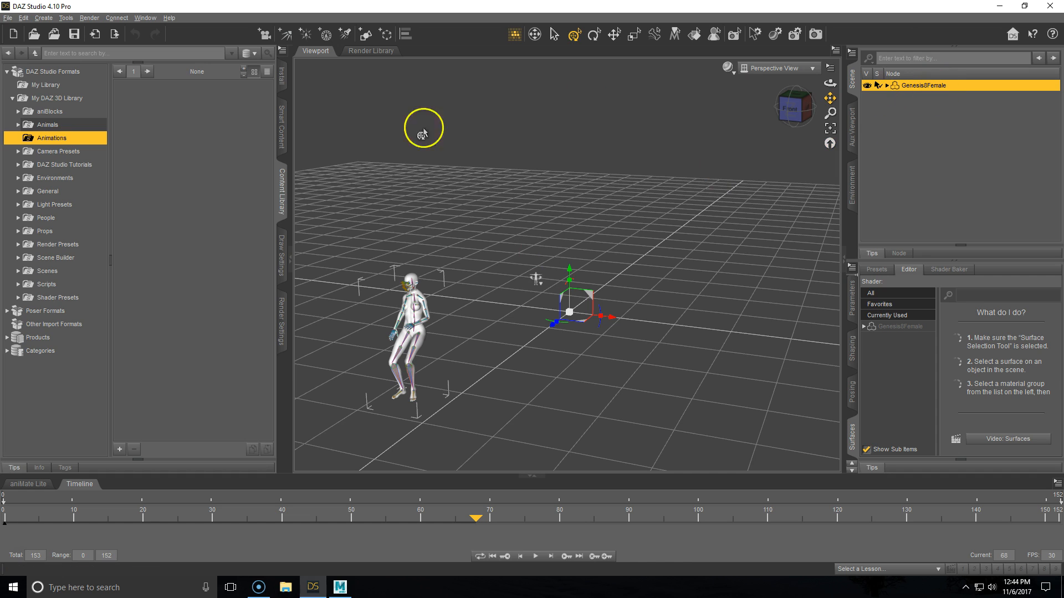
pyautogui.moveTo(255, 412)
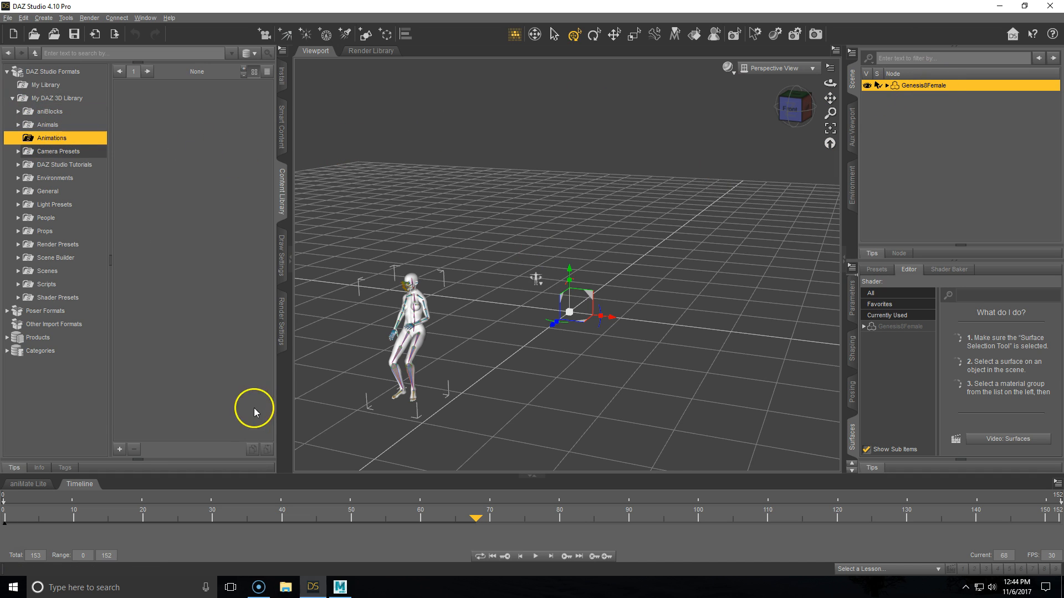
# Start a Pose Preset save named 'Vic Run' into the Animations folder
pyautogui.click(120, 448)
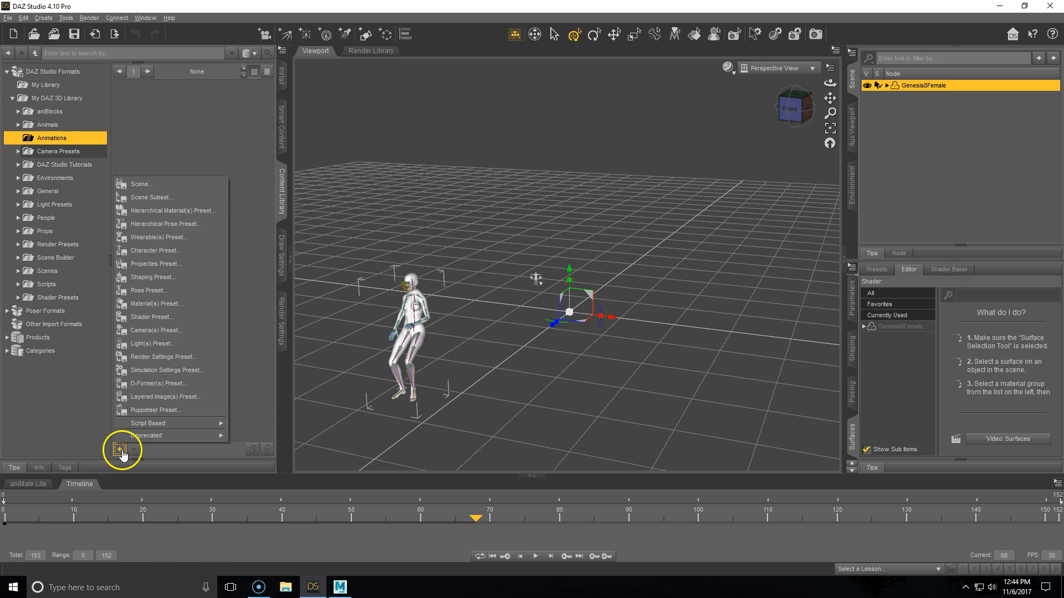
pyautogui.moveTo(151, 291)
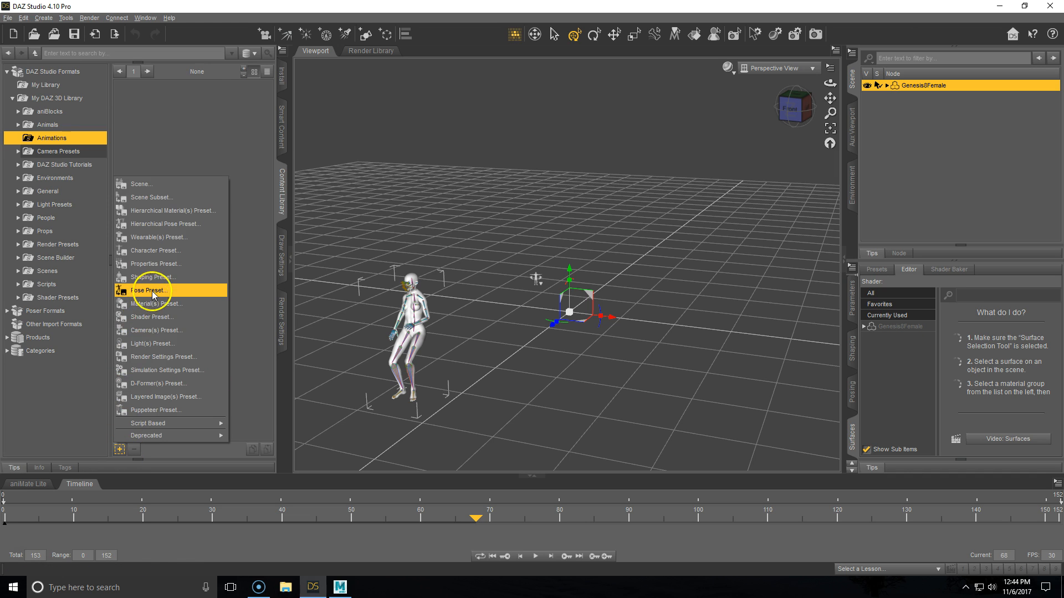
pyautogui.click(149, 291)
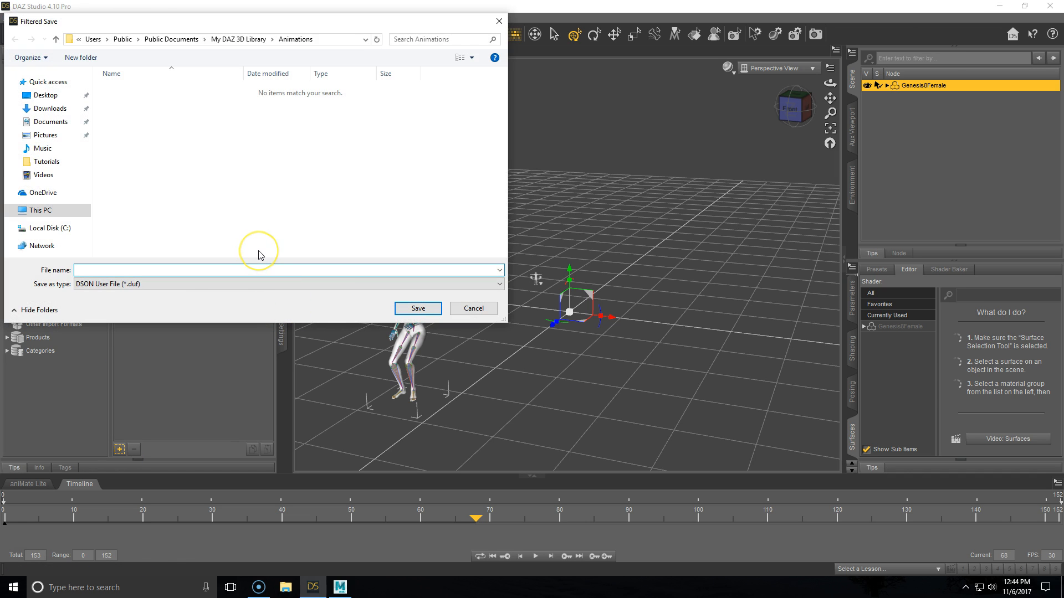
pyautogui.write('Vic')
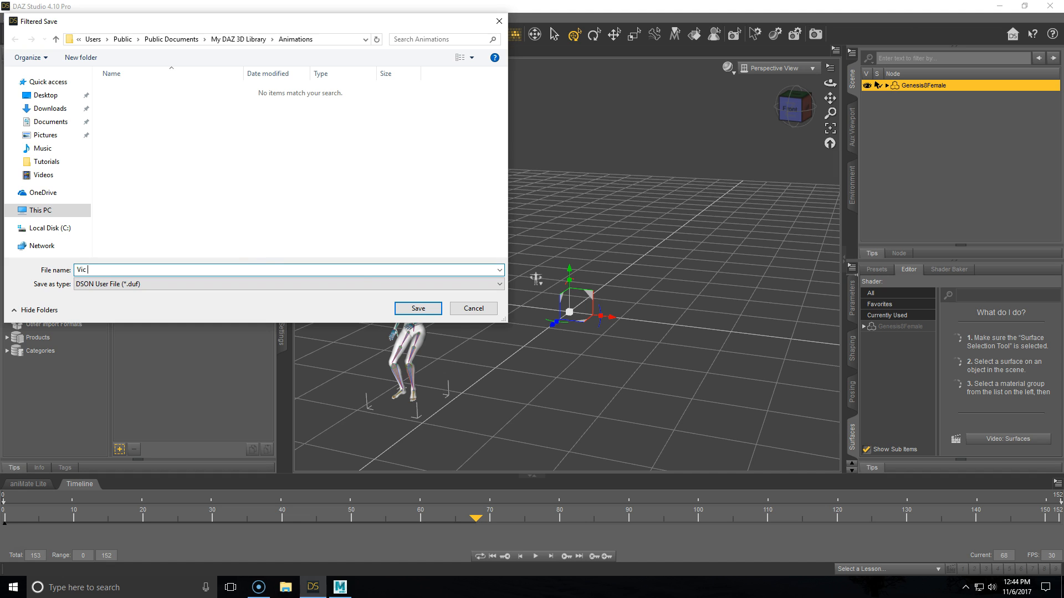
pyautogui.write('Run')
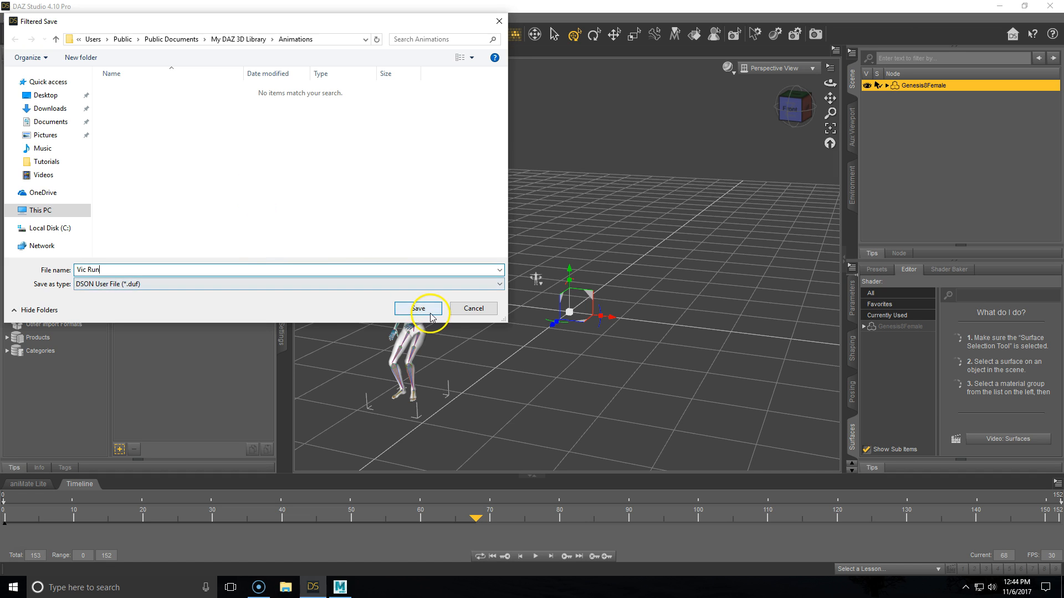
pyautogui.click(418, 309)
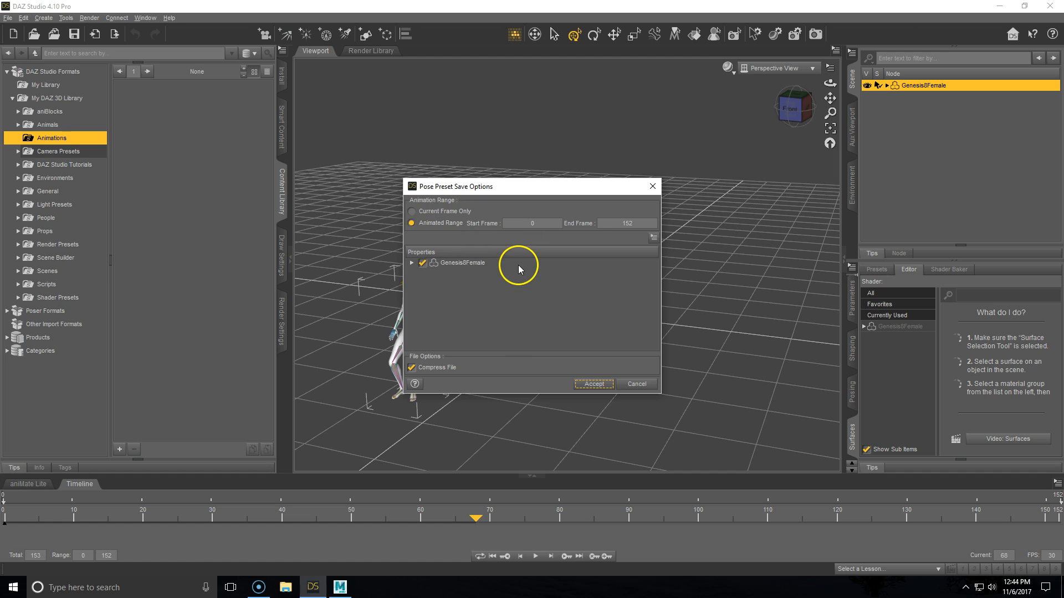
# Exclude General and all non-transform properties for Genesis8Female, keep hip, and accept saving 'Vic Run'
pyautogui.click(412, 262)
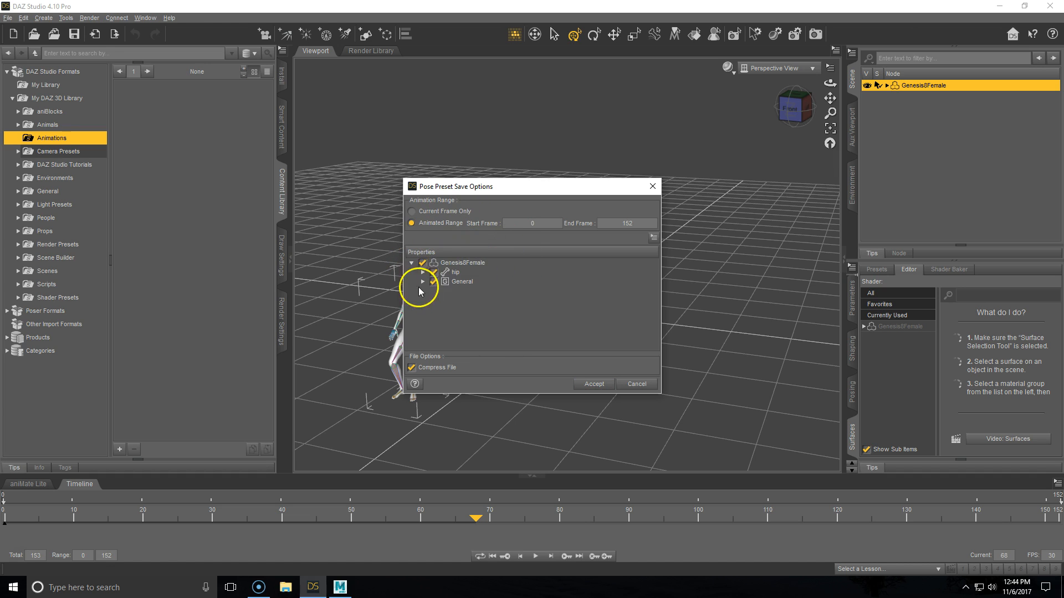
pyautogui.click(423, 263)
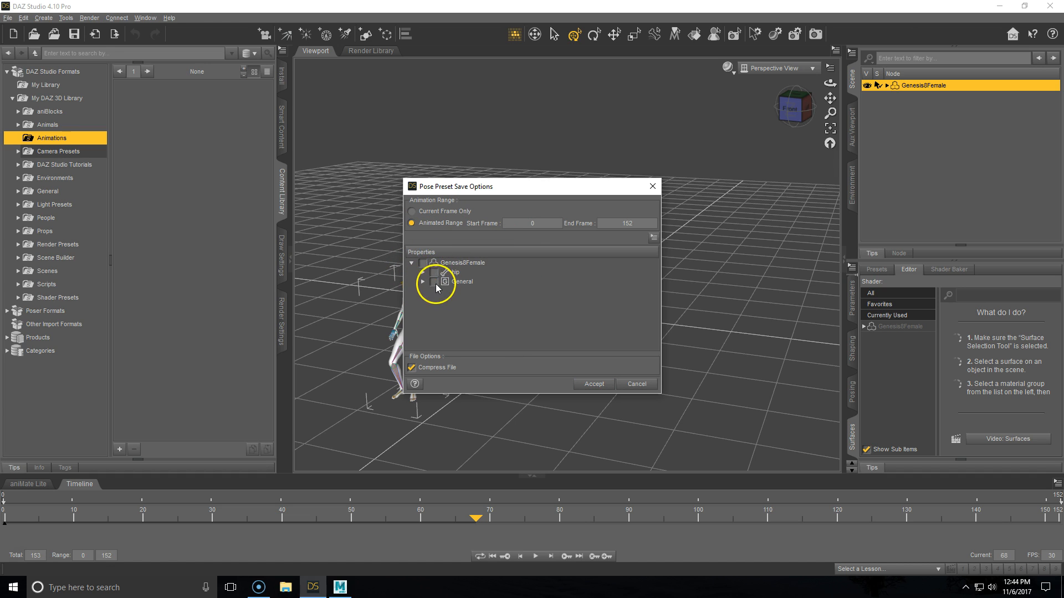
pyautogui.click(433, 273)
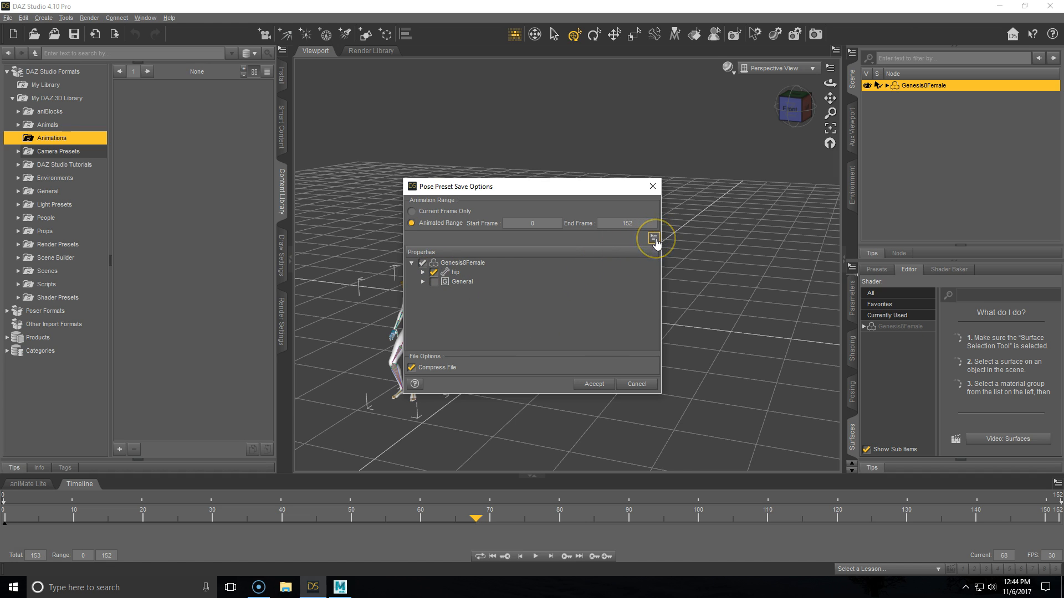
pyautogui.click(654, 238)
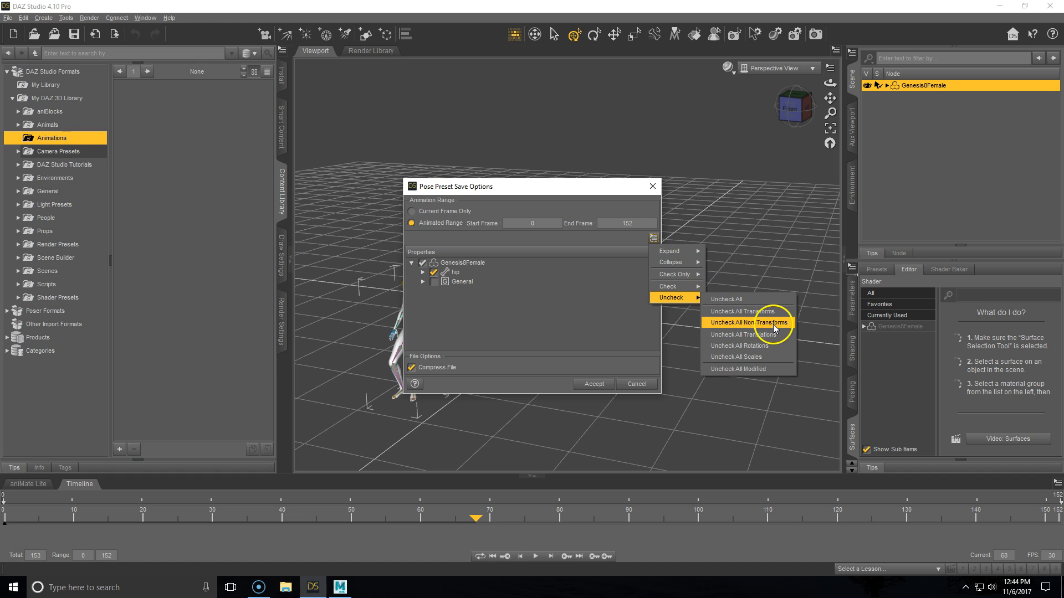
pyautogui.click(746, 321)
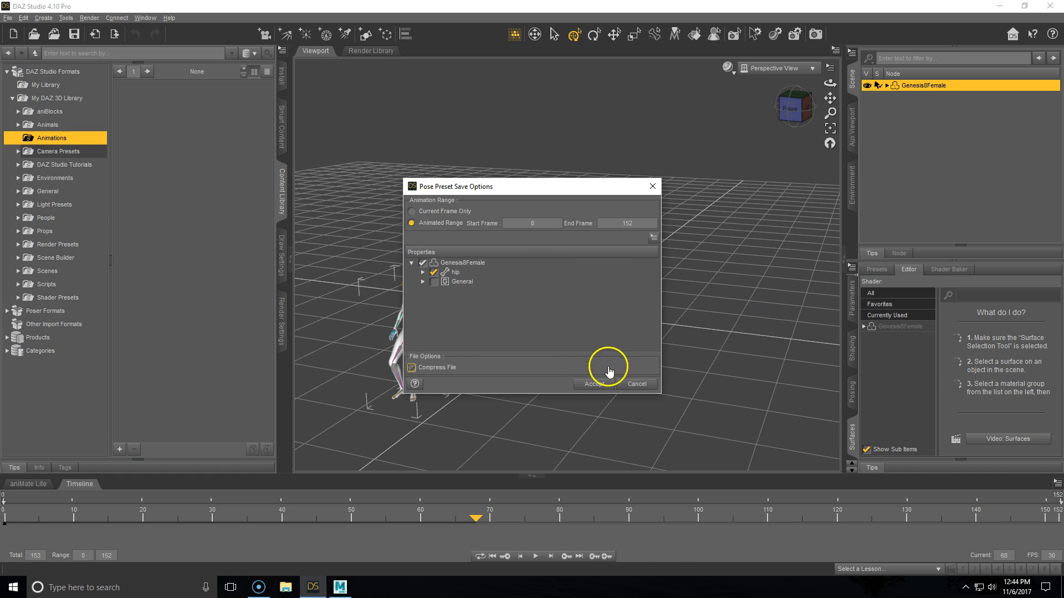
pyautogui.click(593, 385)
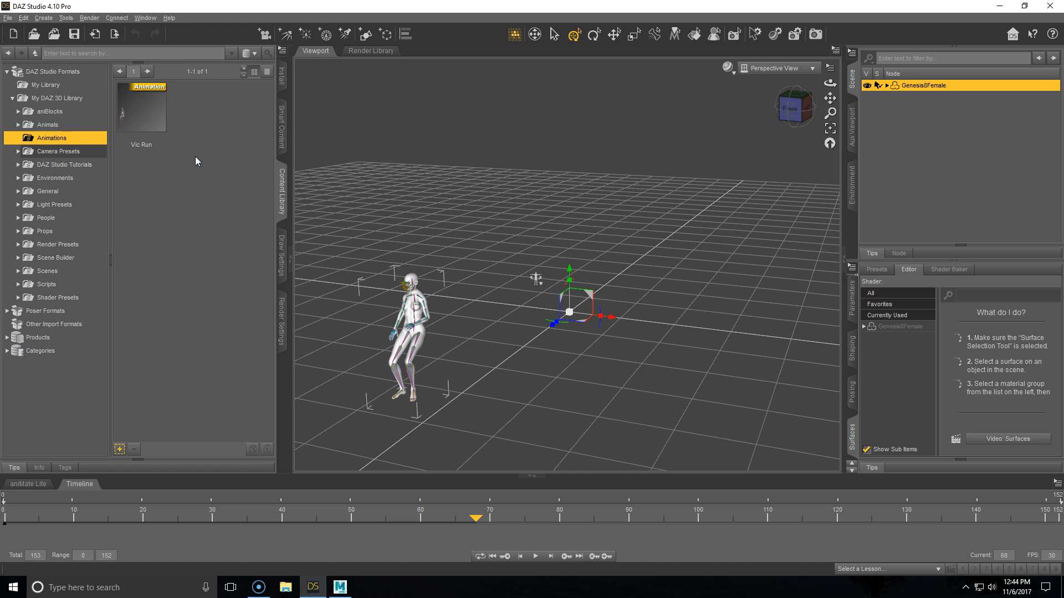
pyautogui.moveTo(187, 177)
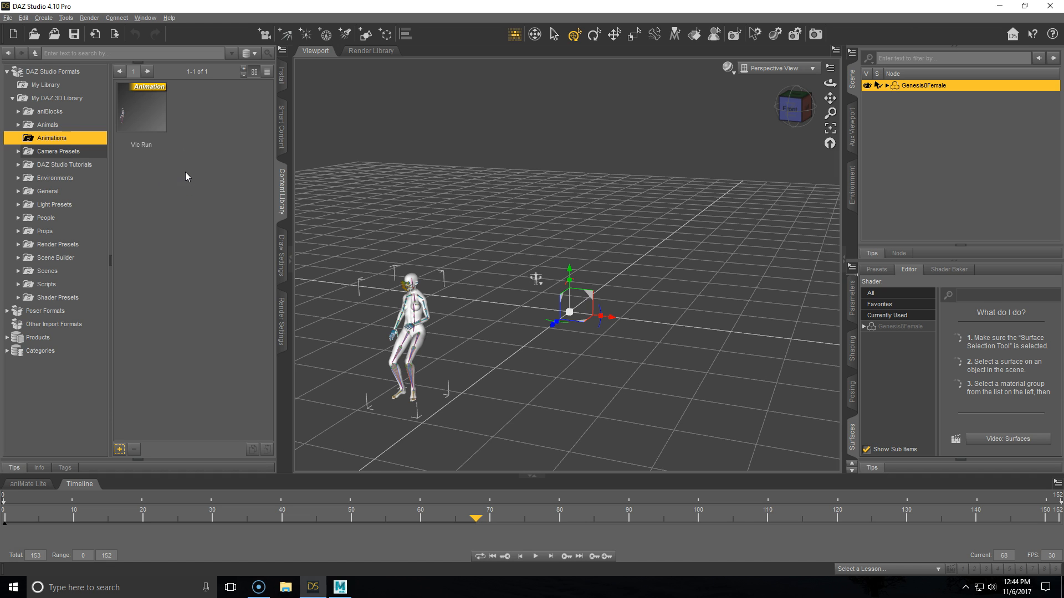